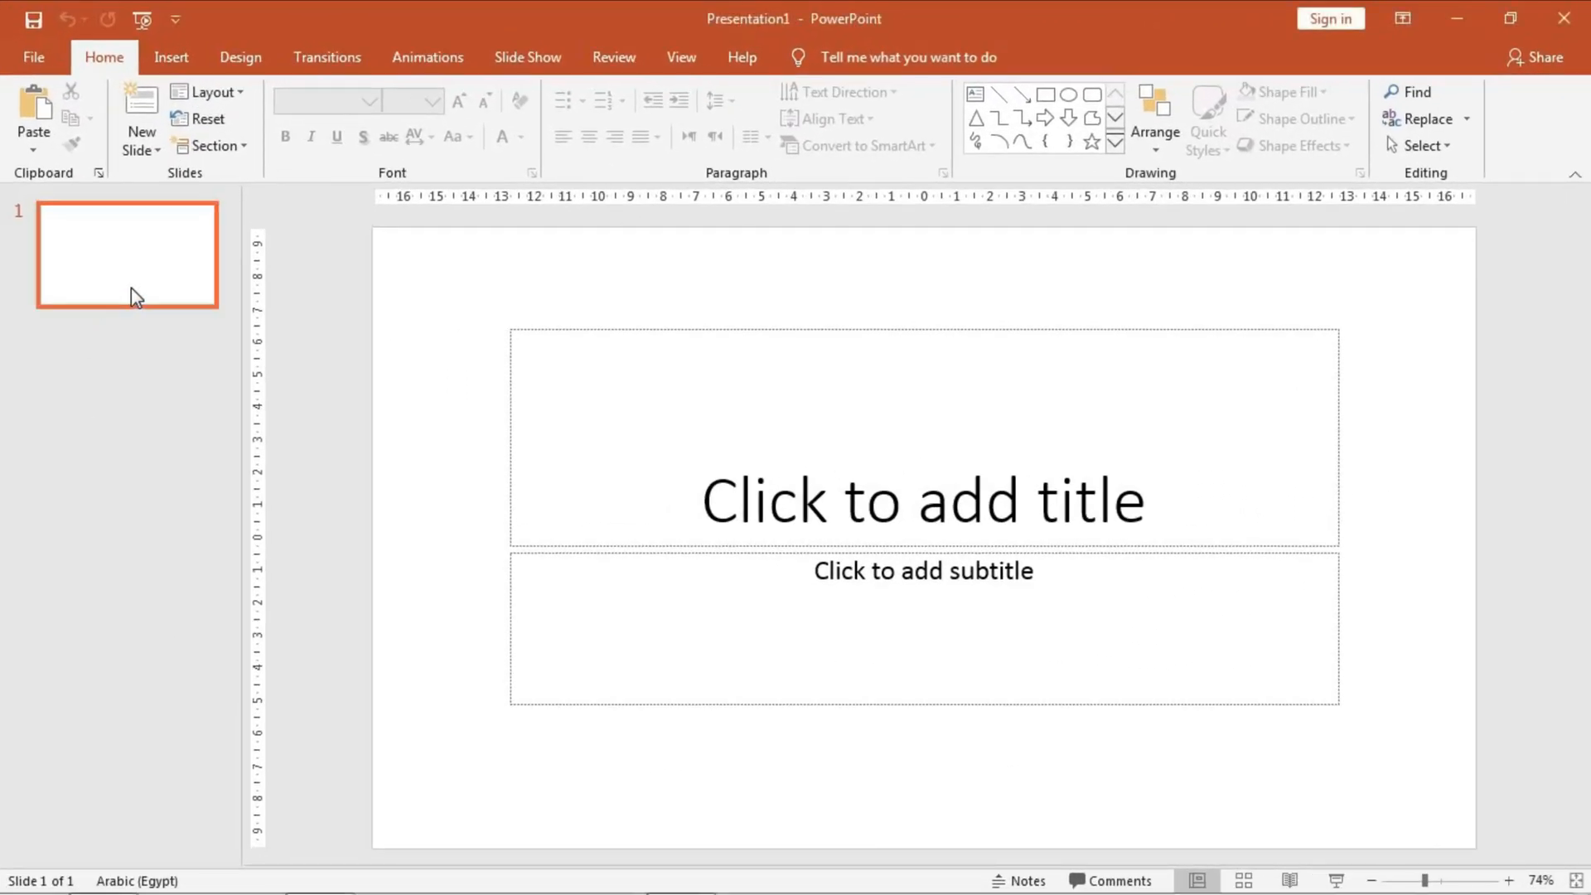
mouse_move(137, 297)
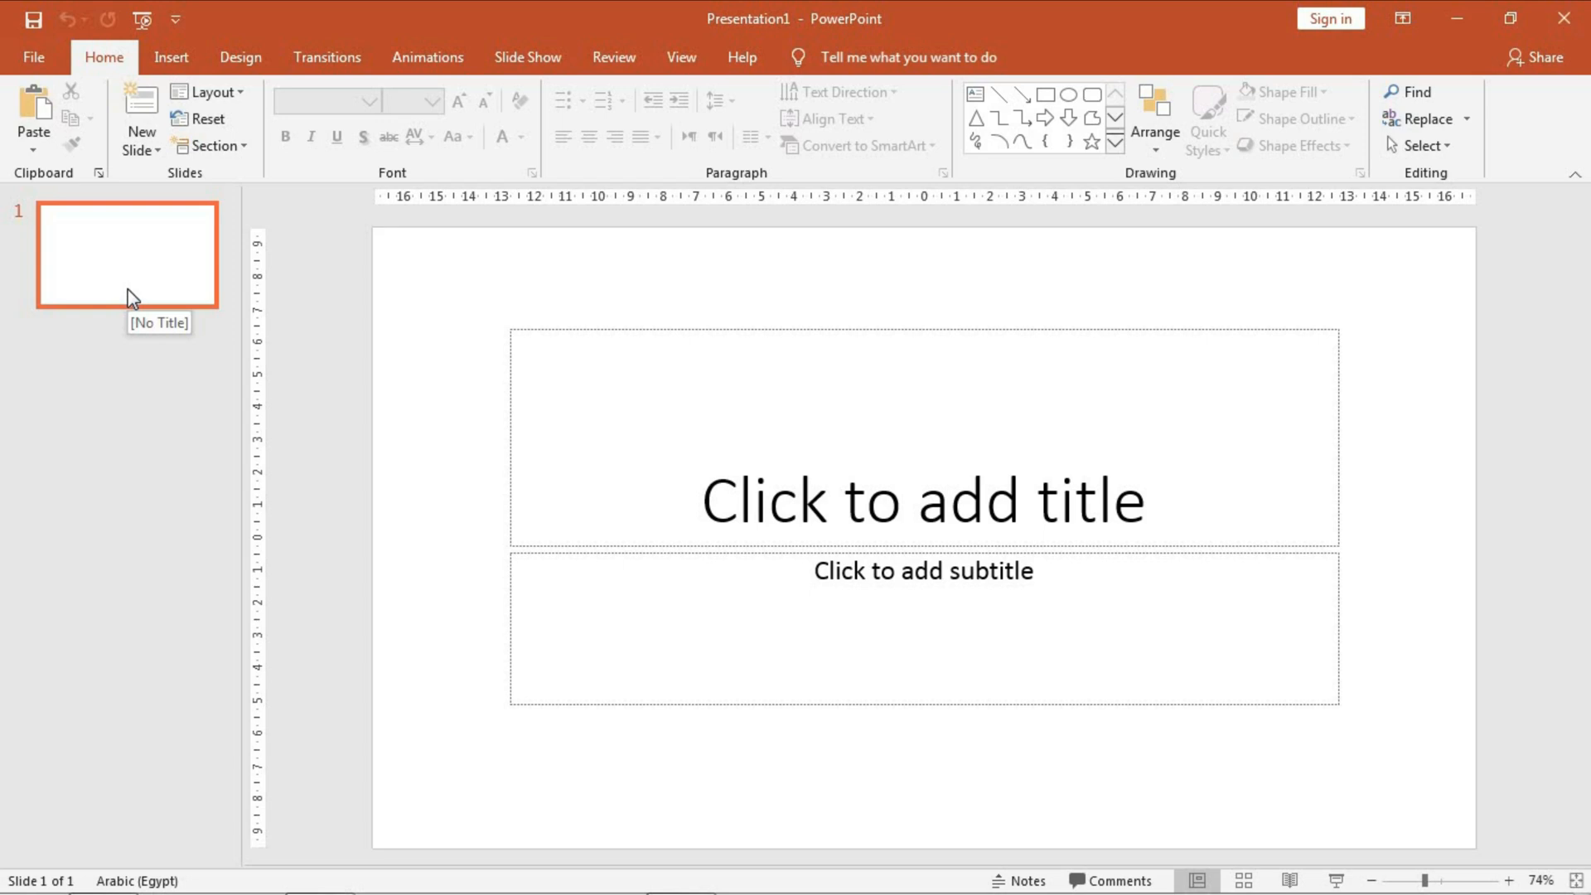
- Change the first slide's layout to Blank via the thumbnail's Layout menu
right_click(127, 253)
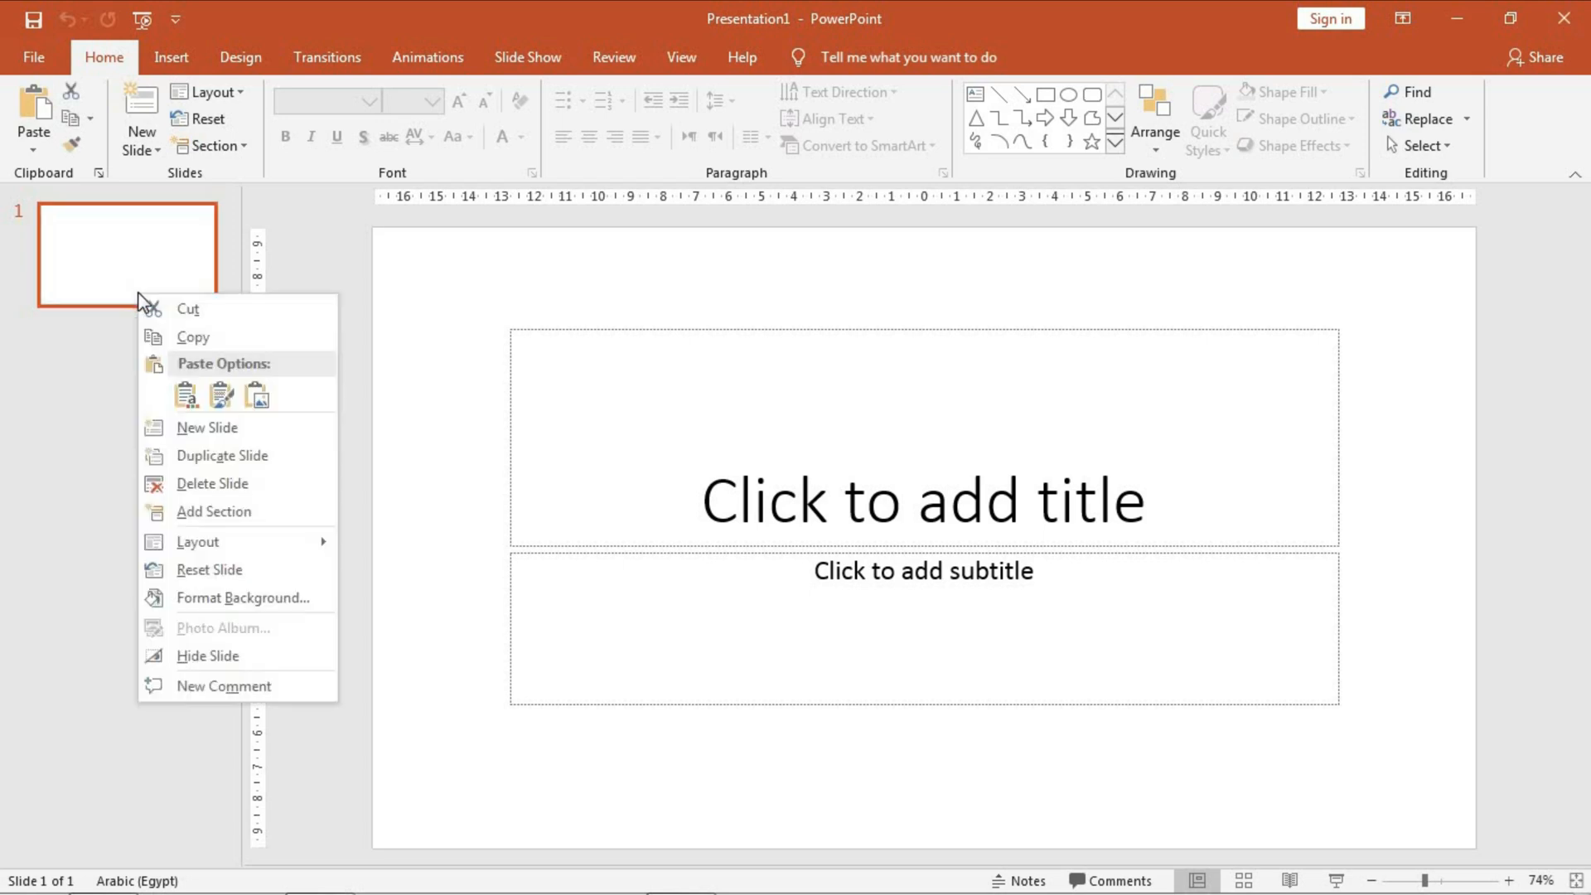
left_click(197, 540)
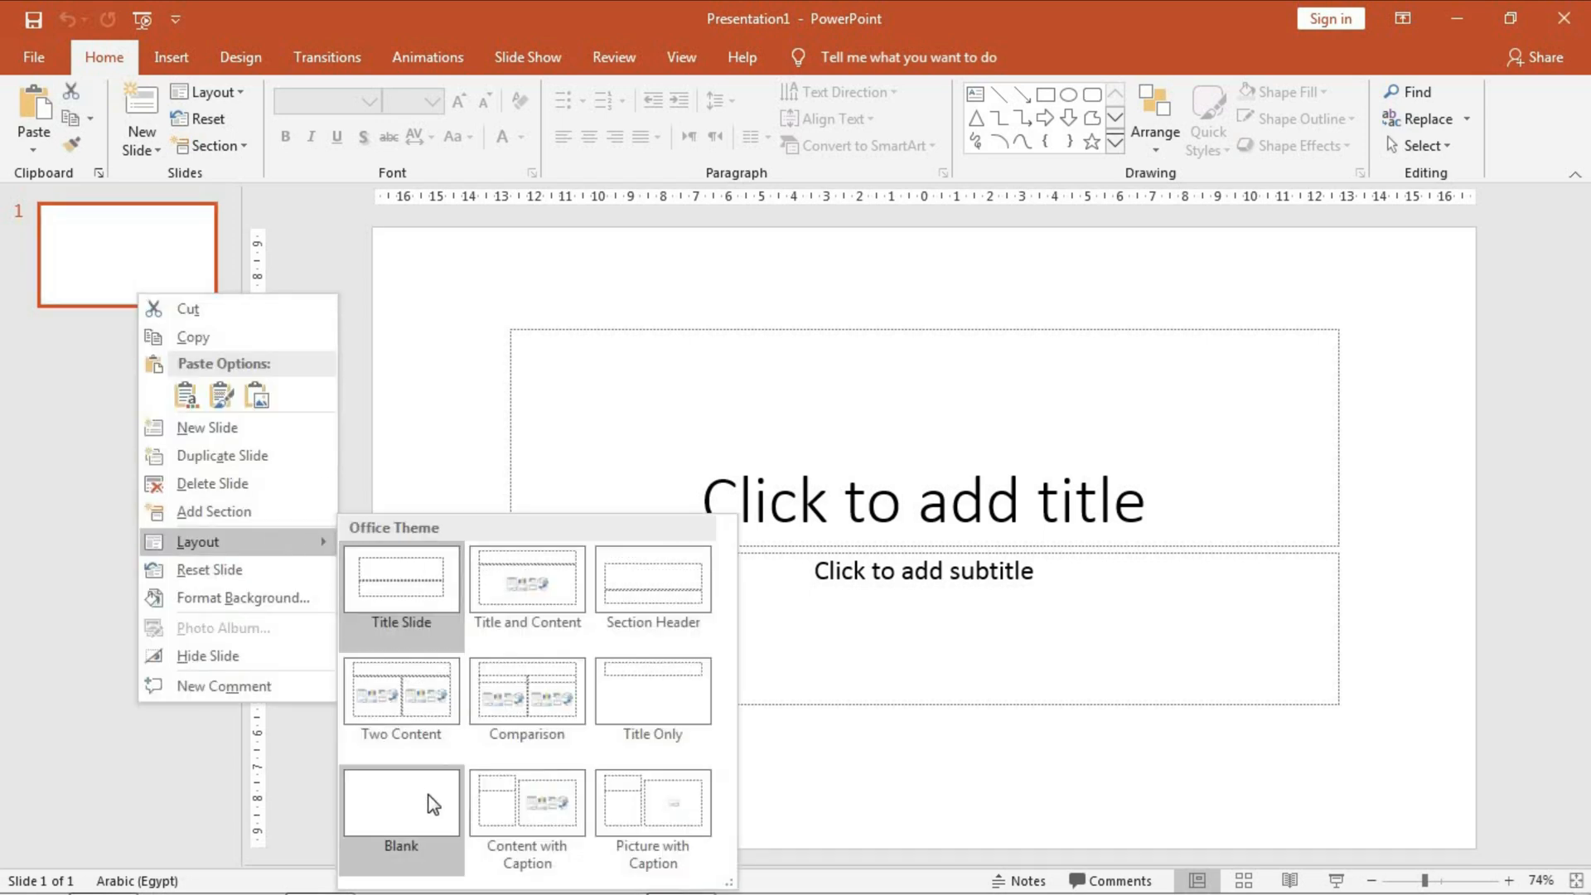
left_click(399, 802)
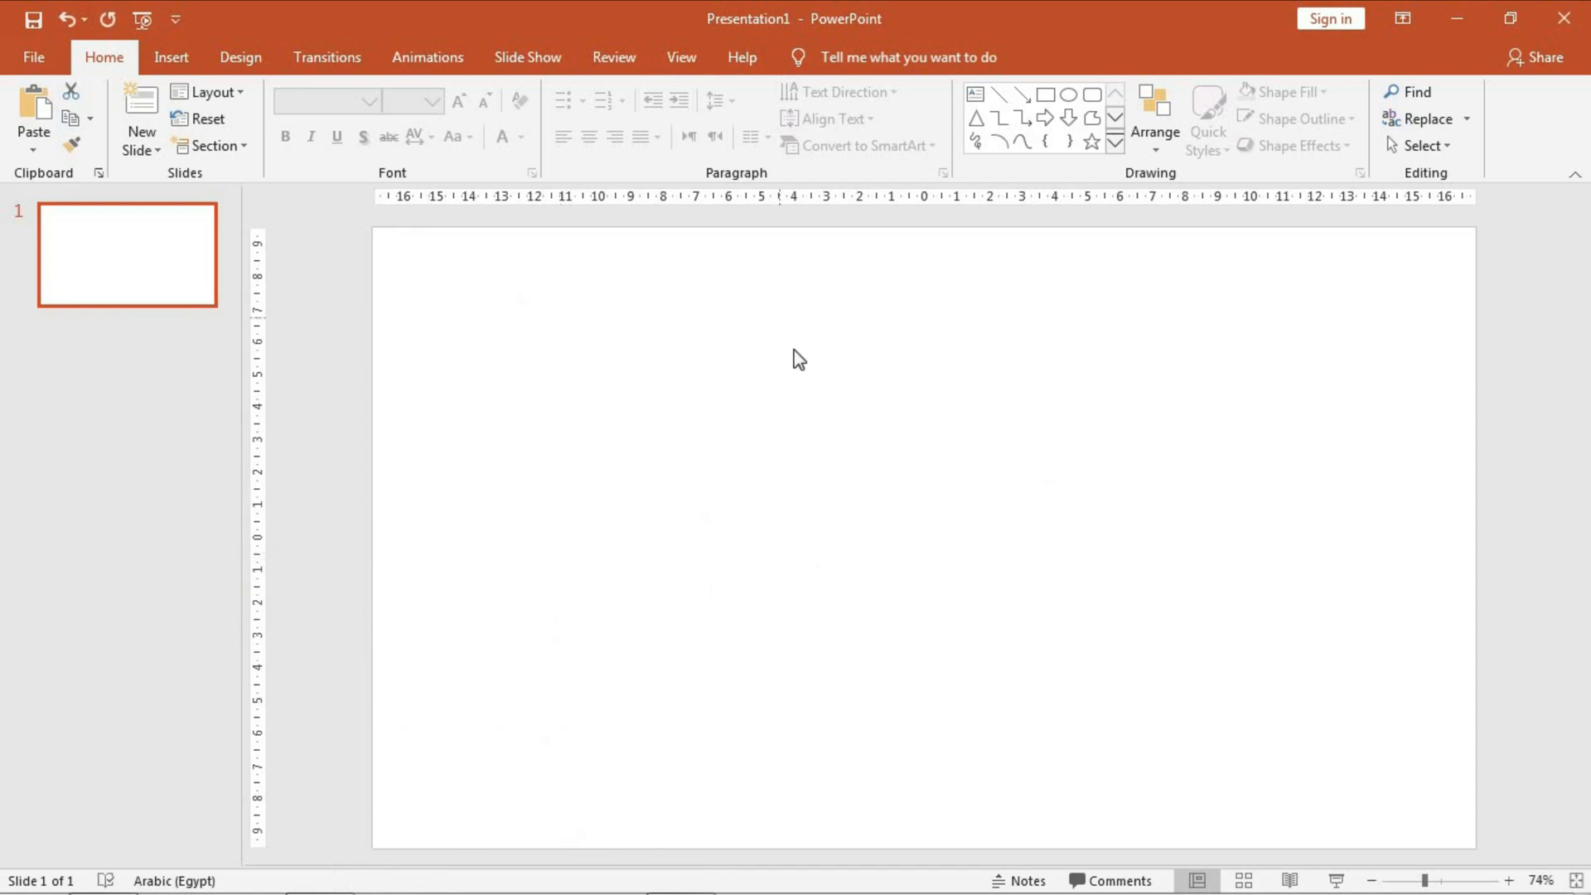
mouse_move(794, 423)
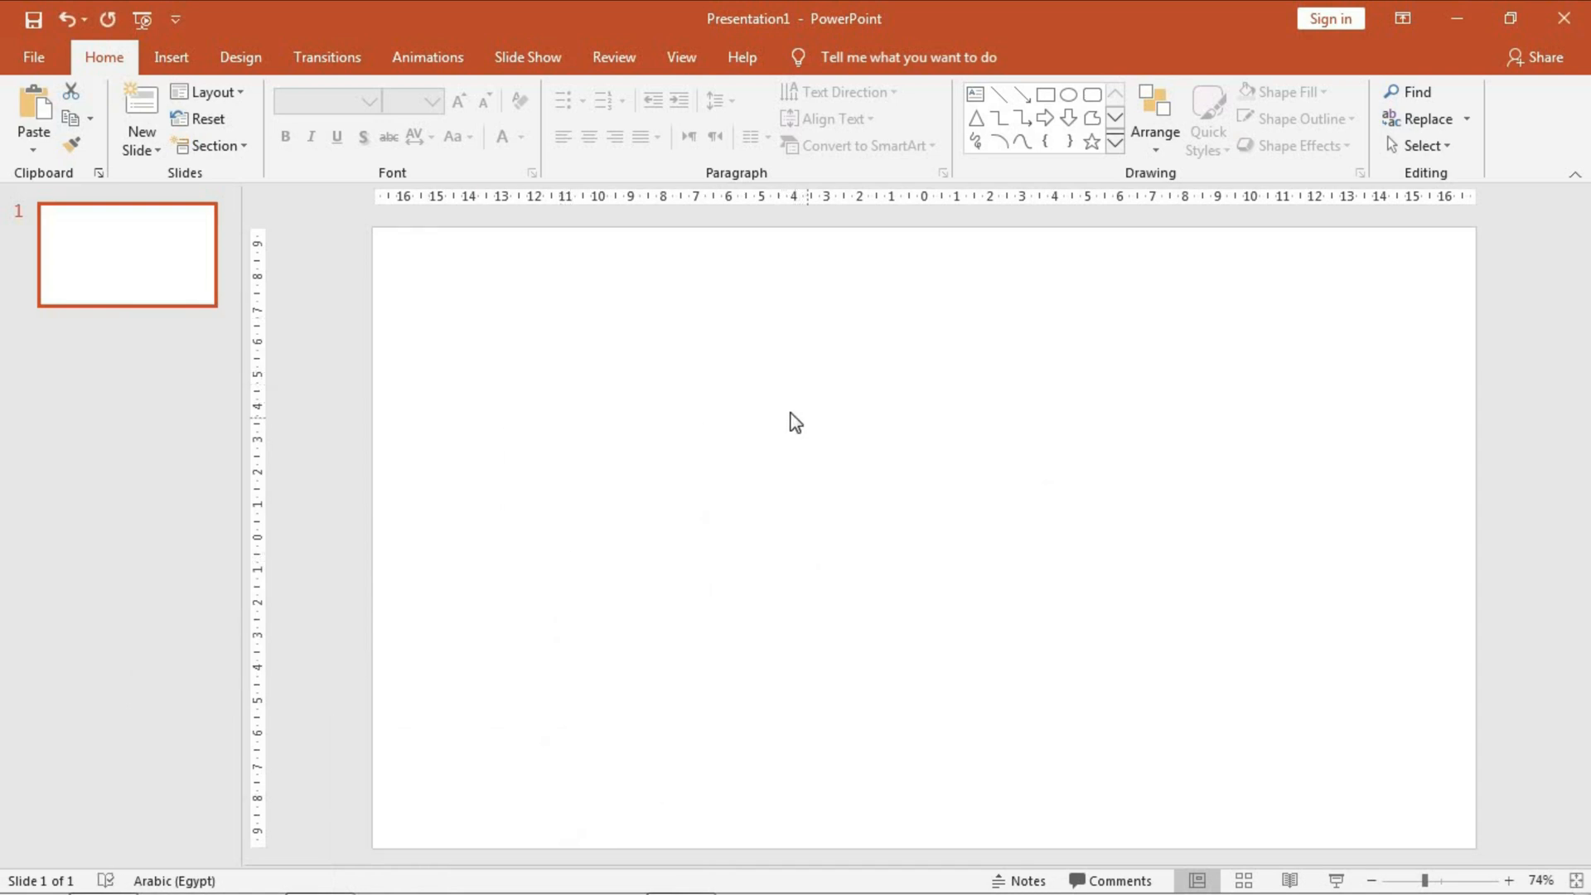
mouse_move(980, 392)
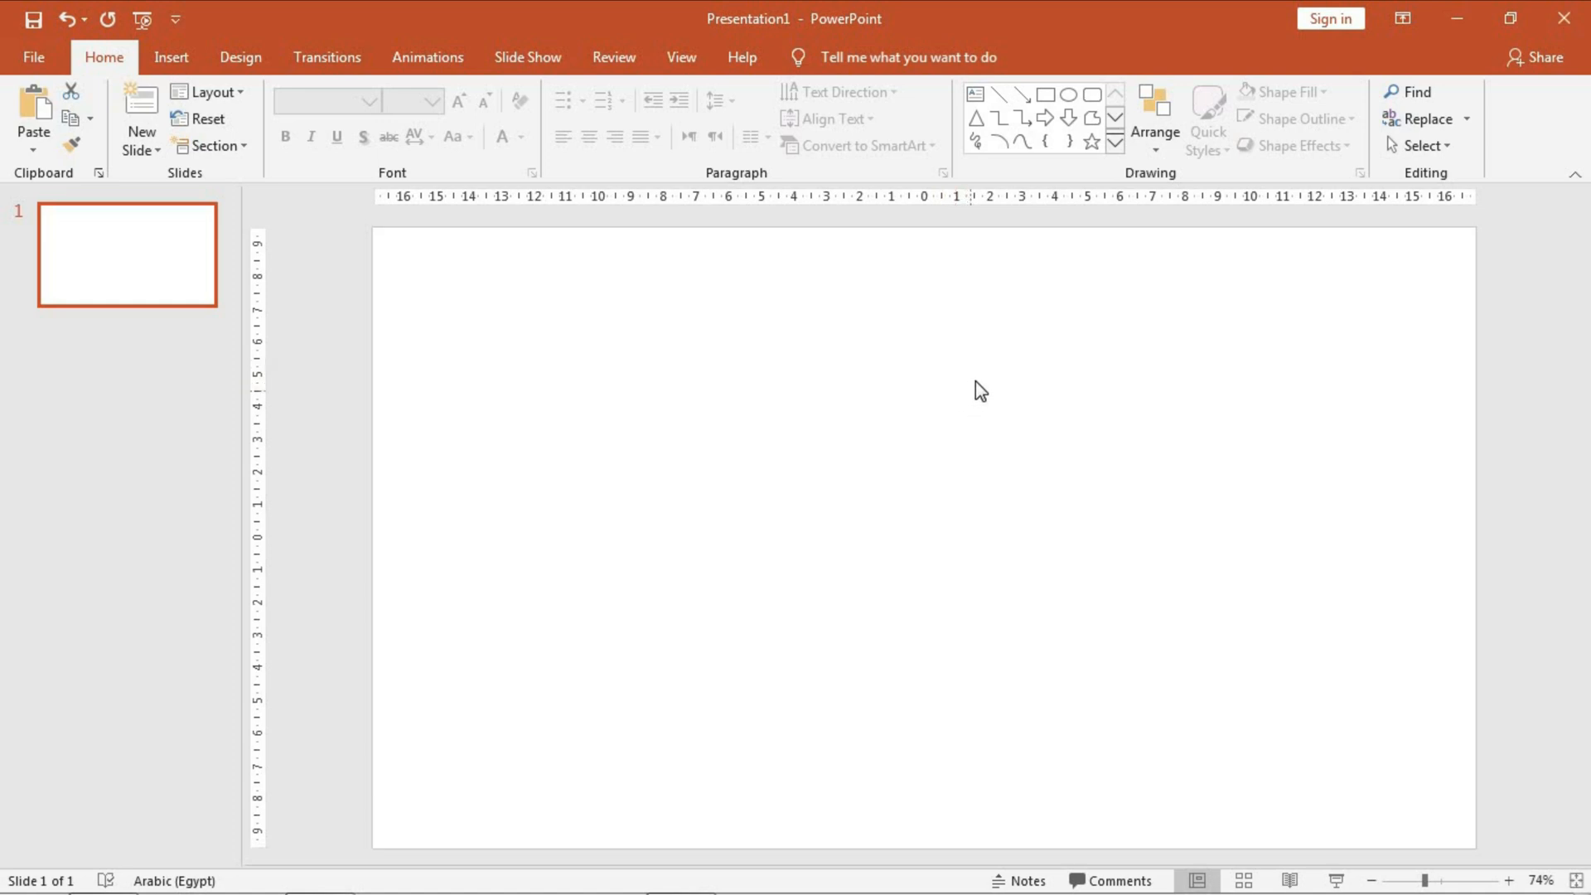
mouse_move(1029, 421)
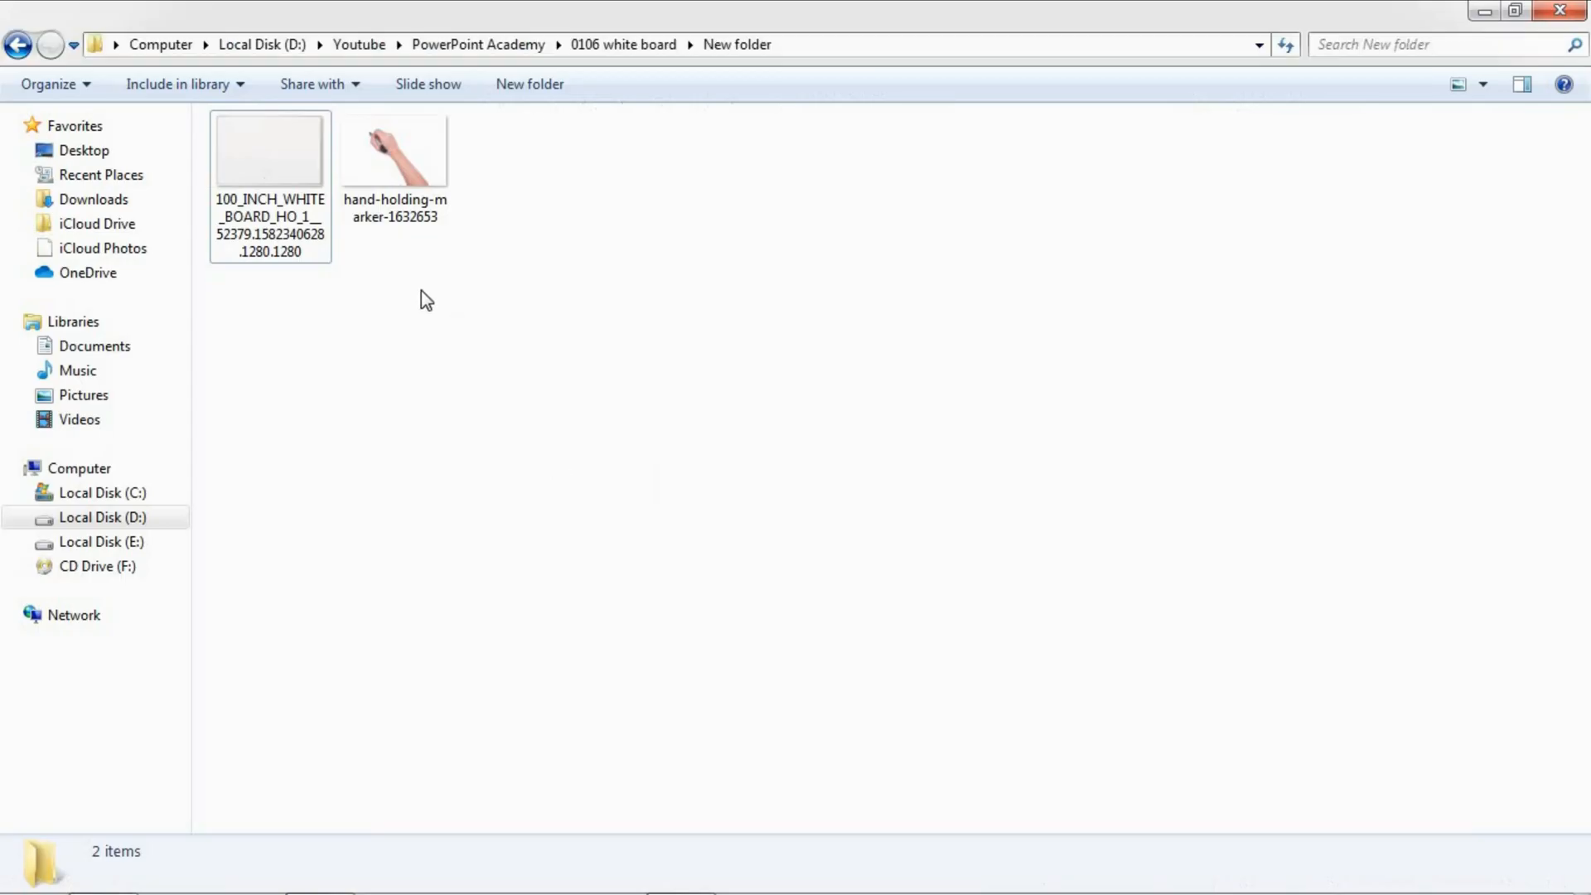
- Select the whiteboard picture and add the hand-holding-marker picture to the selection
left_click(270, 151)
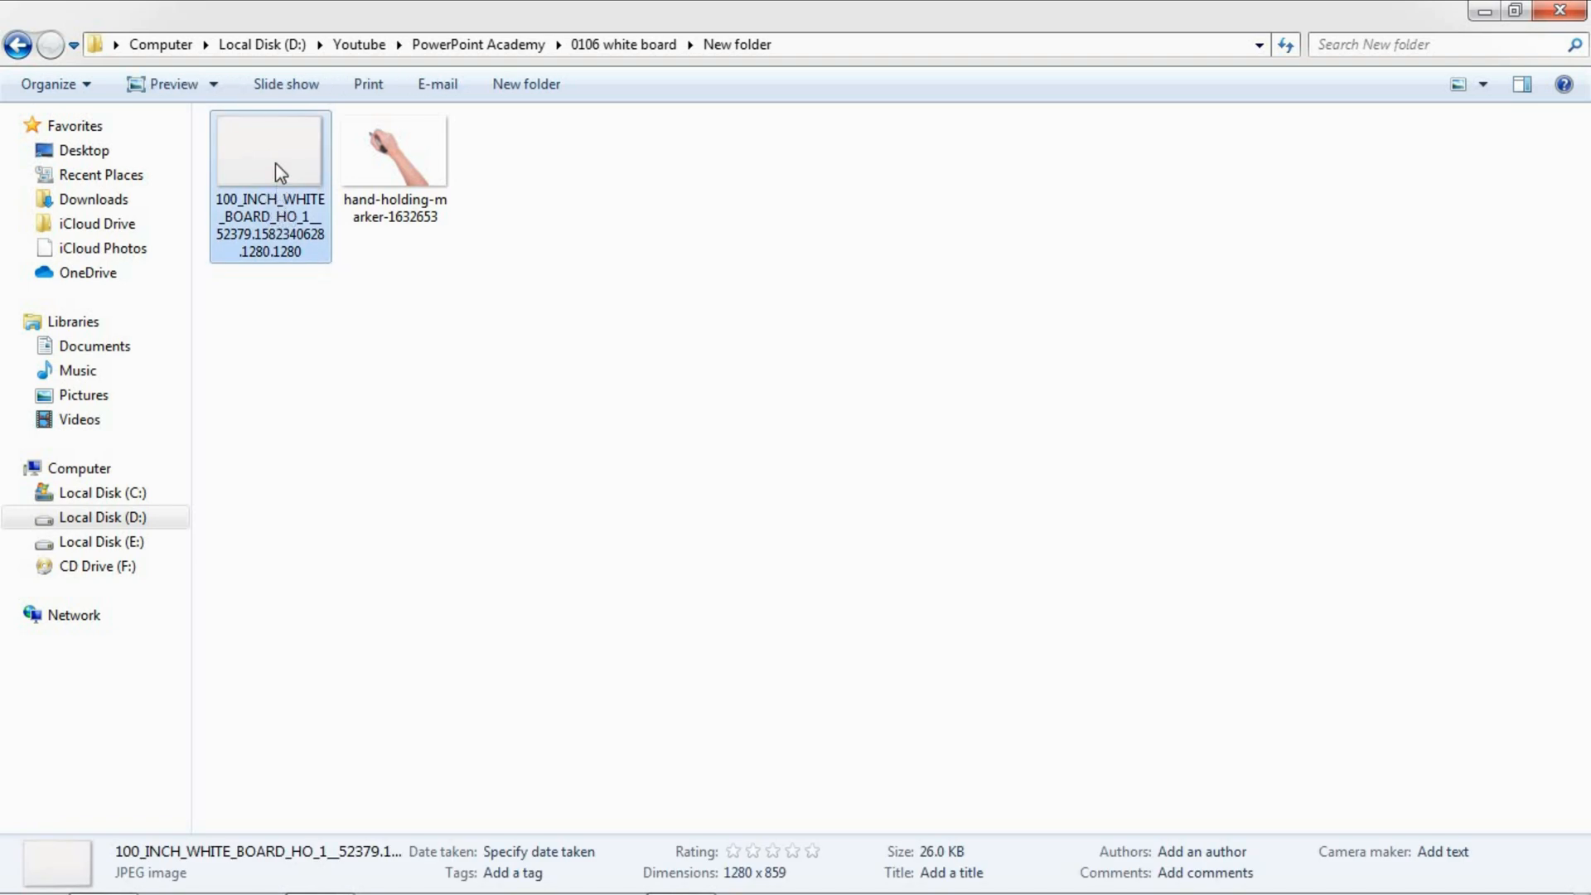
left_click(395, 152)
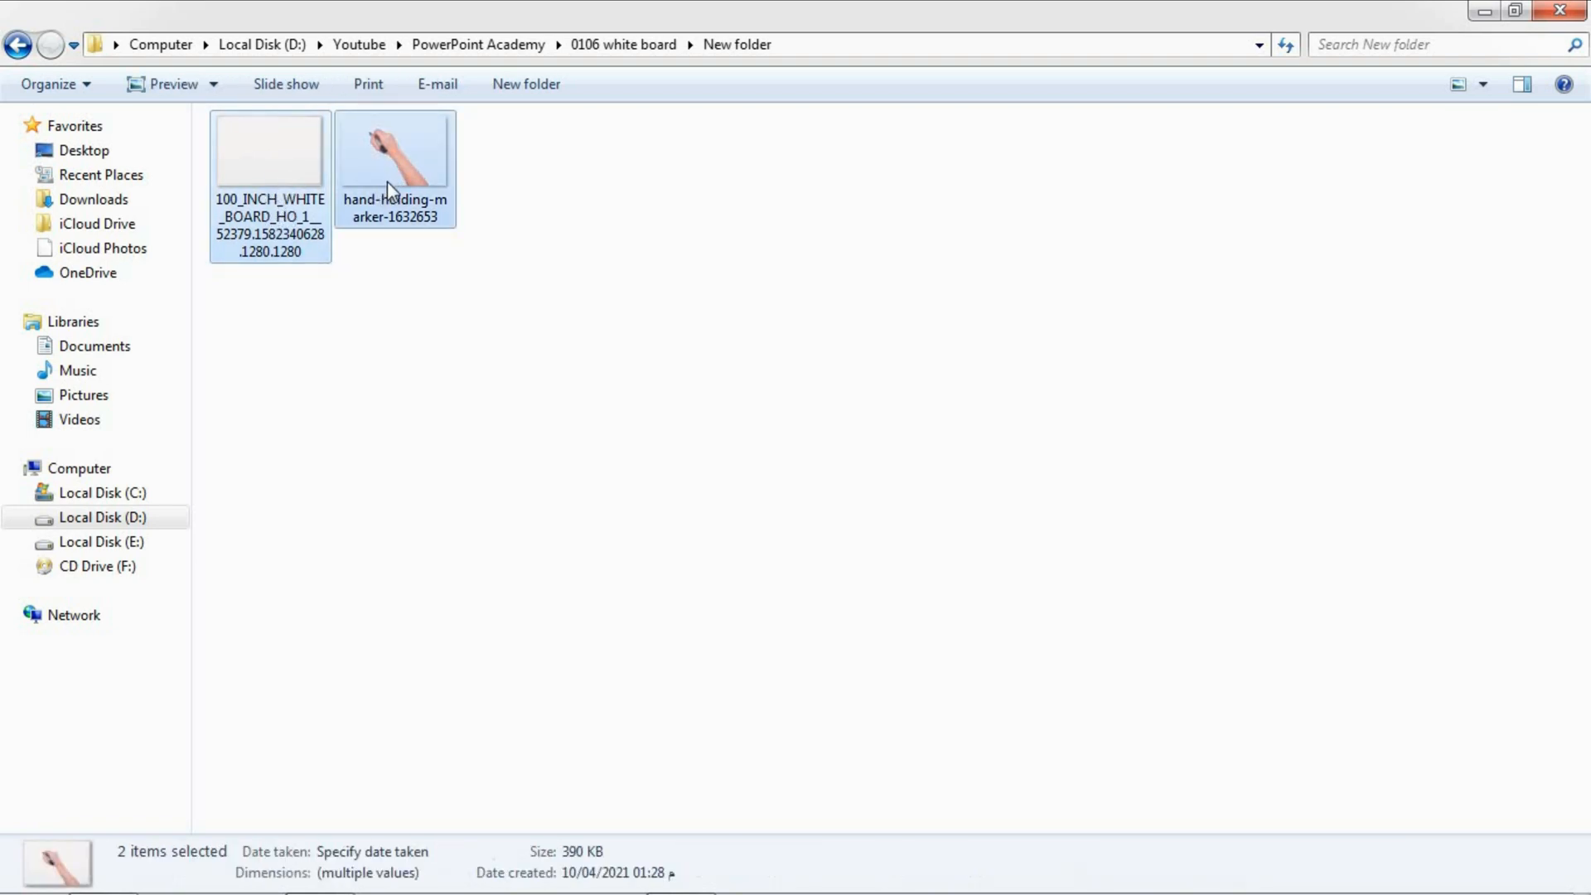
mouse_move(401, 168)
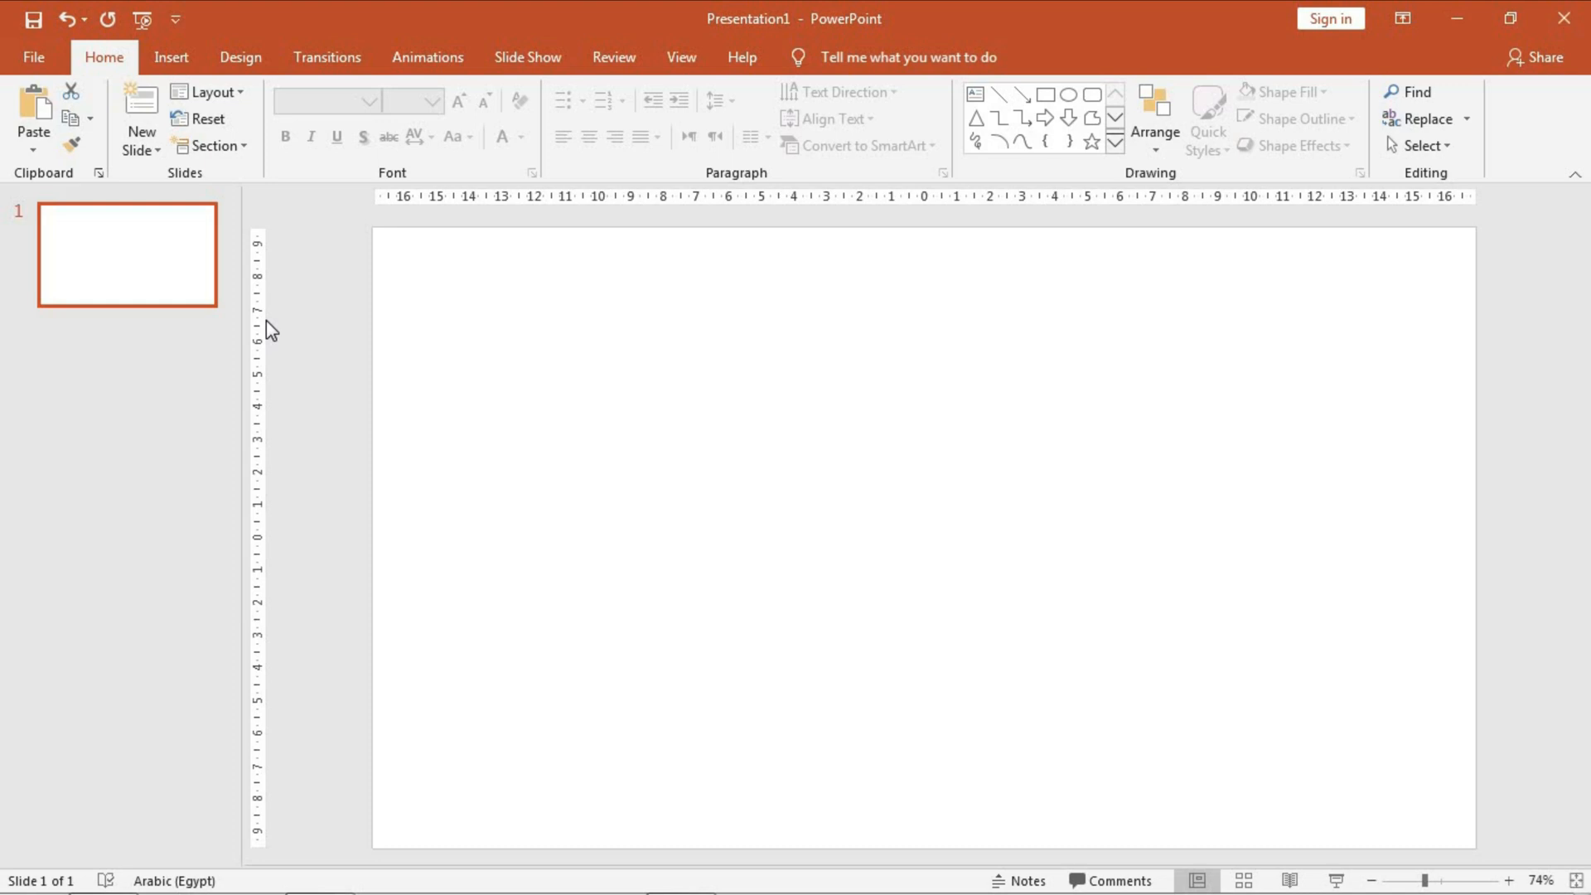
- Add a second slide and paste the whiteboard and hand pictures onto it
left_click(139, 115)
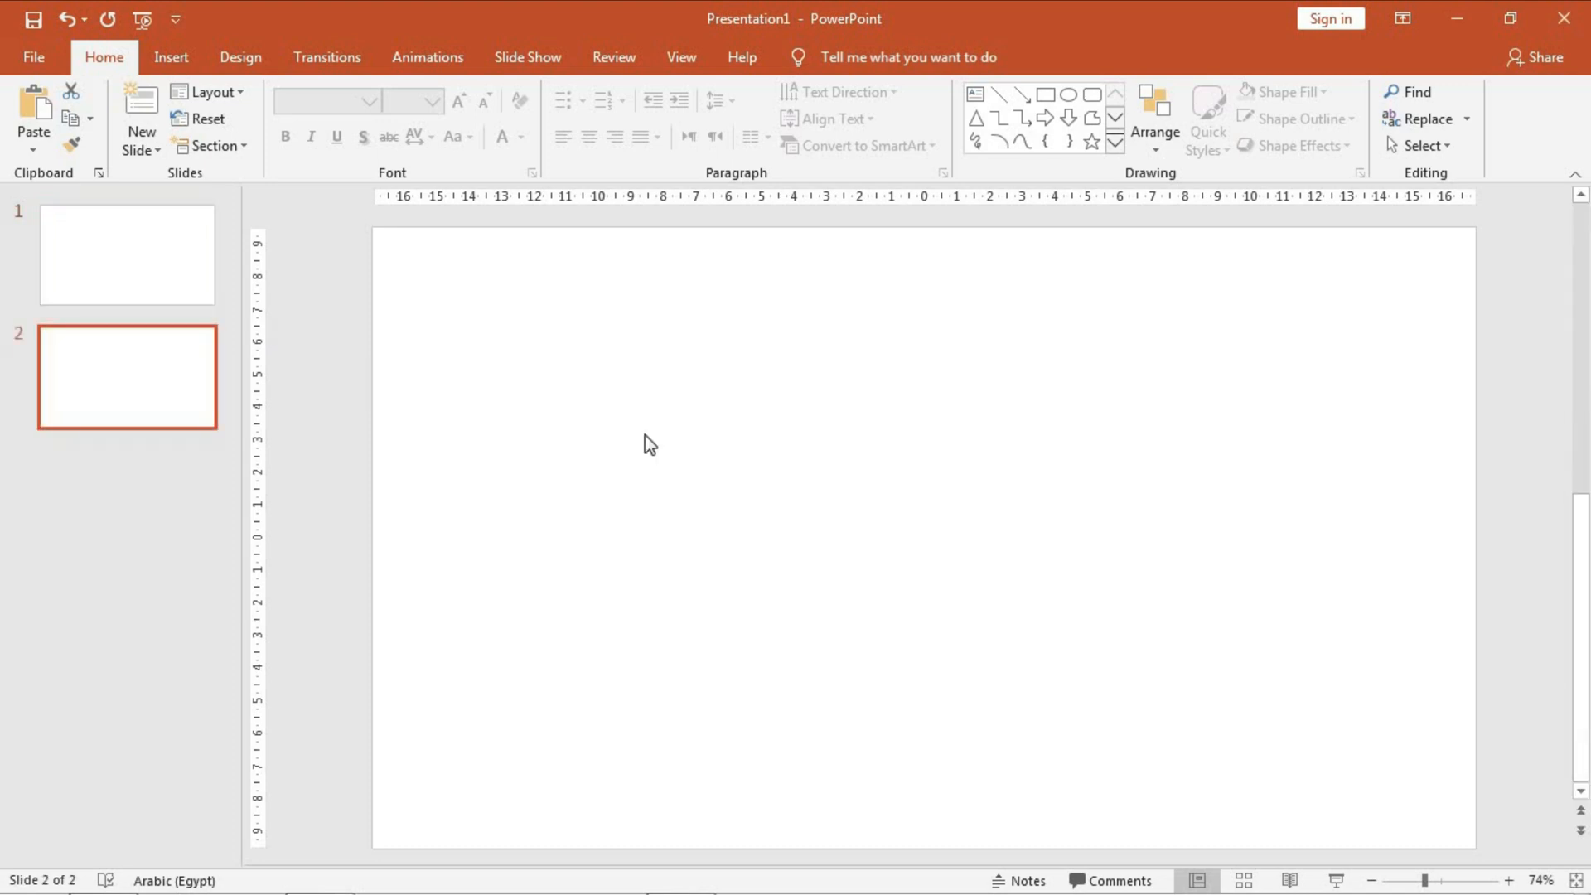
right_click(649, 444)
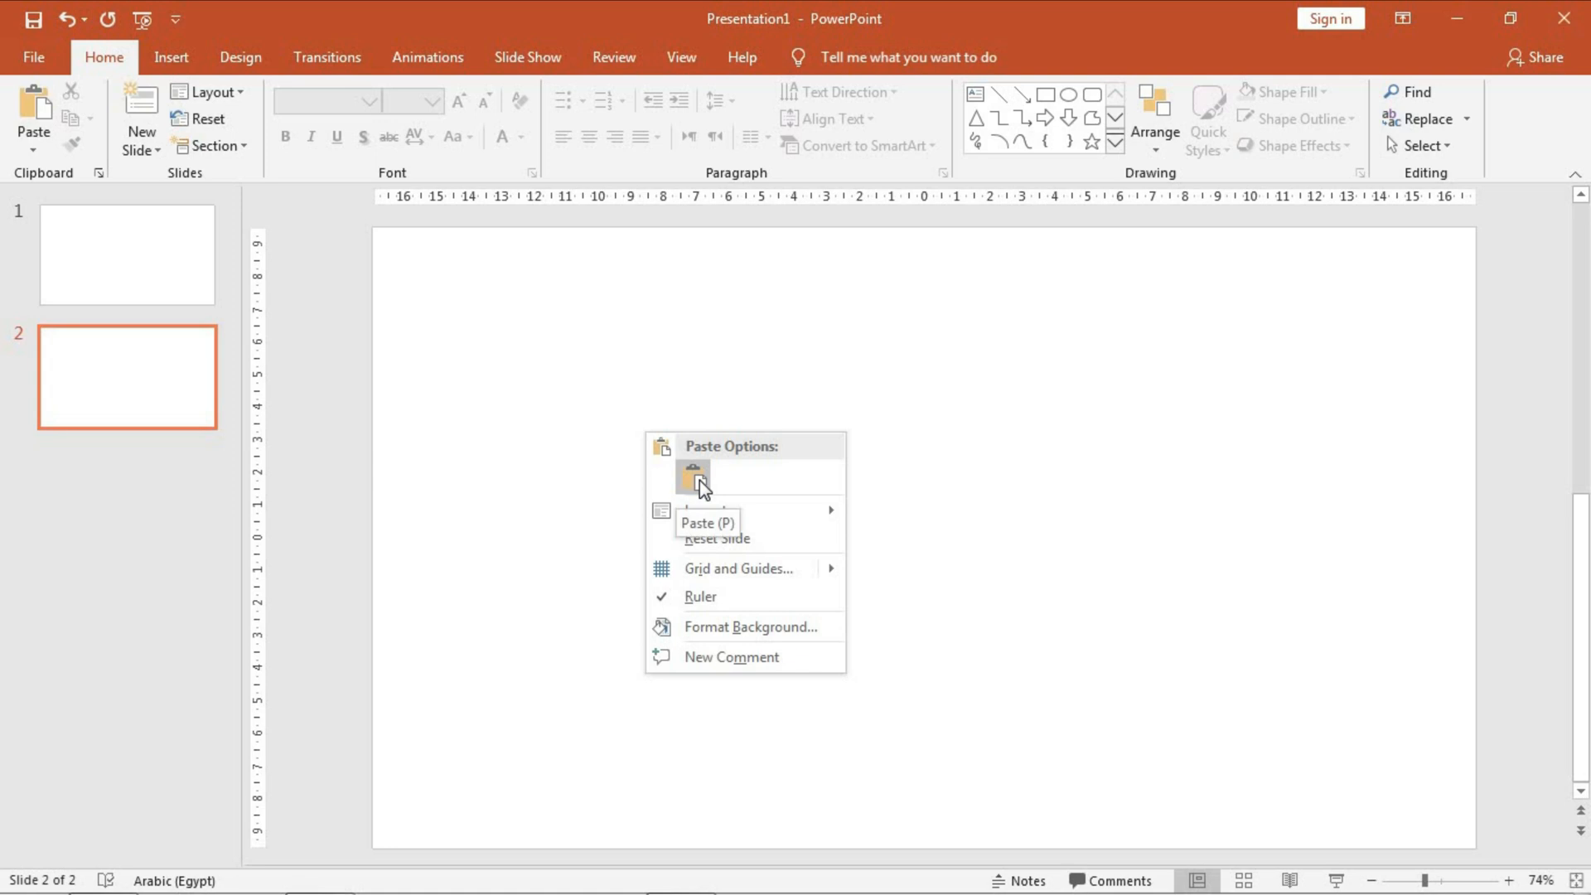
left_click(693, 477)
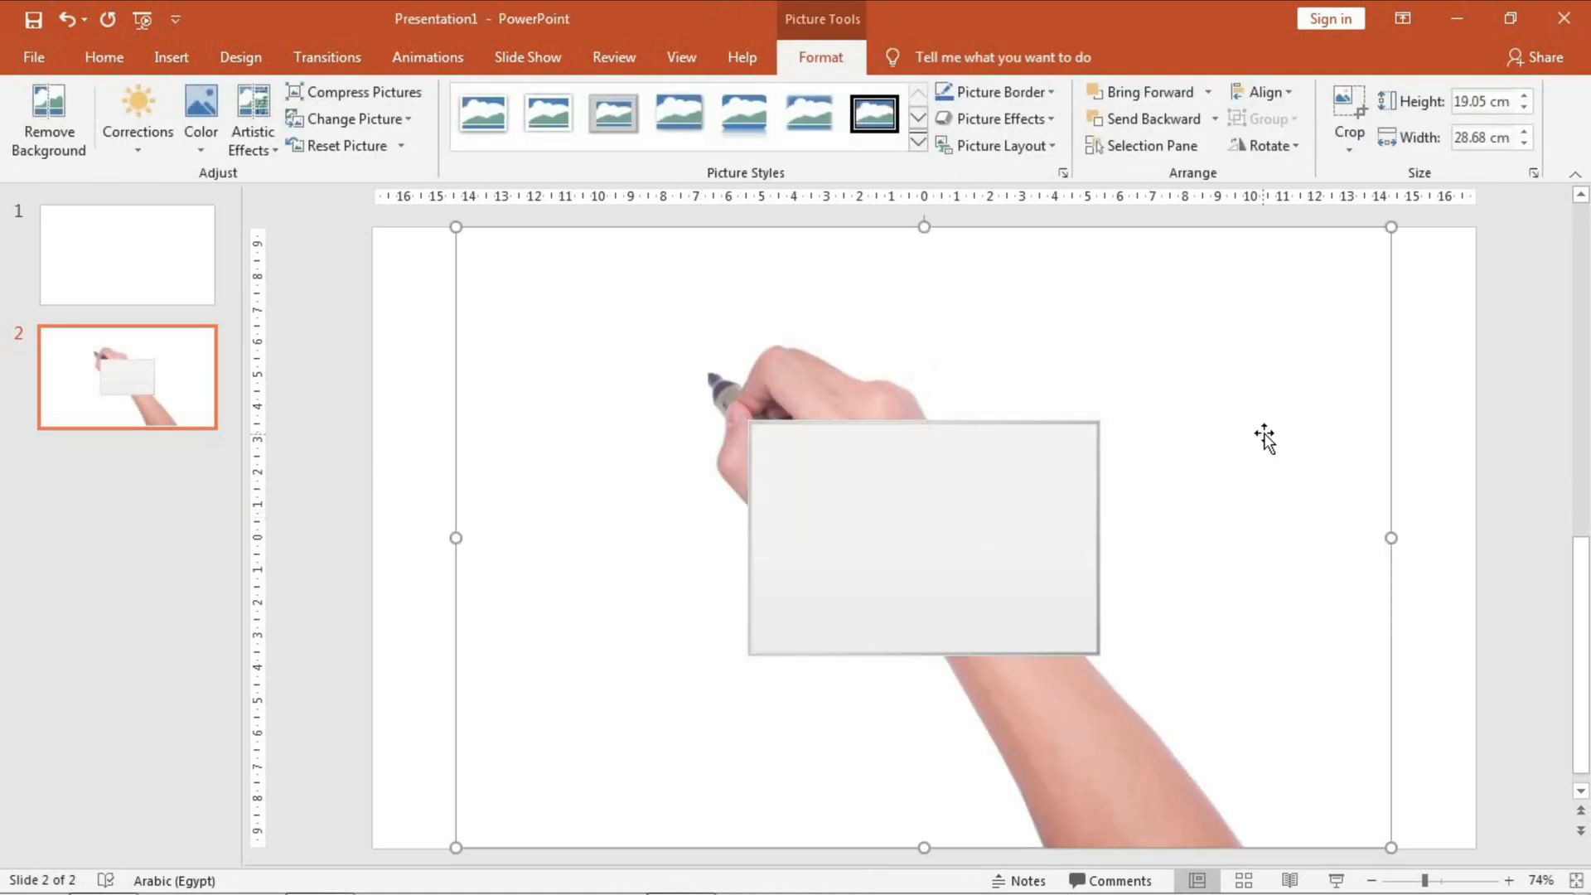
left_click(103, 57)
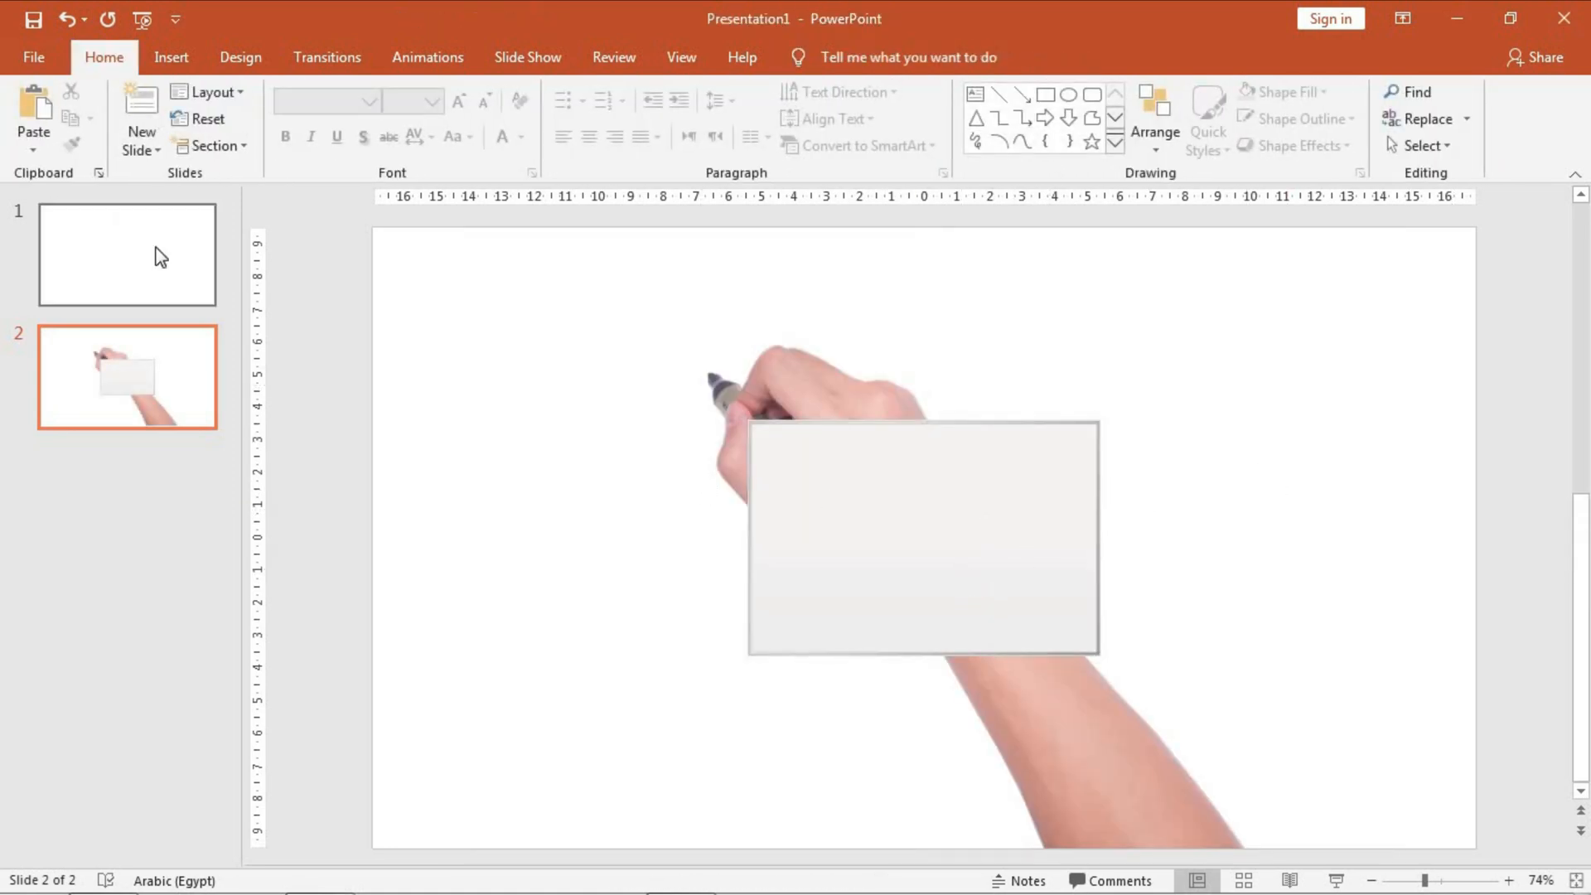
- Fill slide one's background with solid dark grey and close the formatting pane
left_click(128, 256)
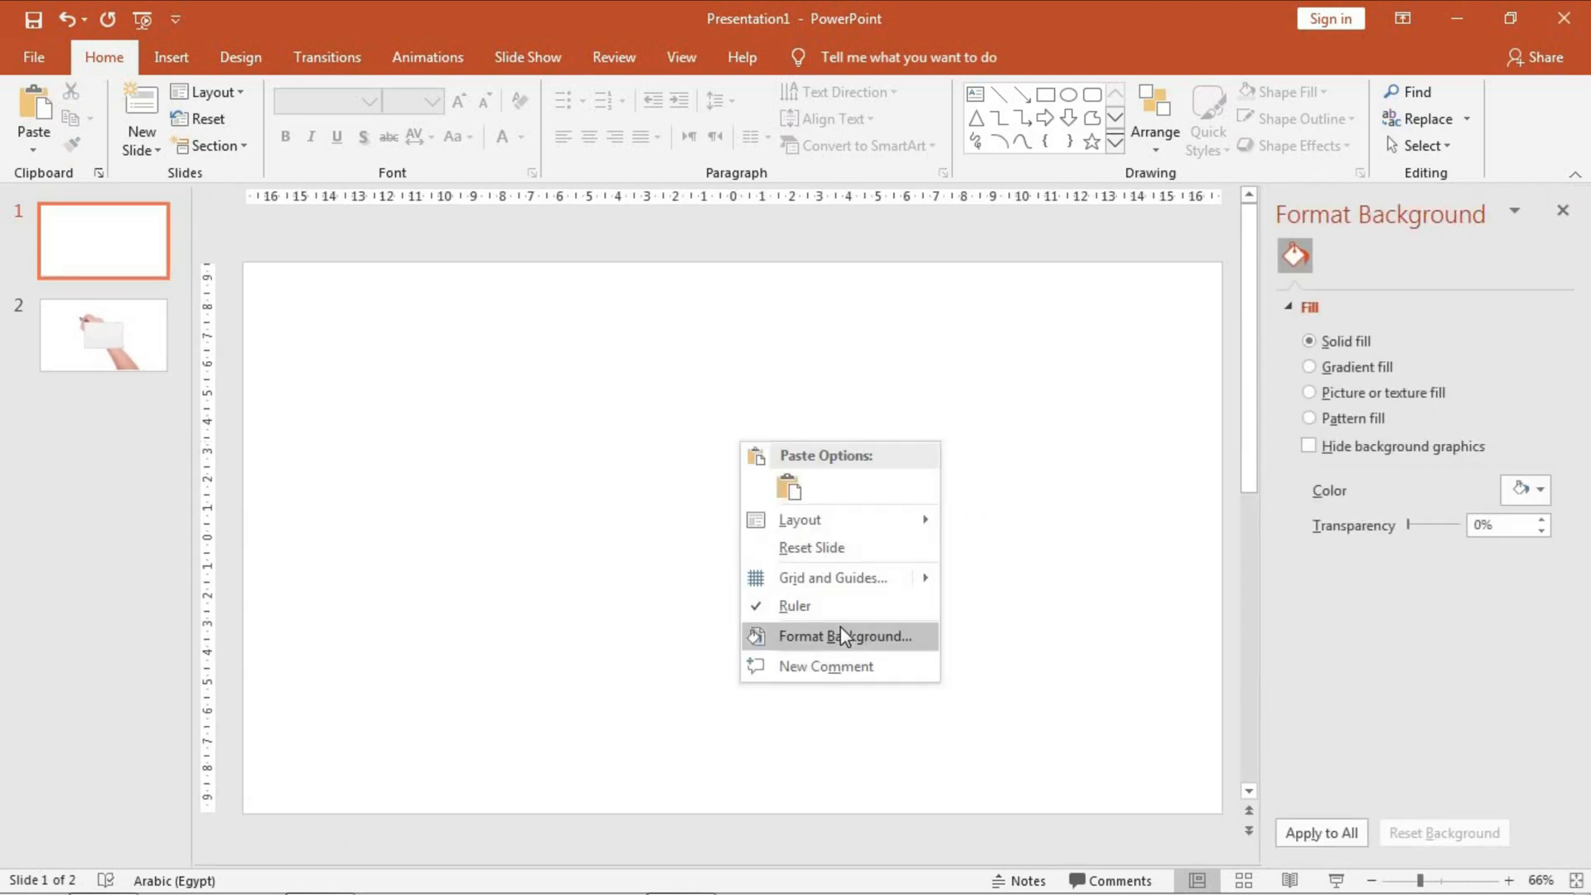
left_click(1539, 491)
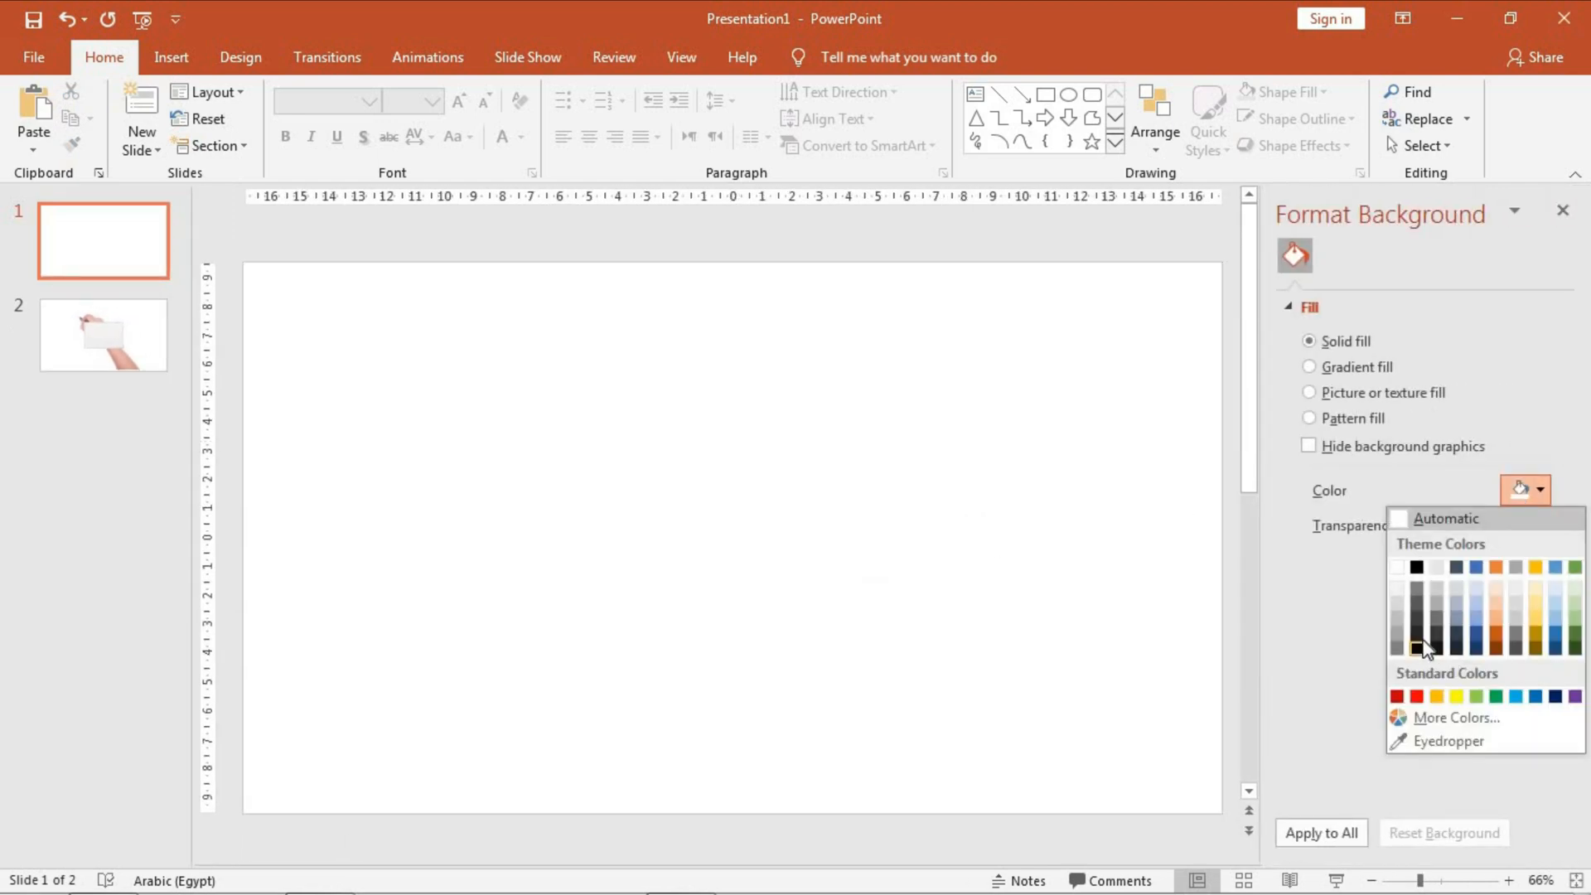
left_click(1418, 650)
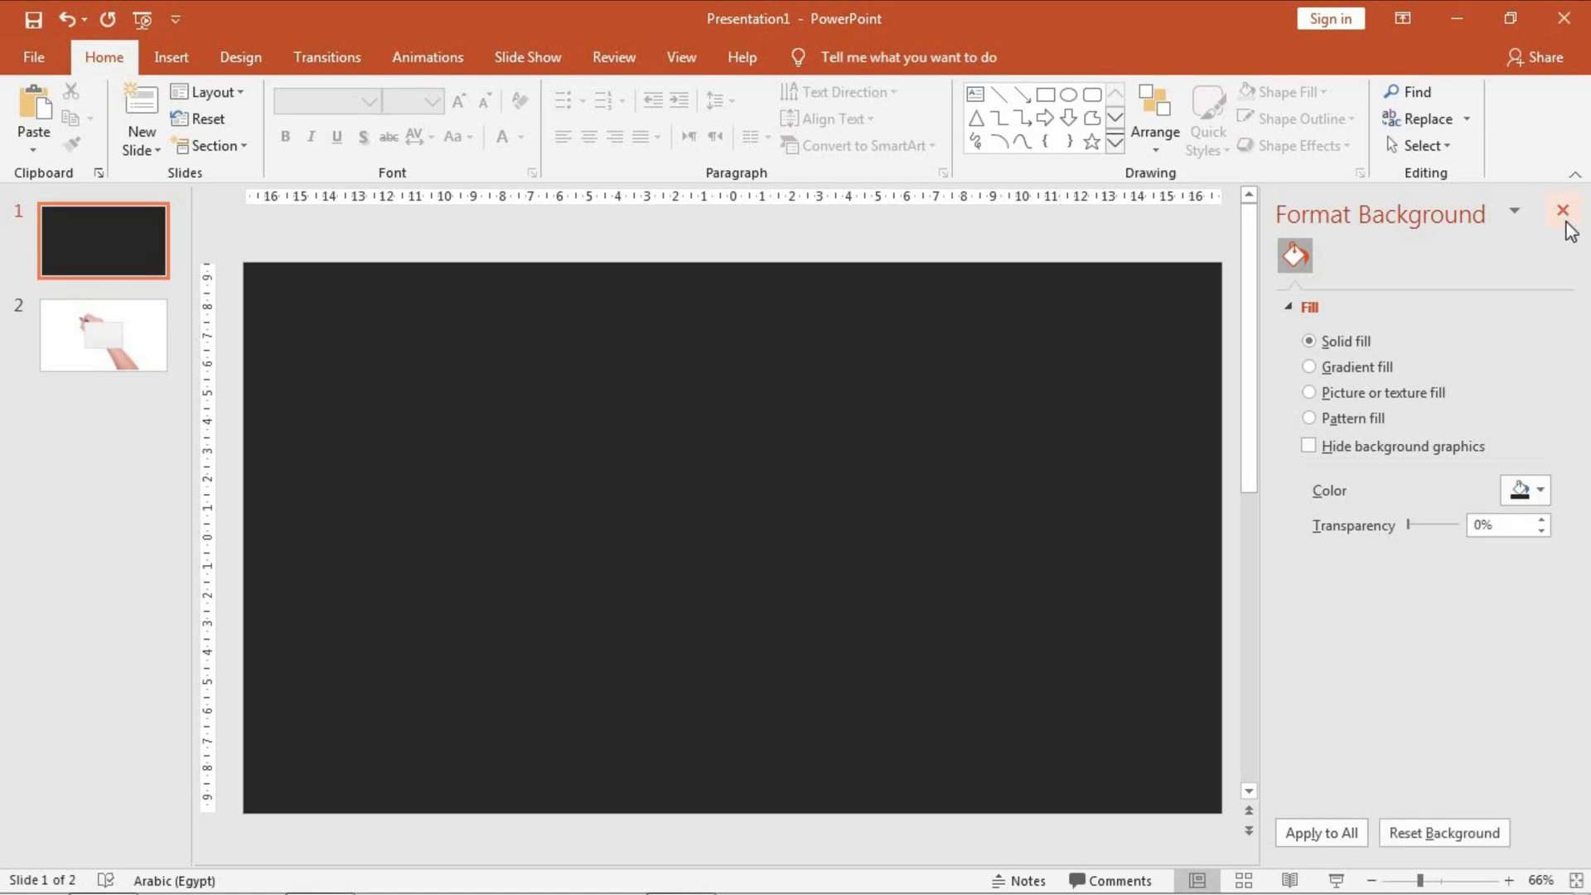
left_click(127, 335)
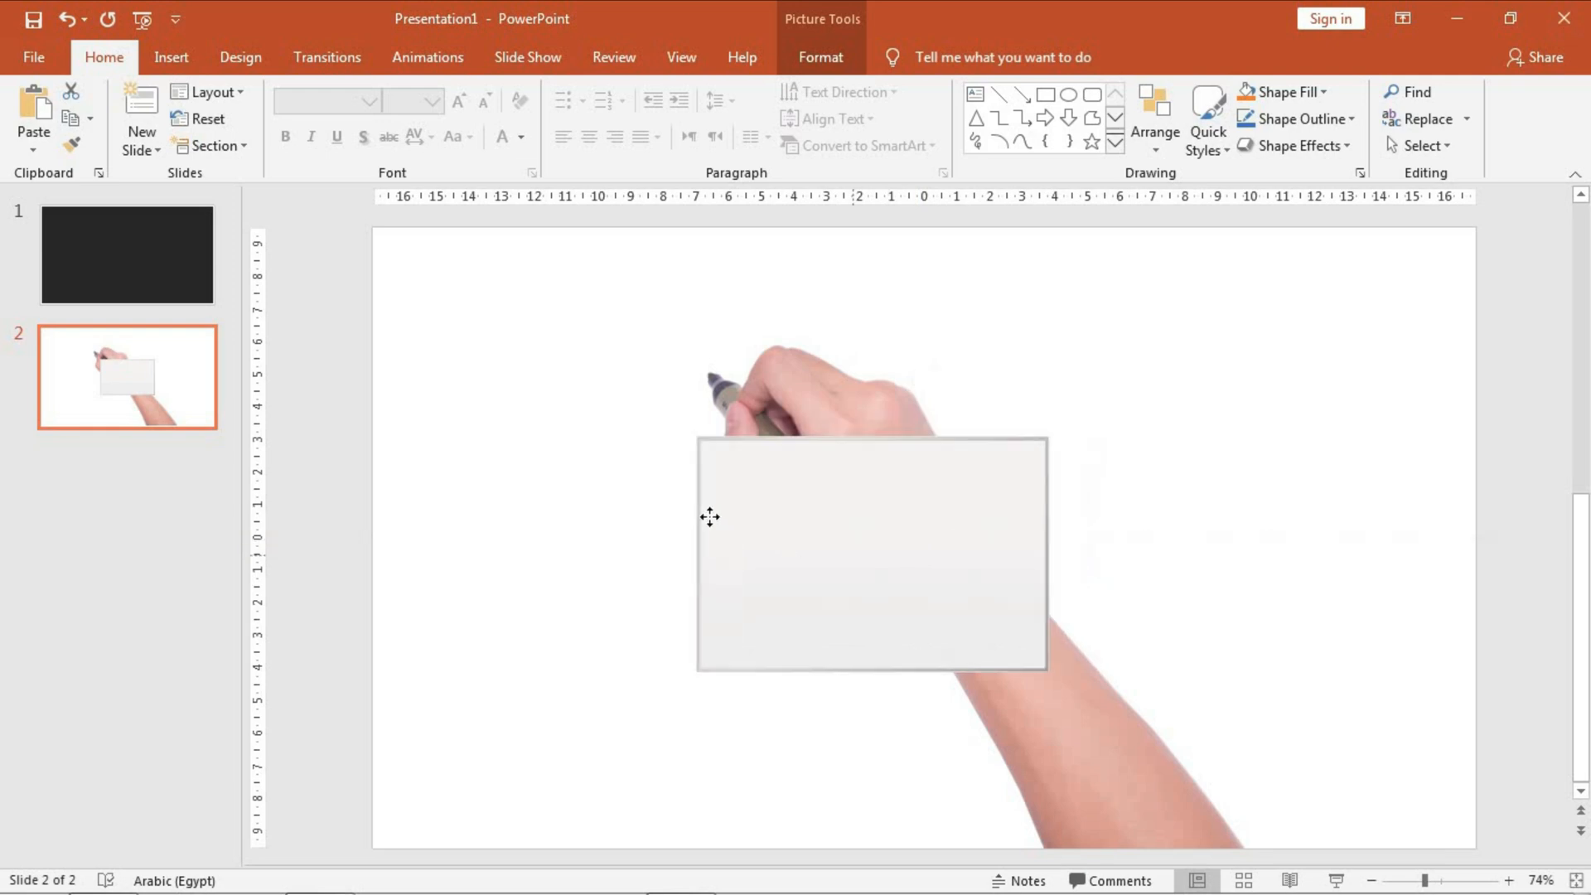
- Place the whiteboard picture on slide one and align it to the slide's vertical middle
left_click_drag(870, 557, 759, 496)
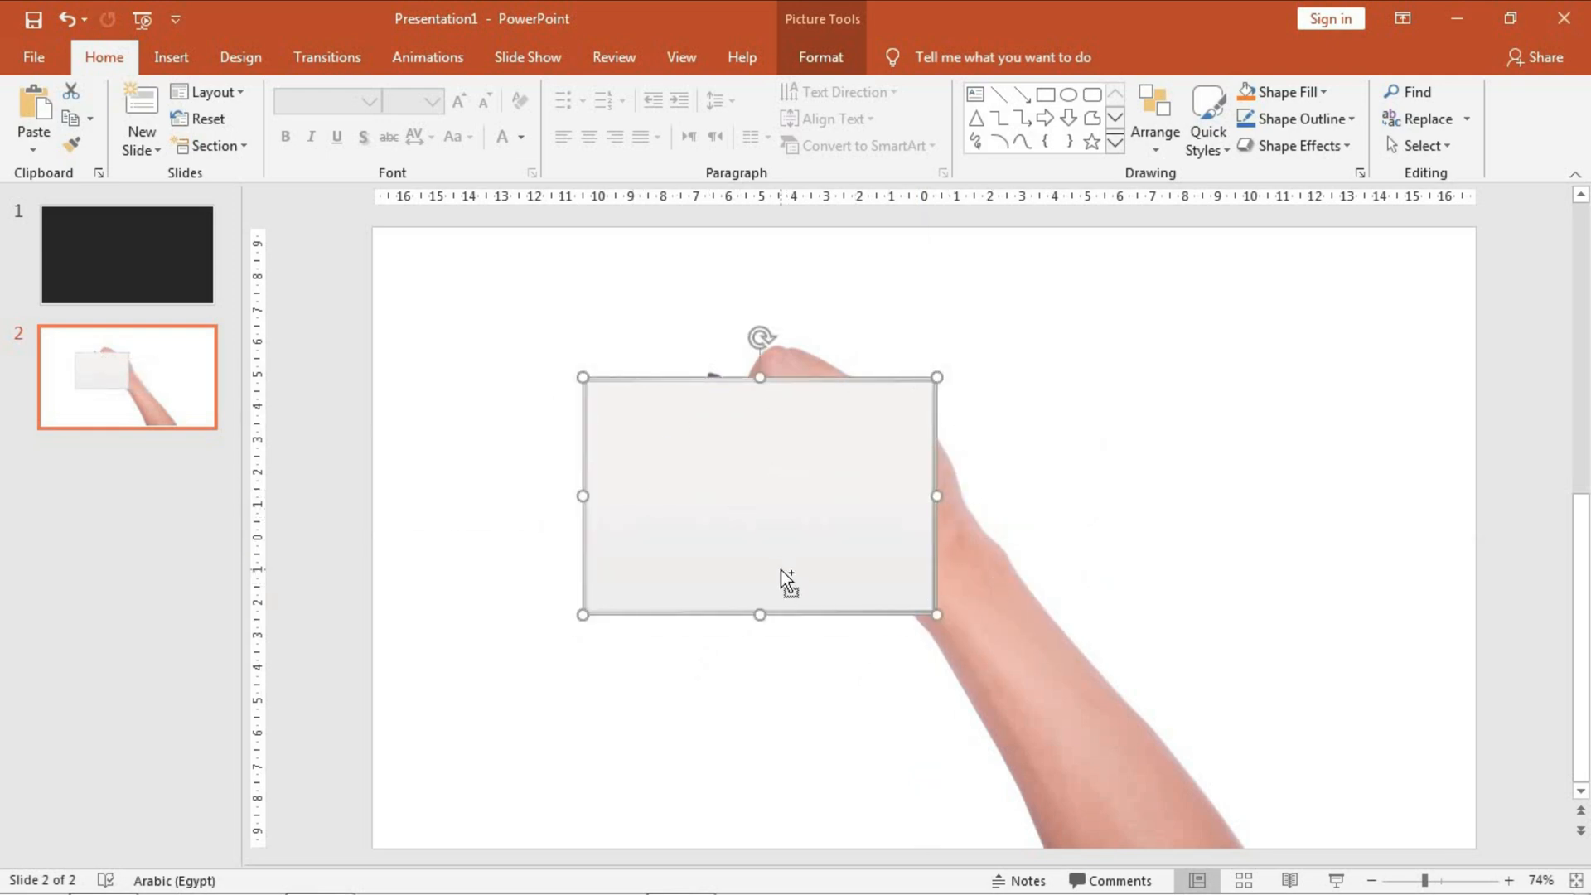
left_click(128, 255)
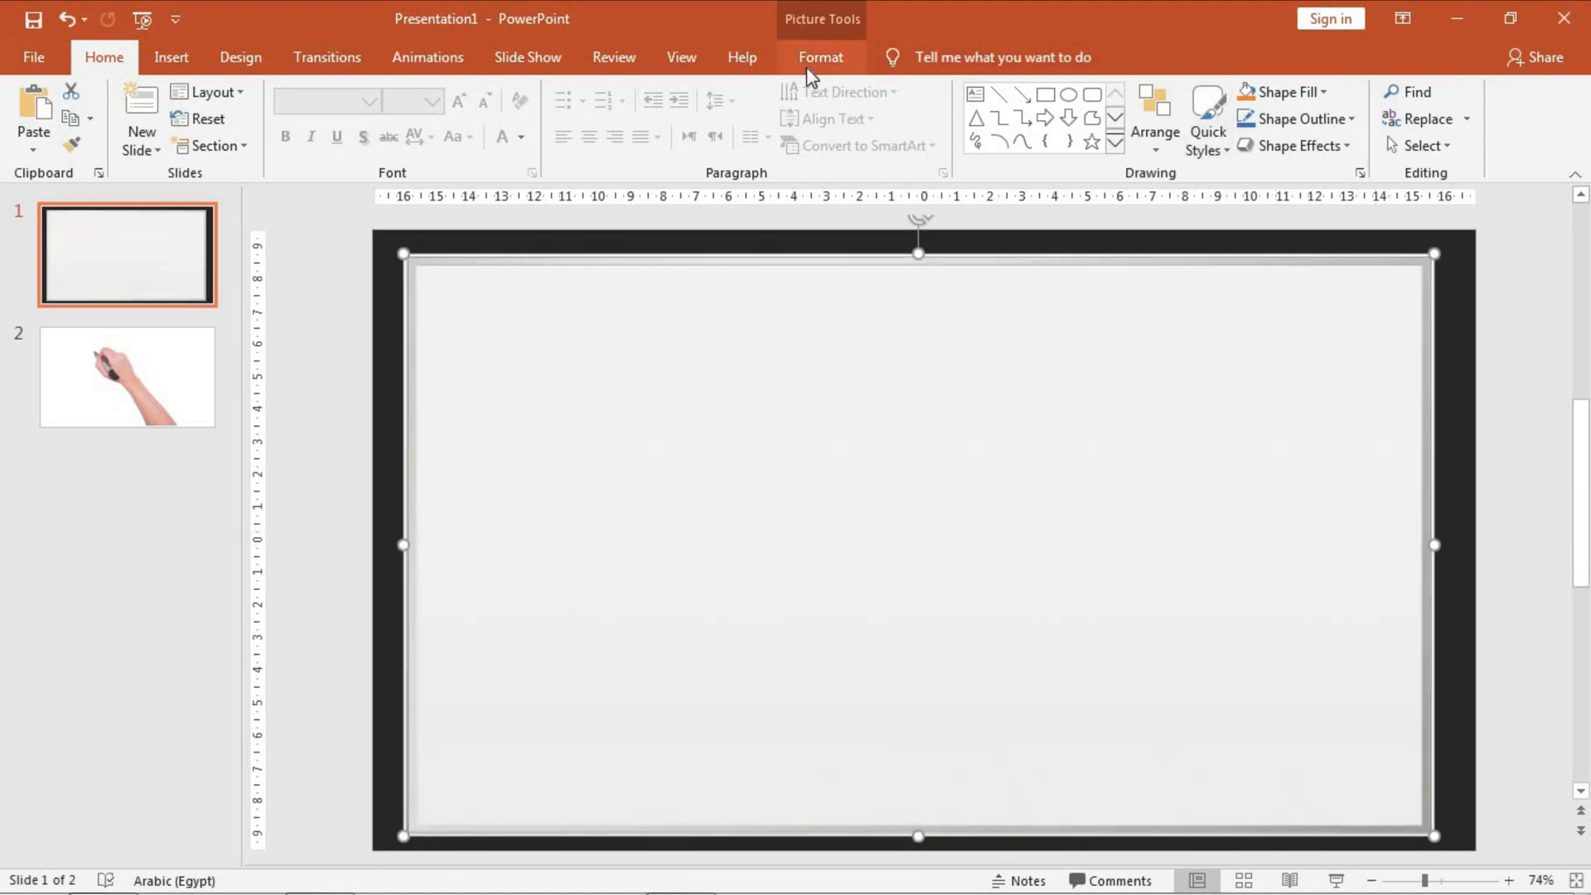
left_click(1262, 91)
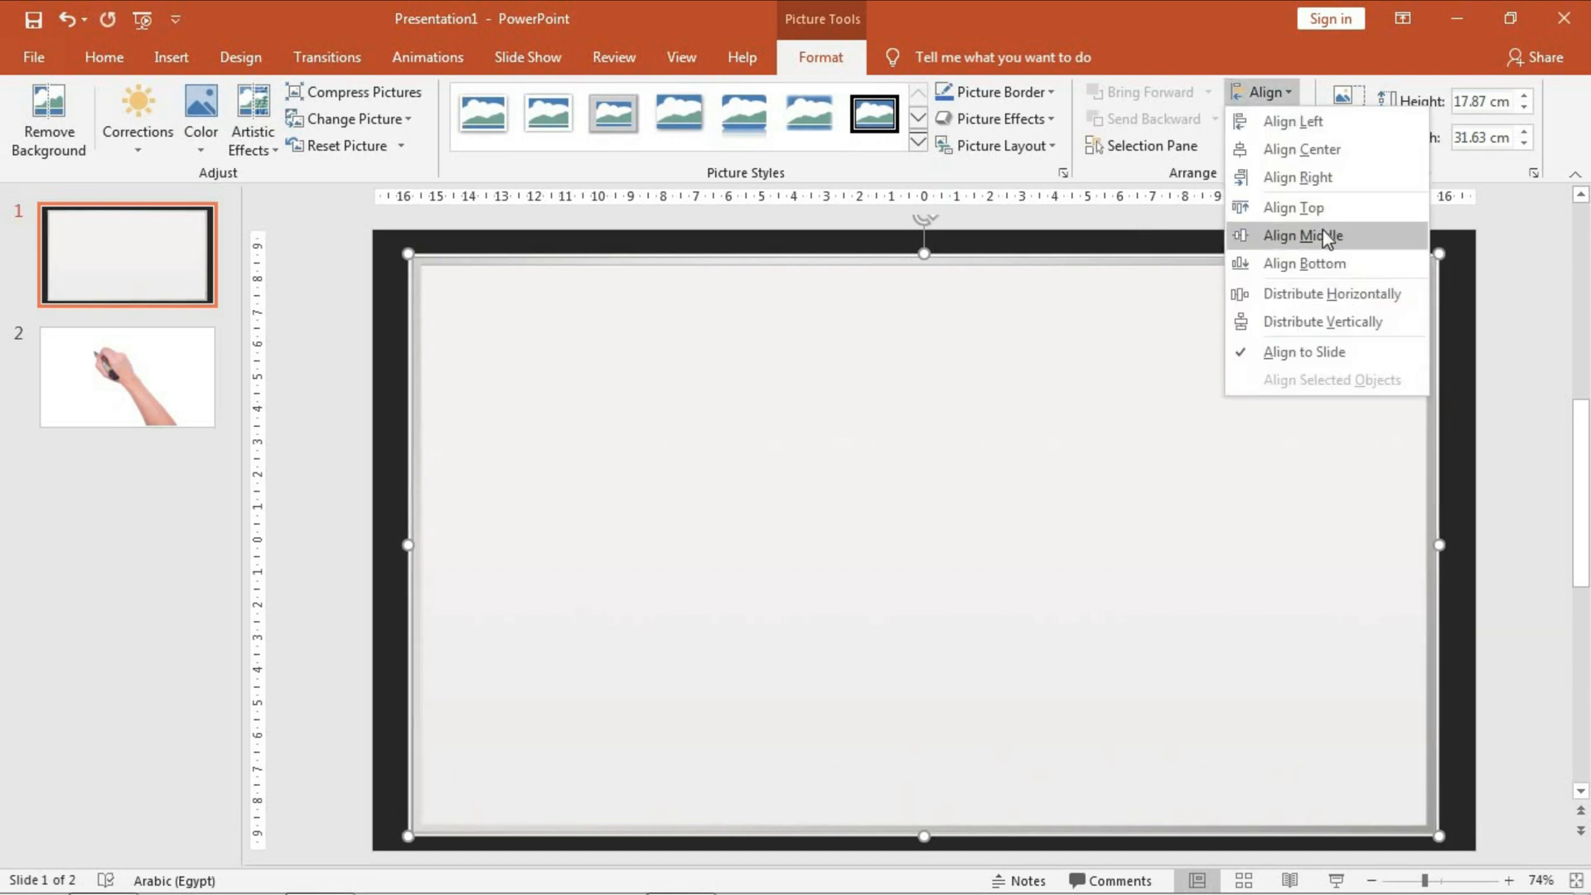
left_click(1303, 234)
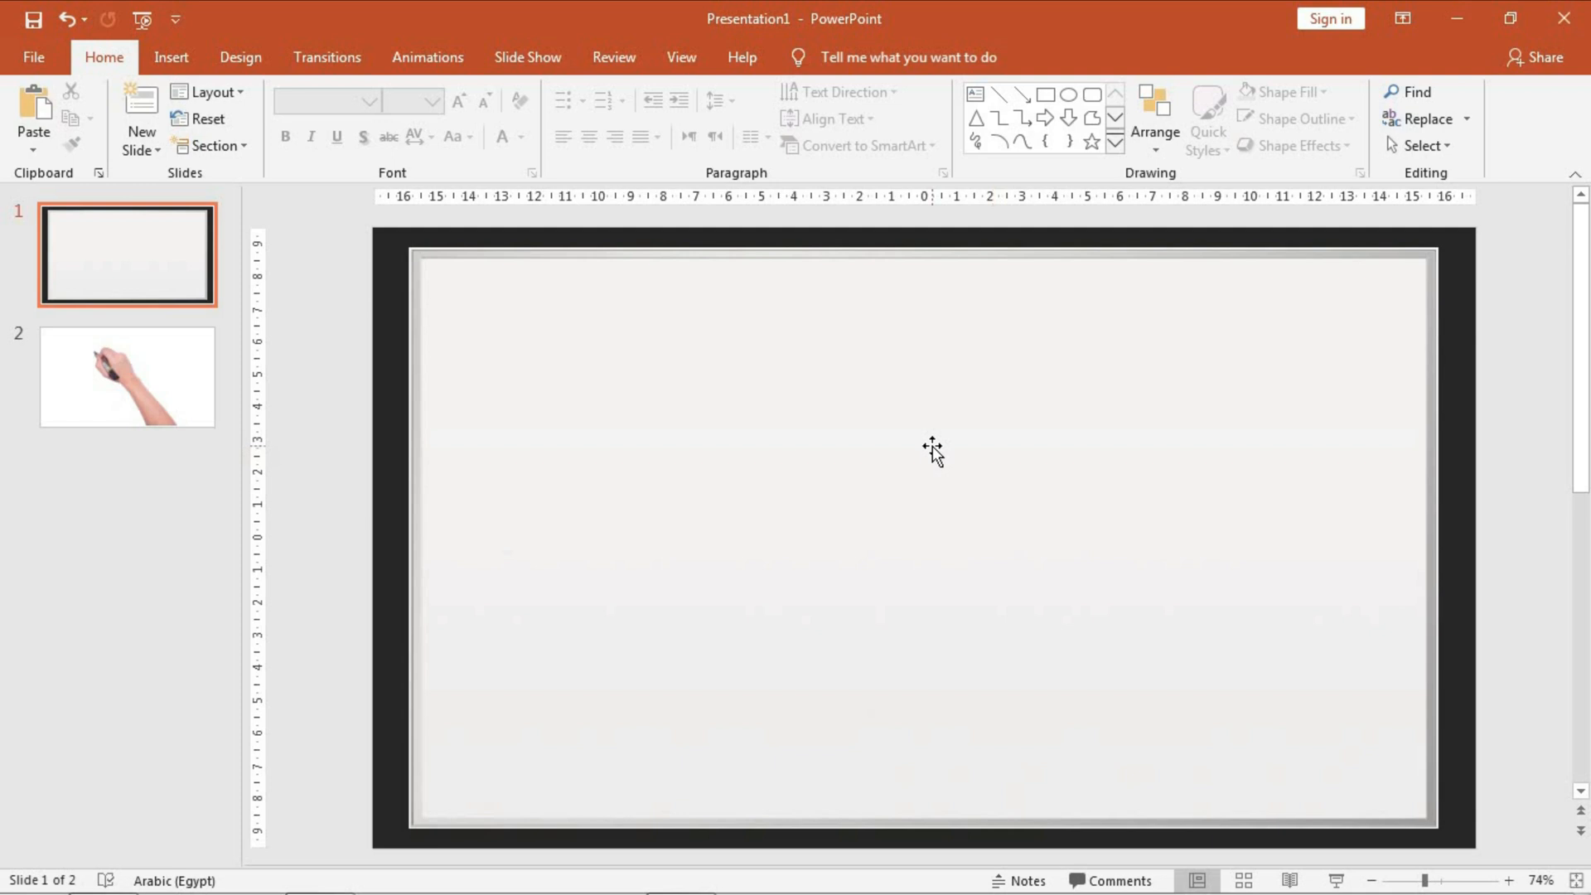
left_click(127, 376)
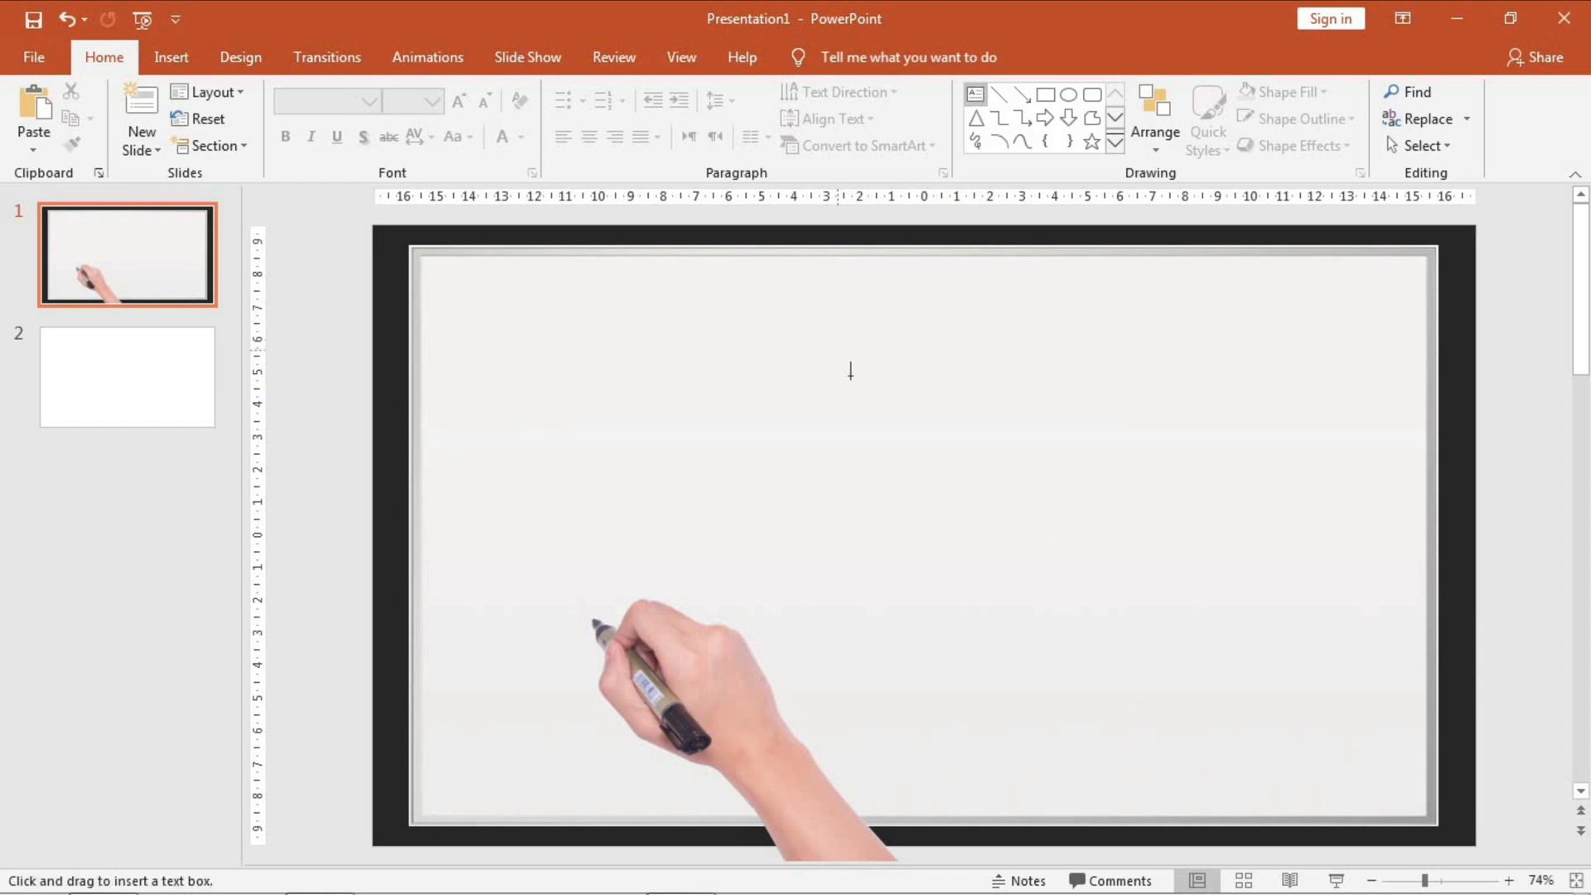
- Draw a text box in the upper middle of the slide reading 'Introduction'
left_click_drag(812, 364, 823, 446)
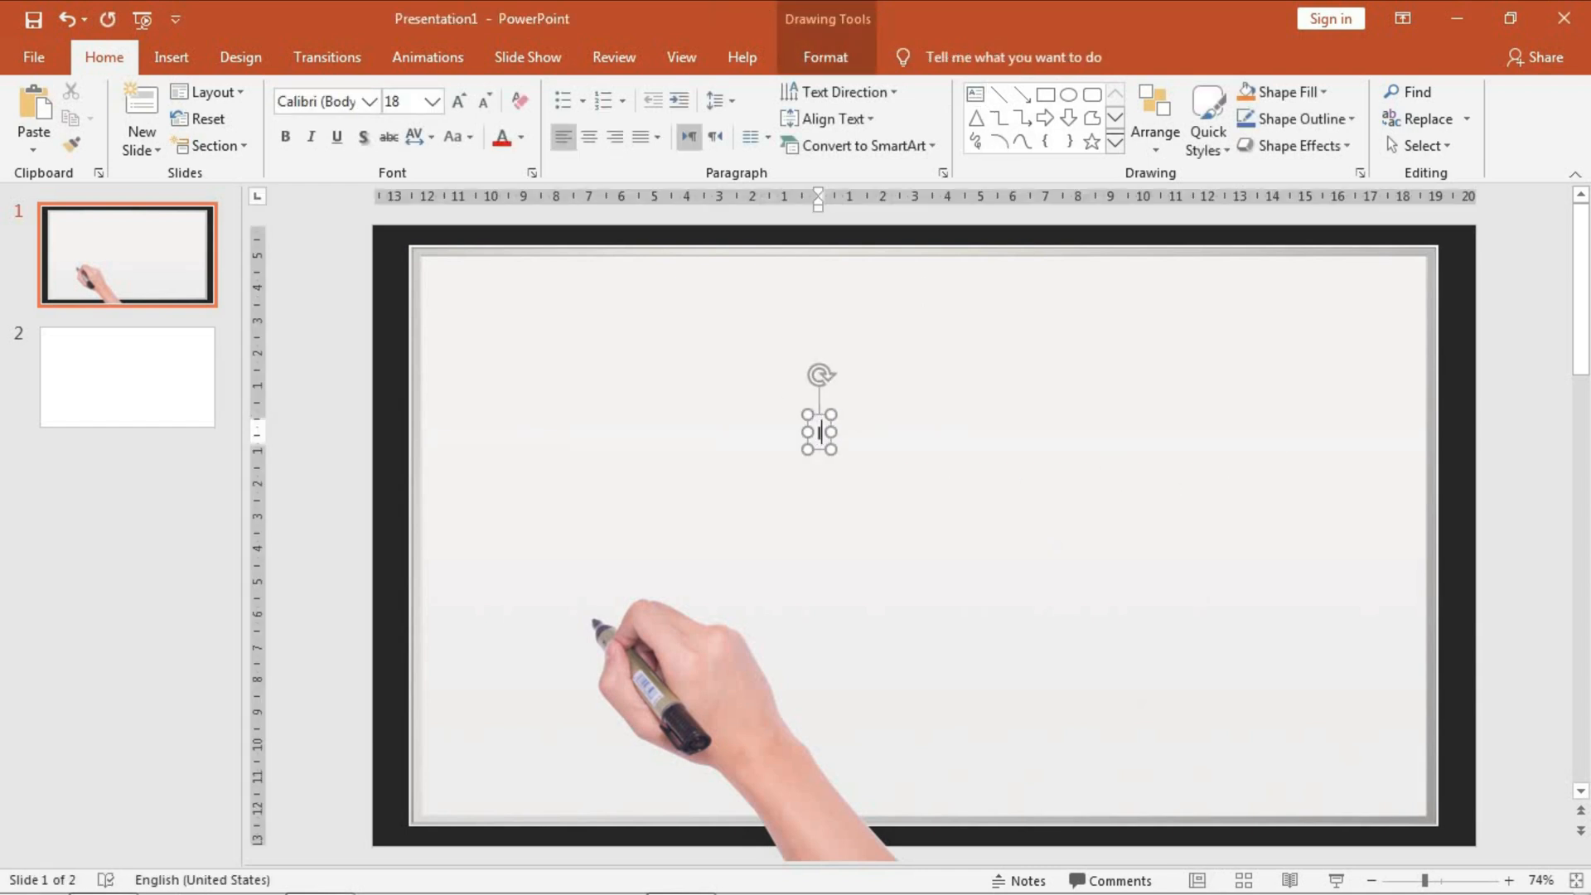
type("Introduction")
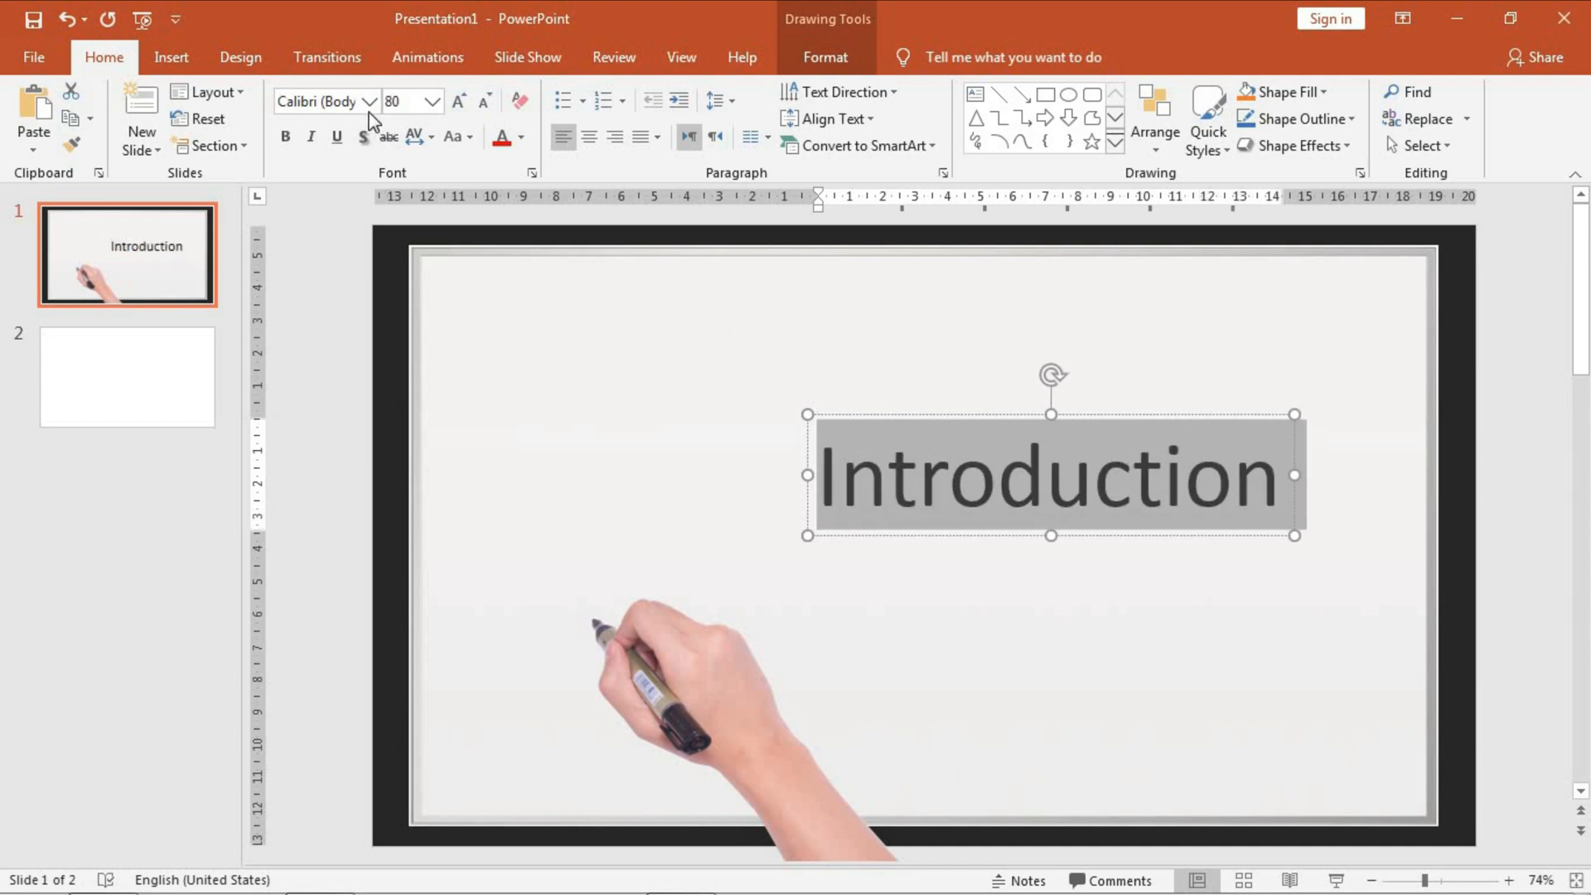
- Apply the Ravie typeface to the Introduction text from the font list
left_click(368, 102)
type("Raavi")
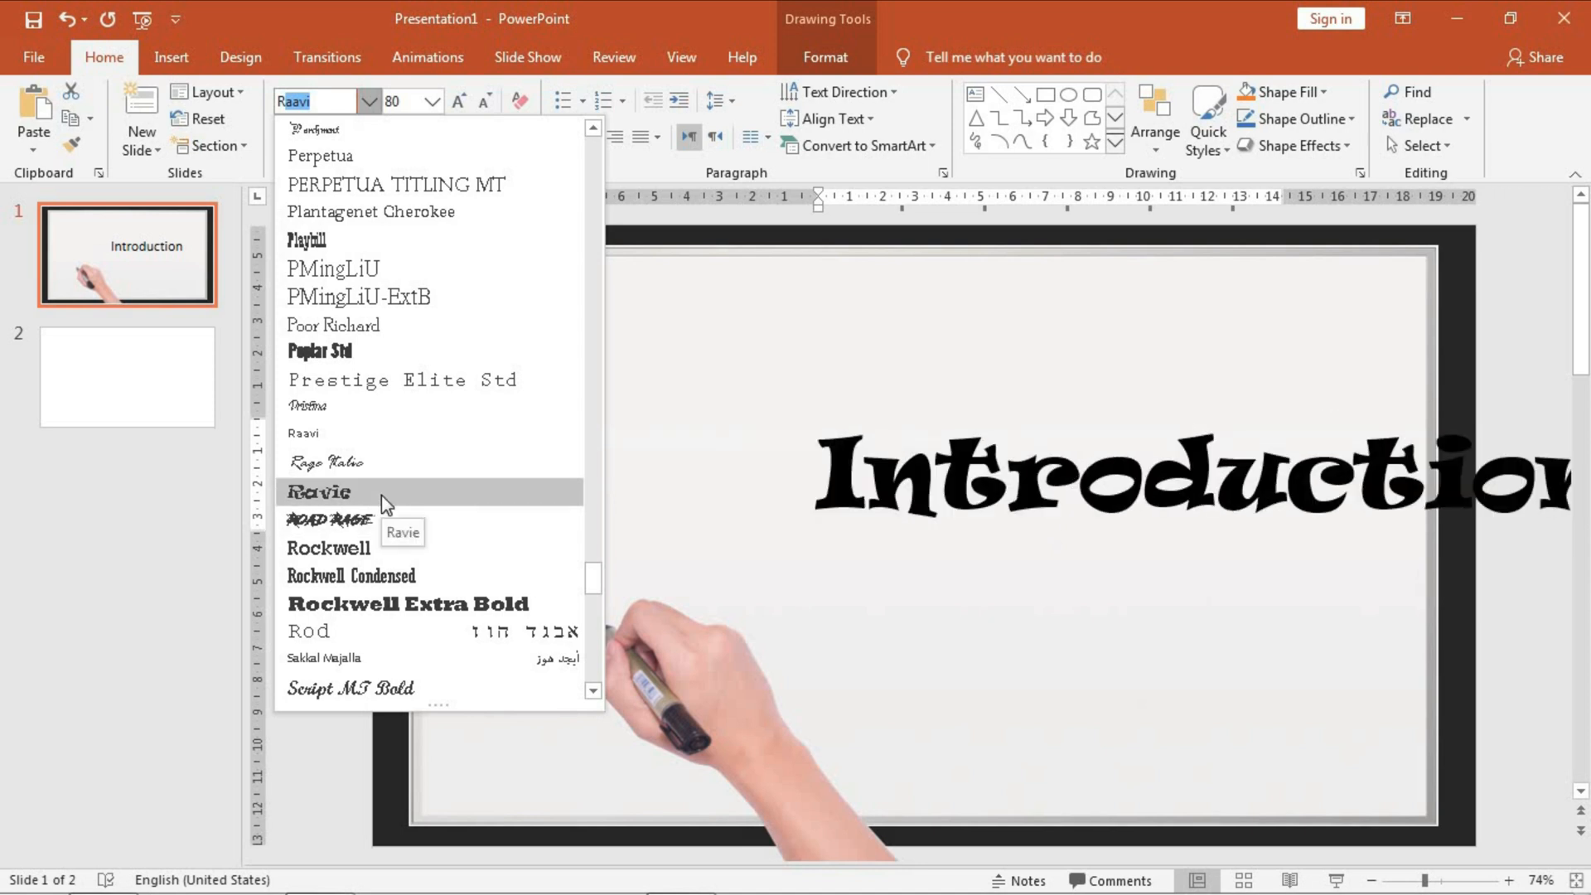
left_click(316, 492)
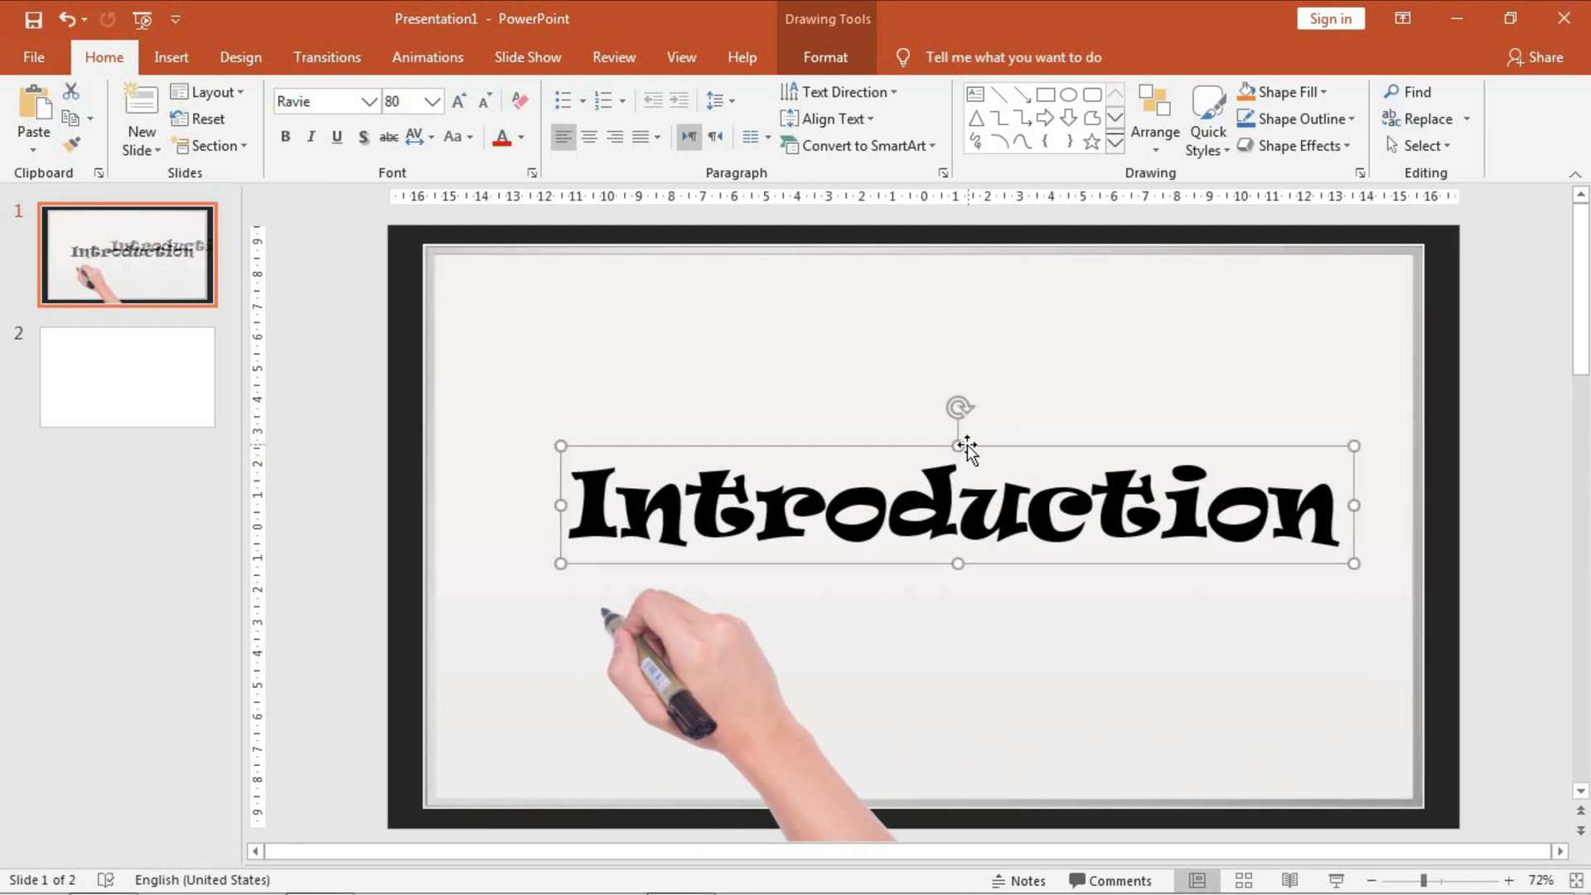
left_click(824, 56)
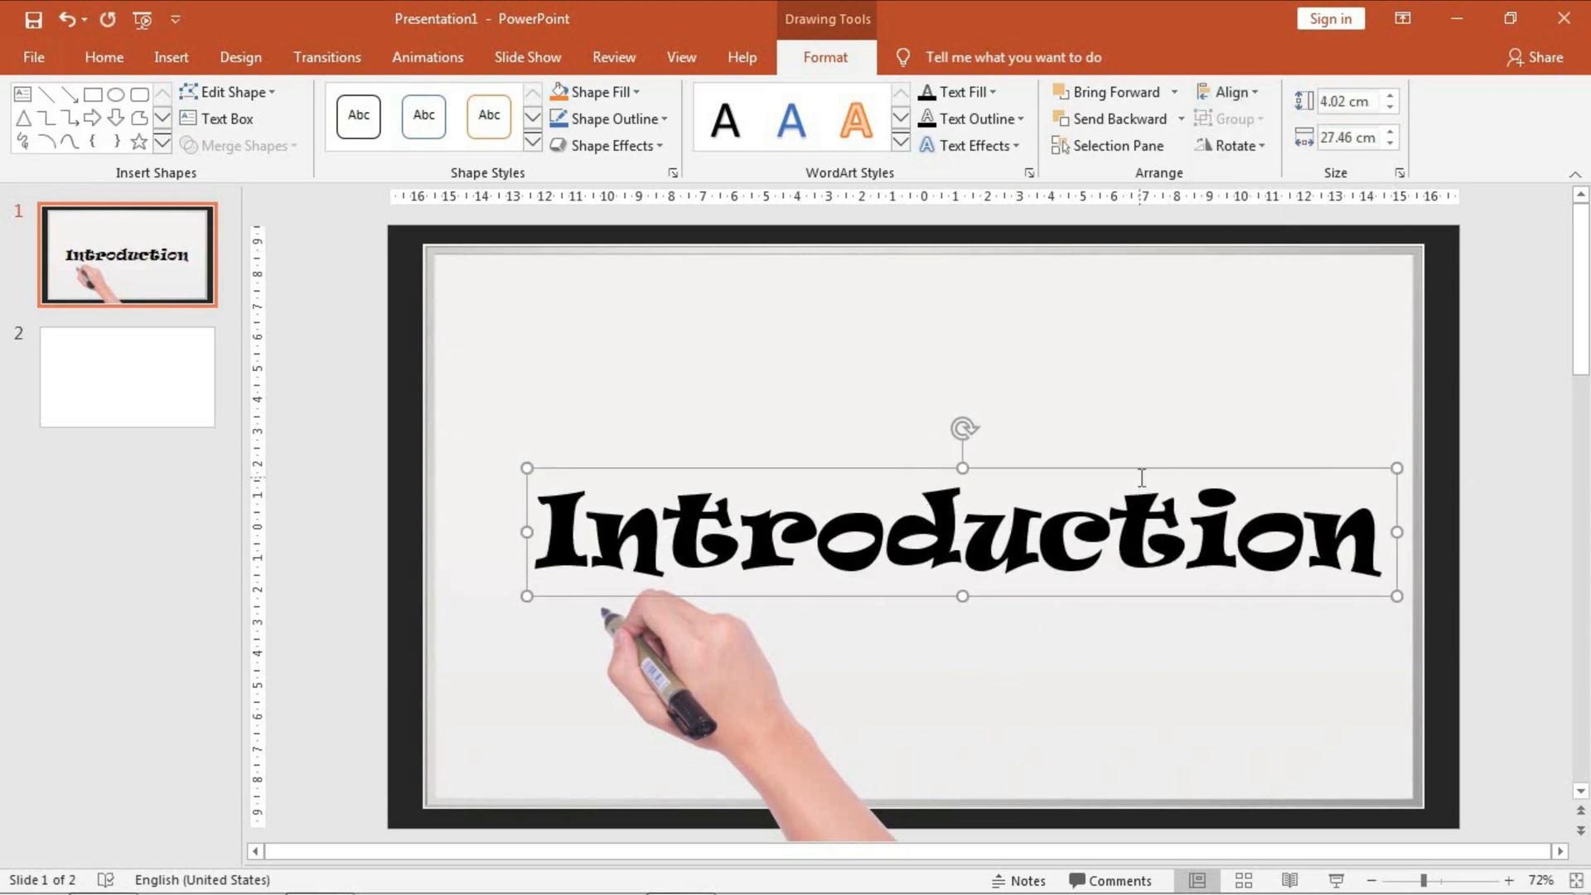
mouse_move(1232, 93)
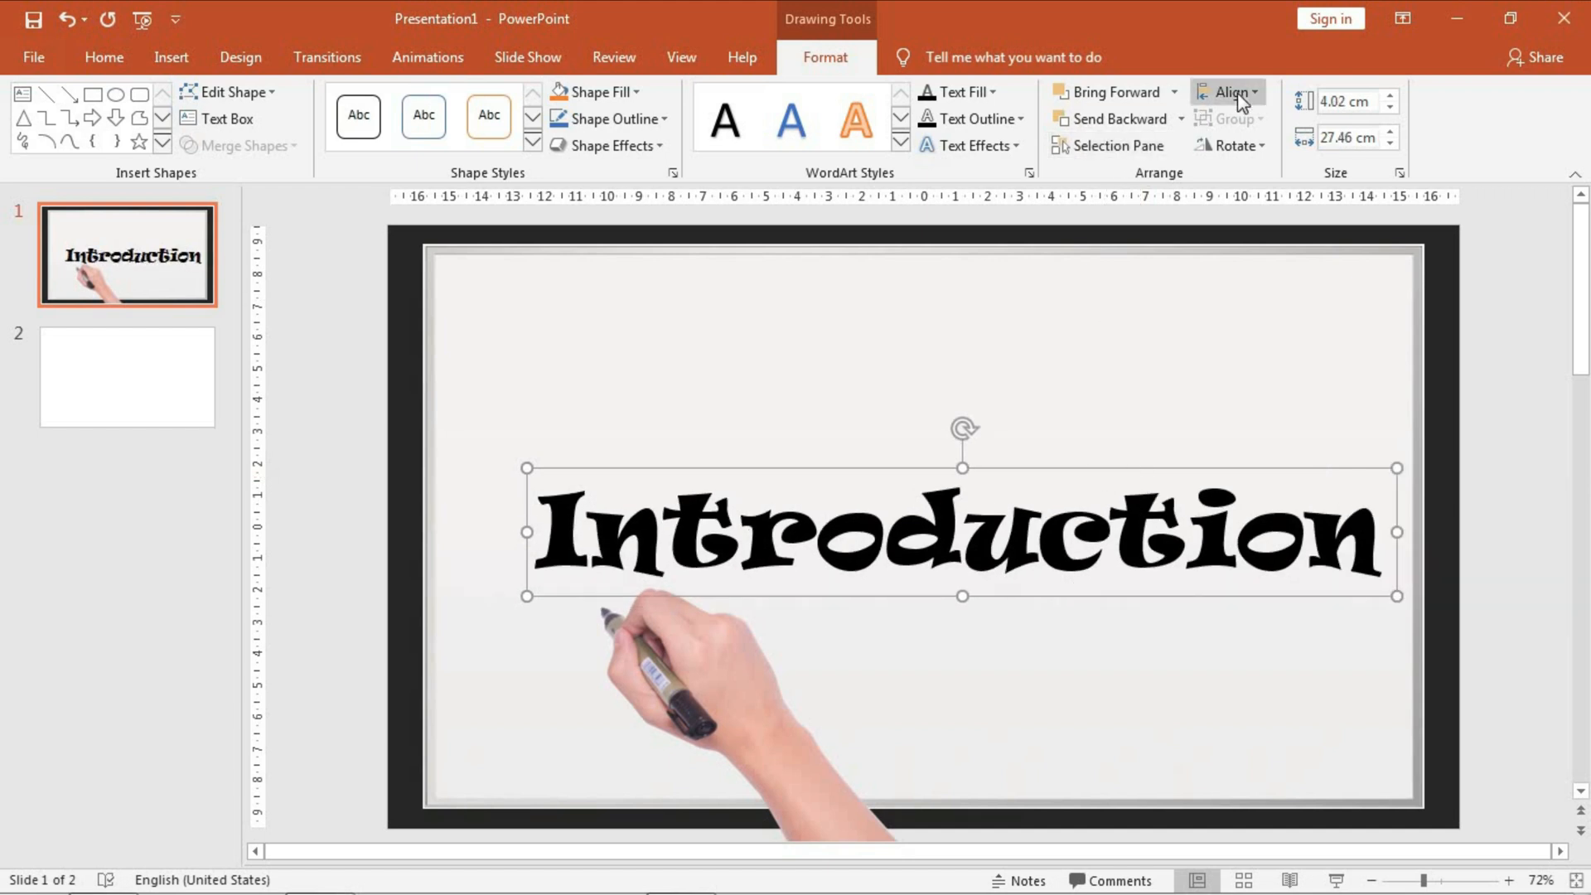
- Align the Introduction text box to the slide's middle, then select the hand picture
left_click(1227, 93)
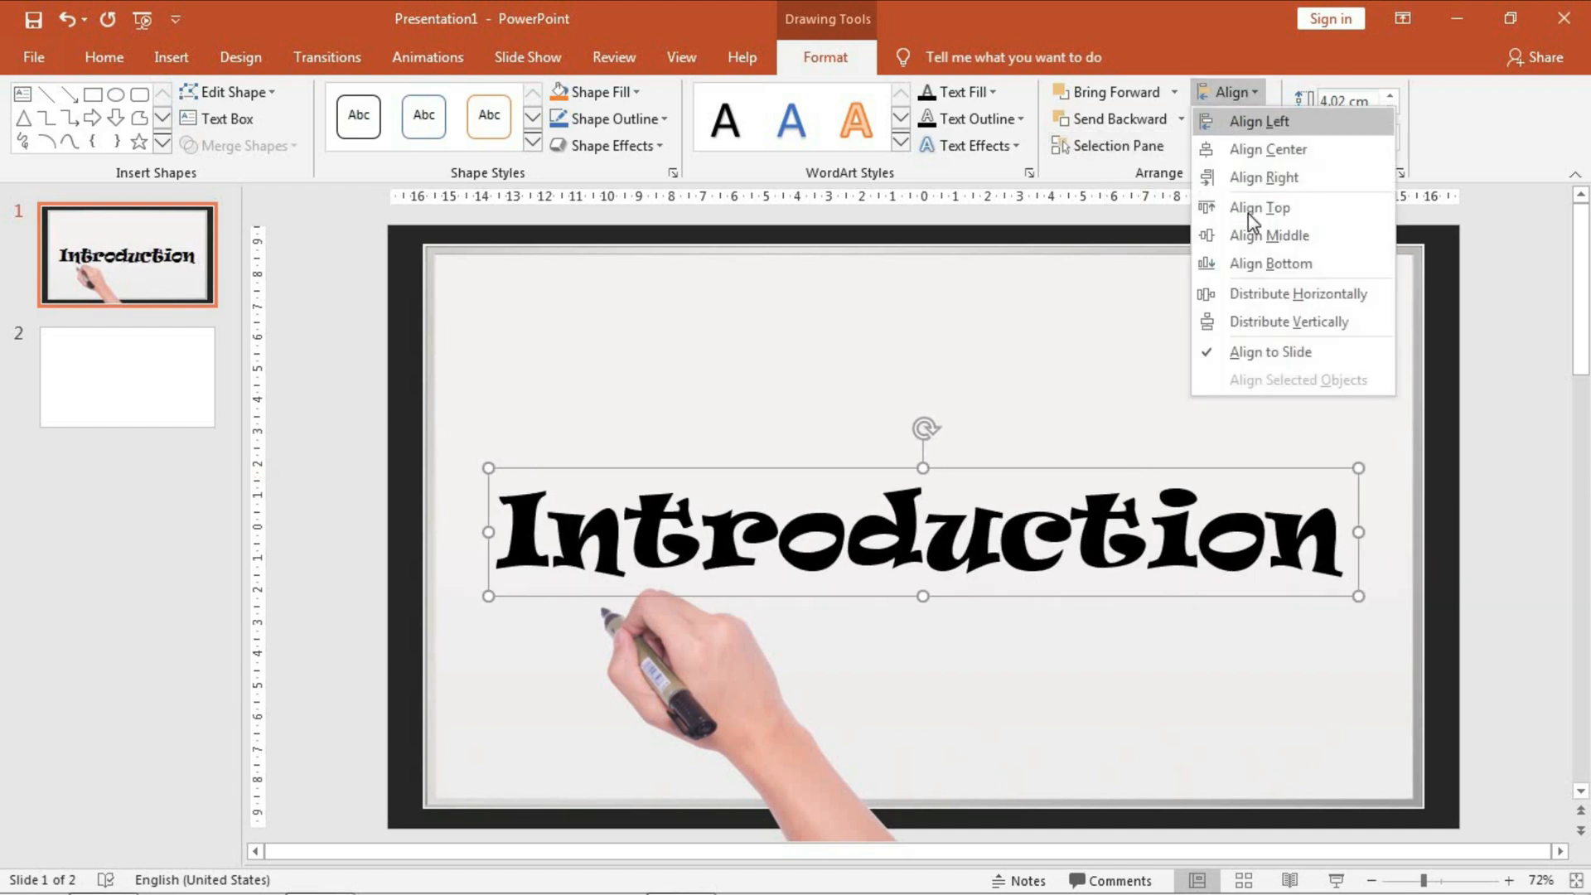
left_click(1266, 207)
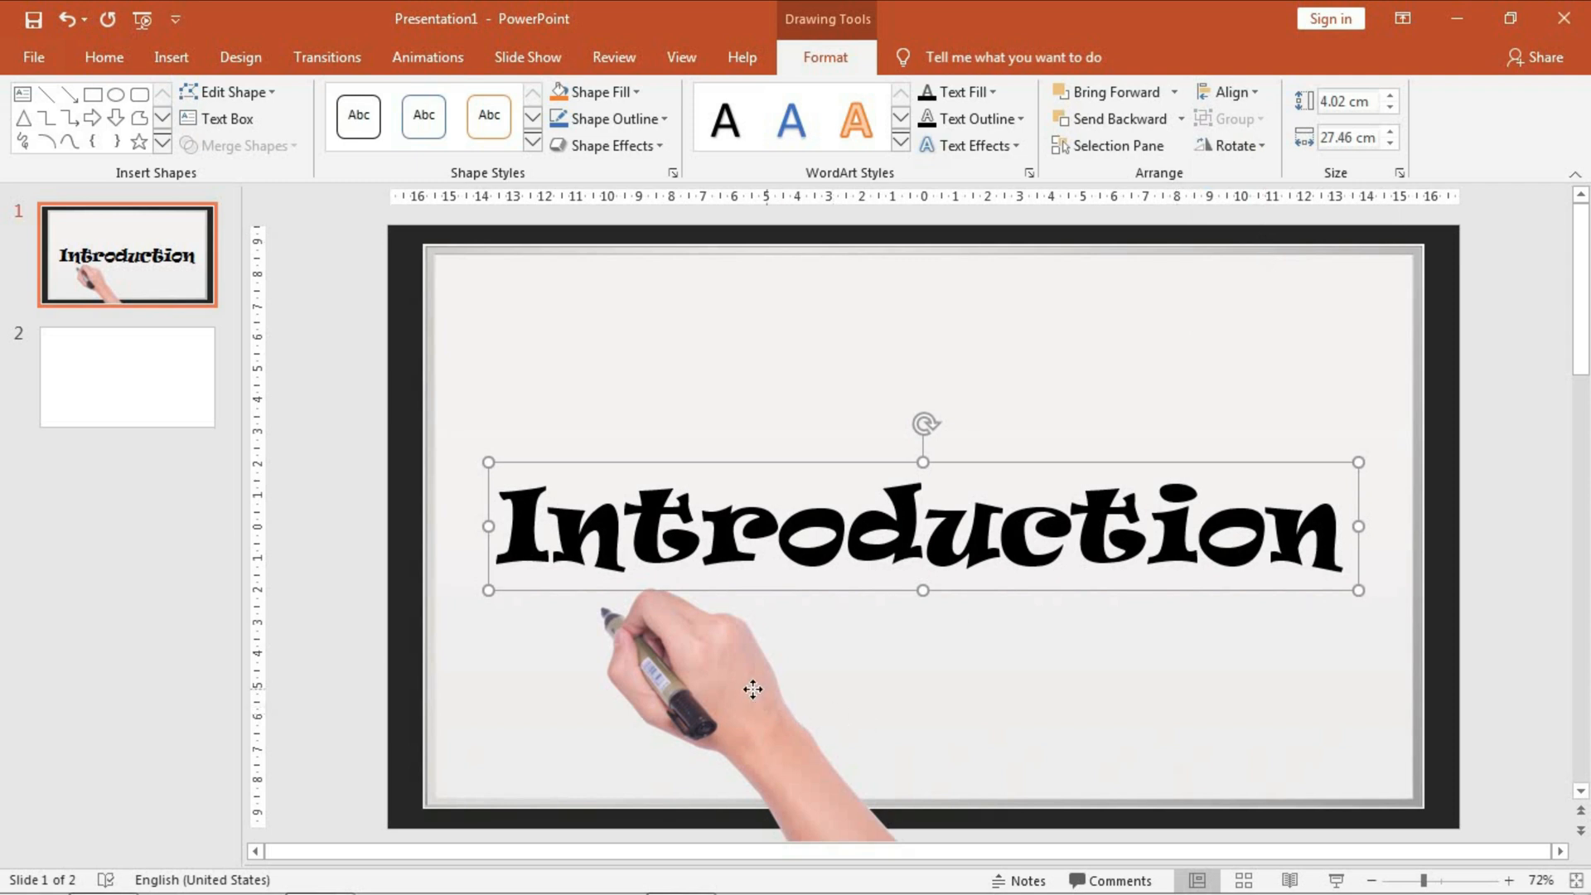
left_click(102, 57)
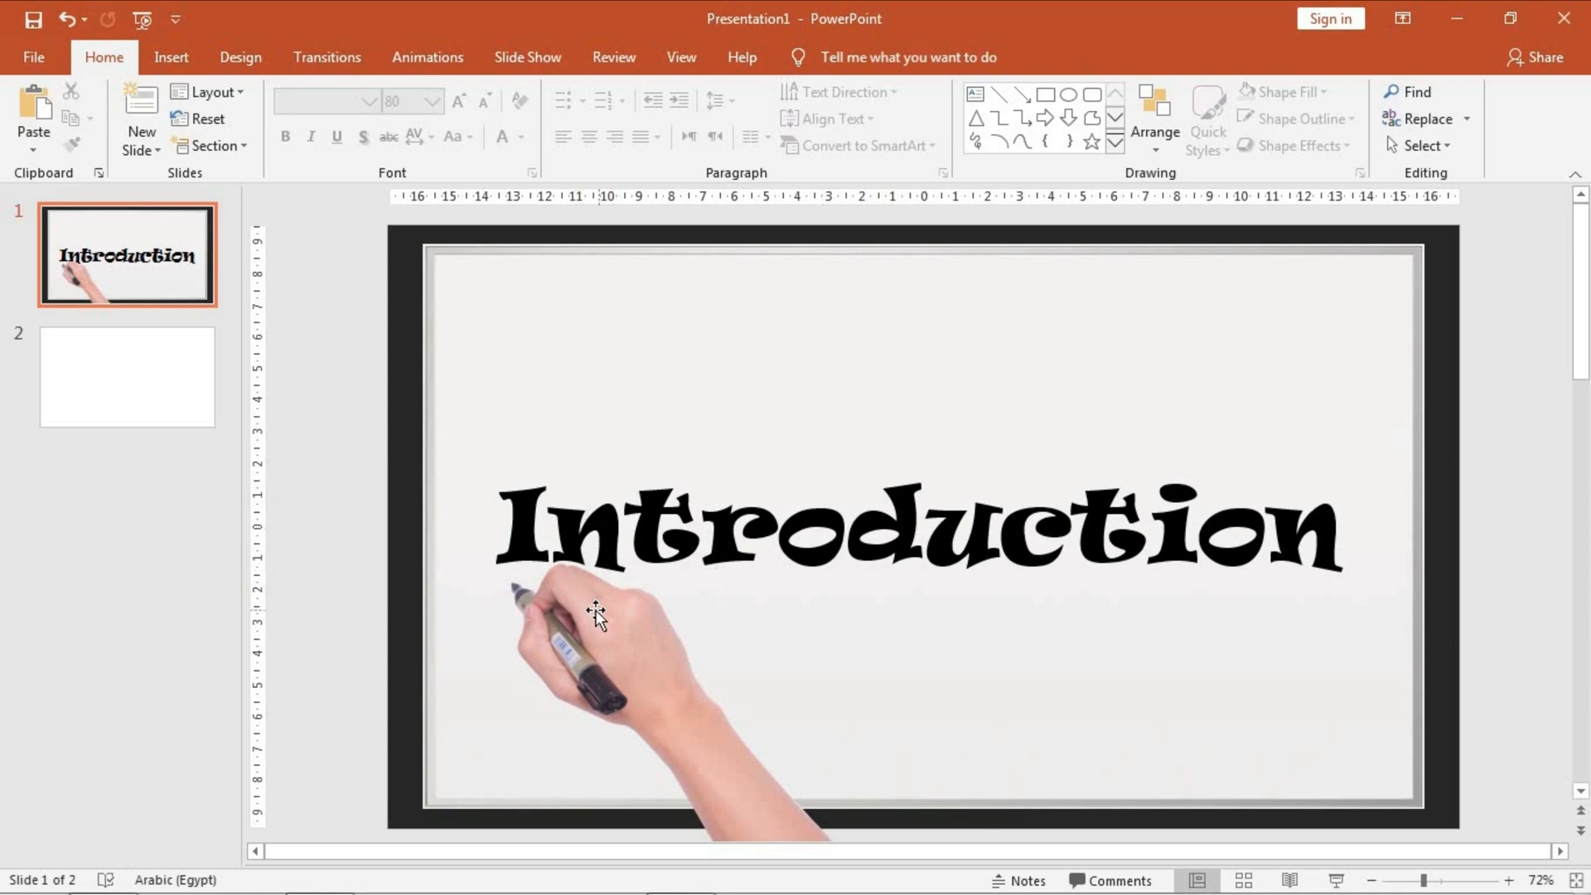
left_click(598, 613)
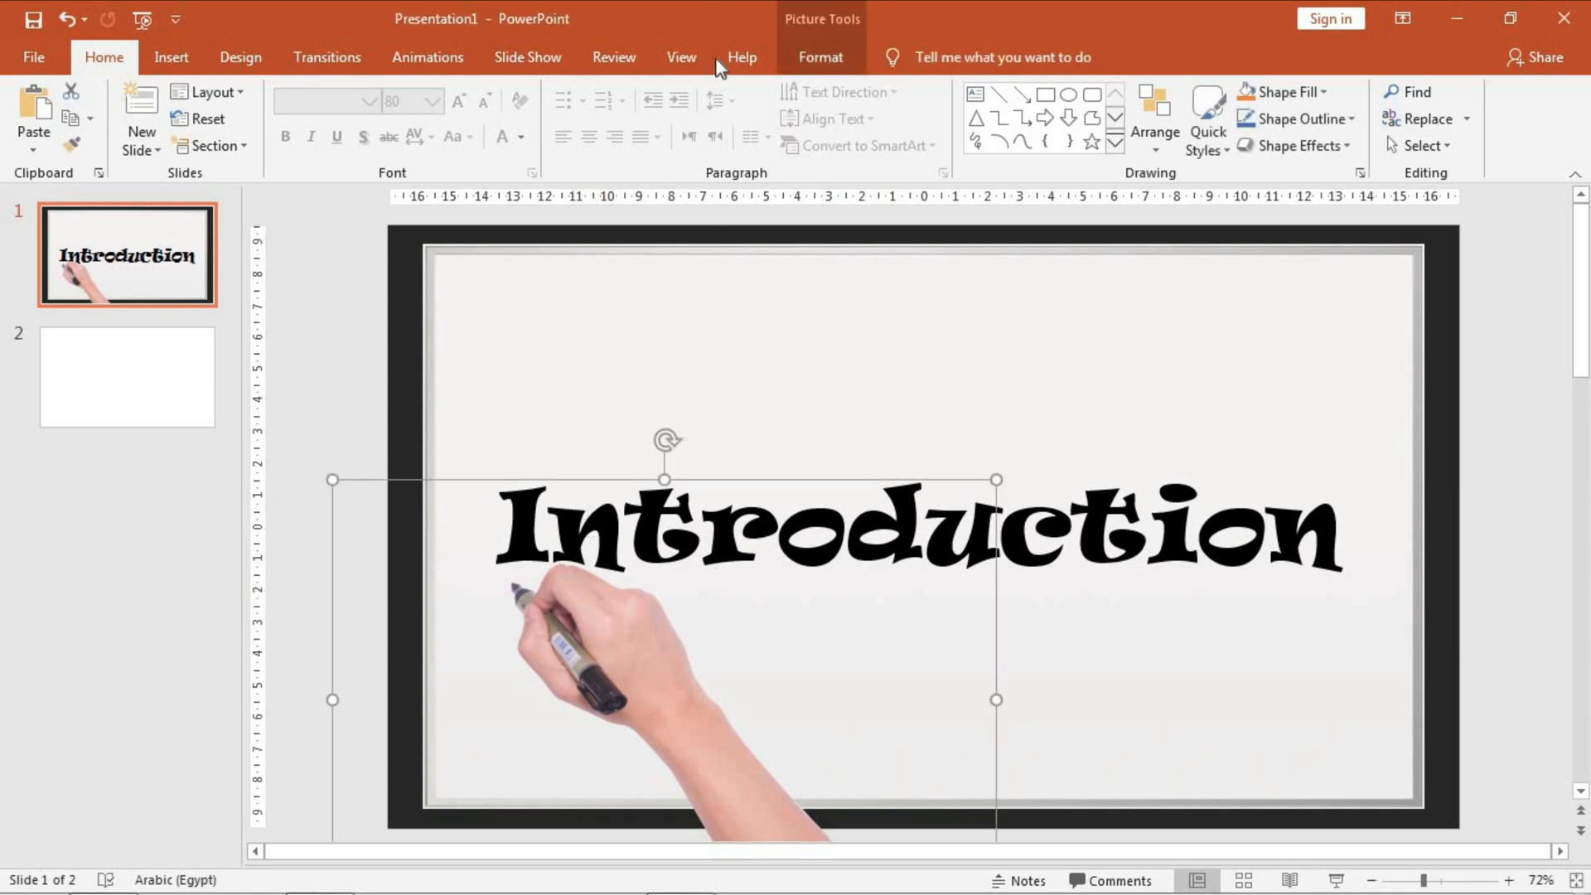
- Bring up the Animations ribbon and the Add Animation gallery for the hand picture
left_click(820, 56)
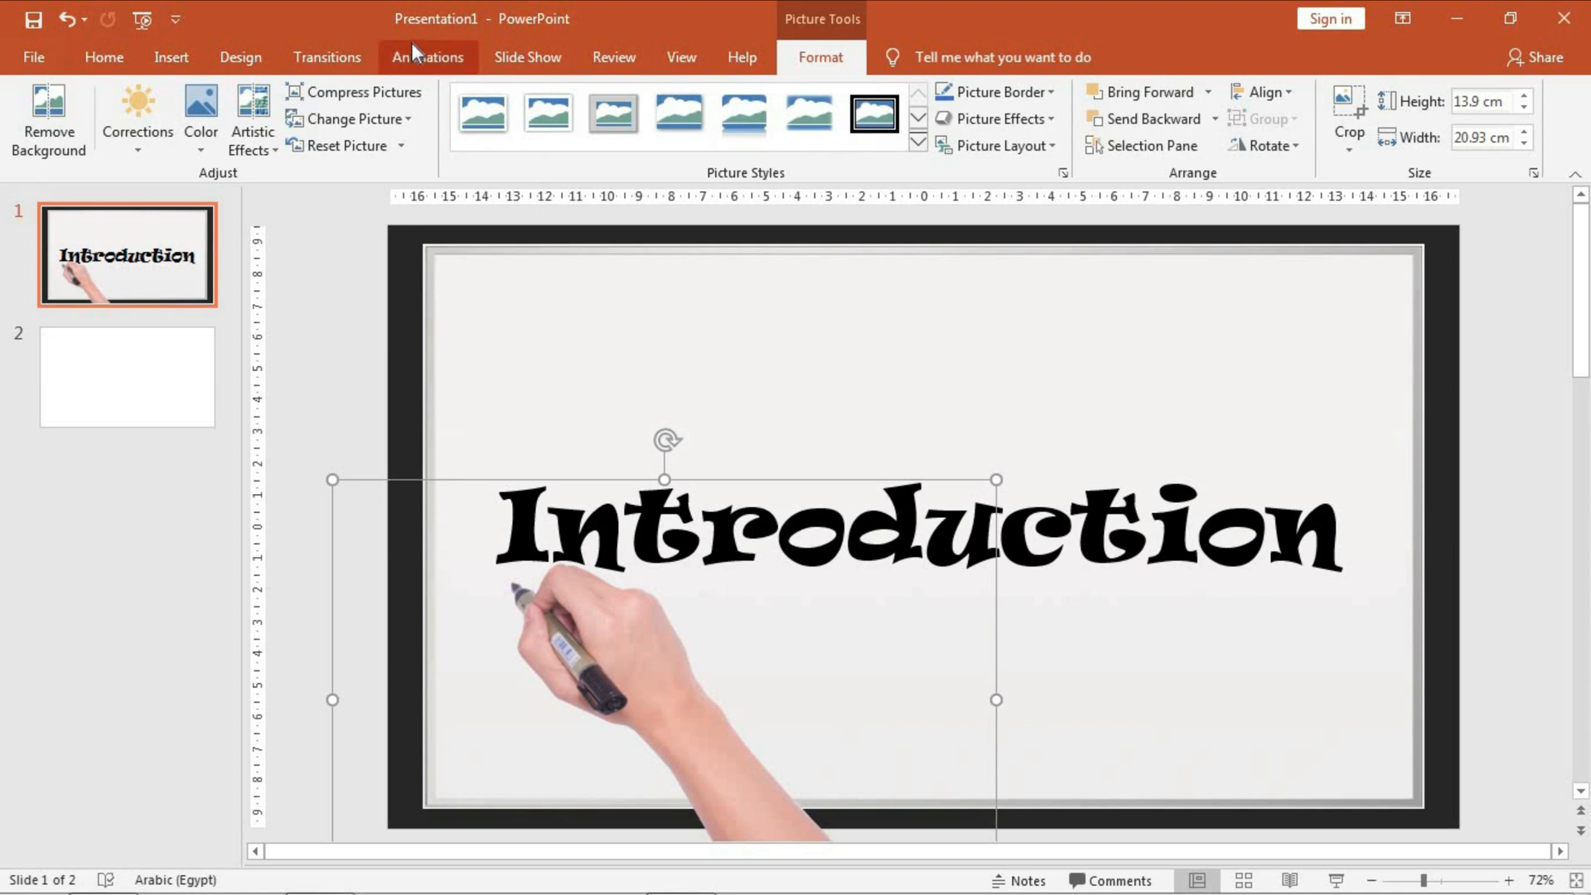
left_click(428, 56)
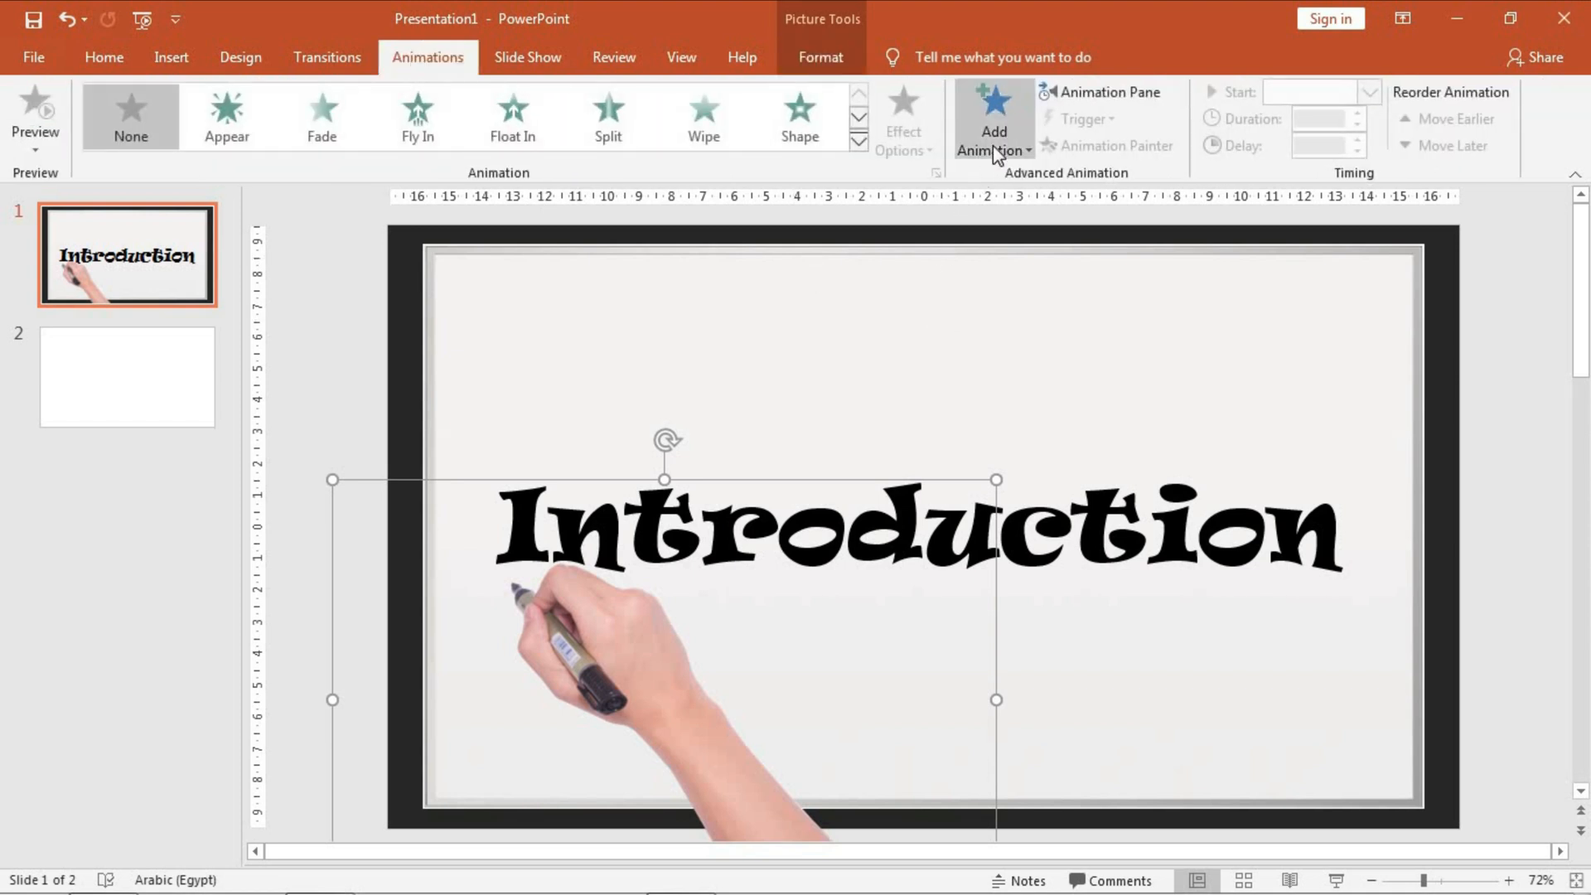
left_click(991, 119)
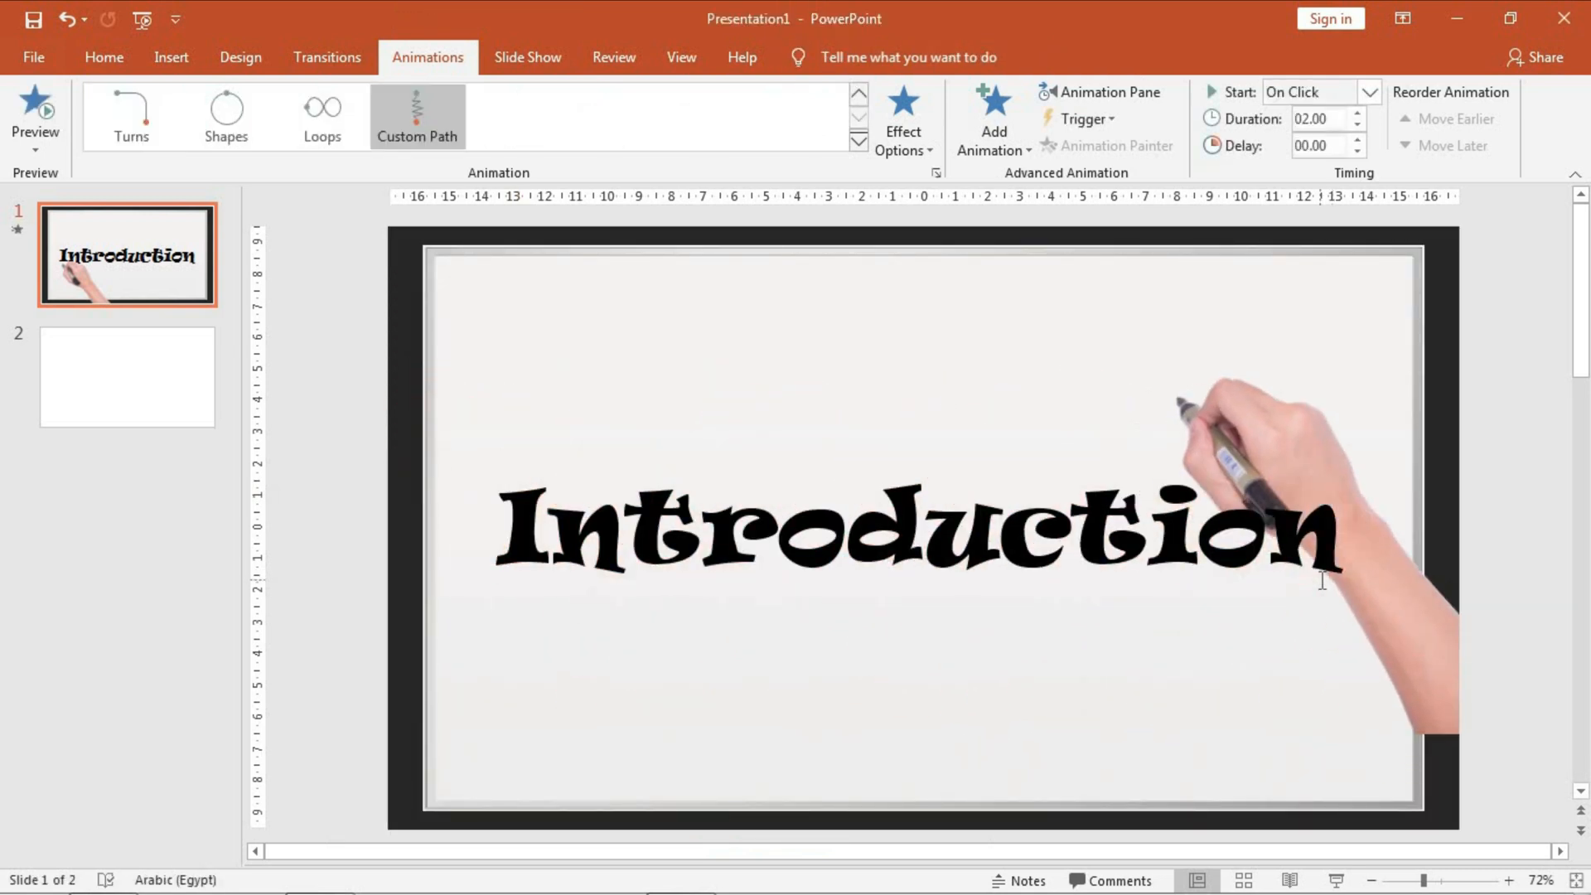
- Select the hand picture to reveal its motion path beneath the Introduction word
left_click(913, 527)
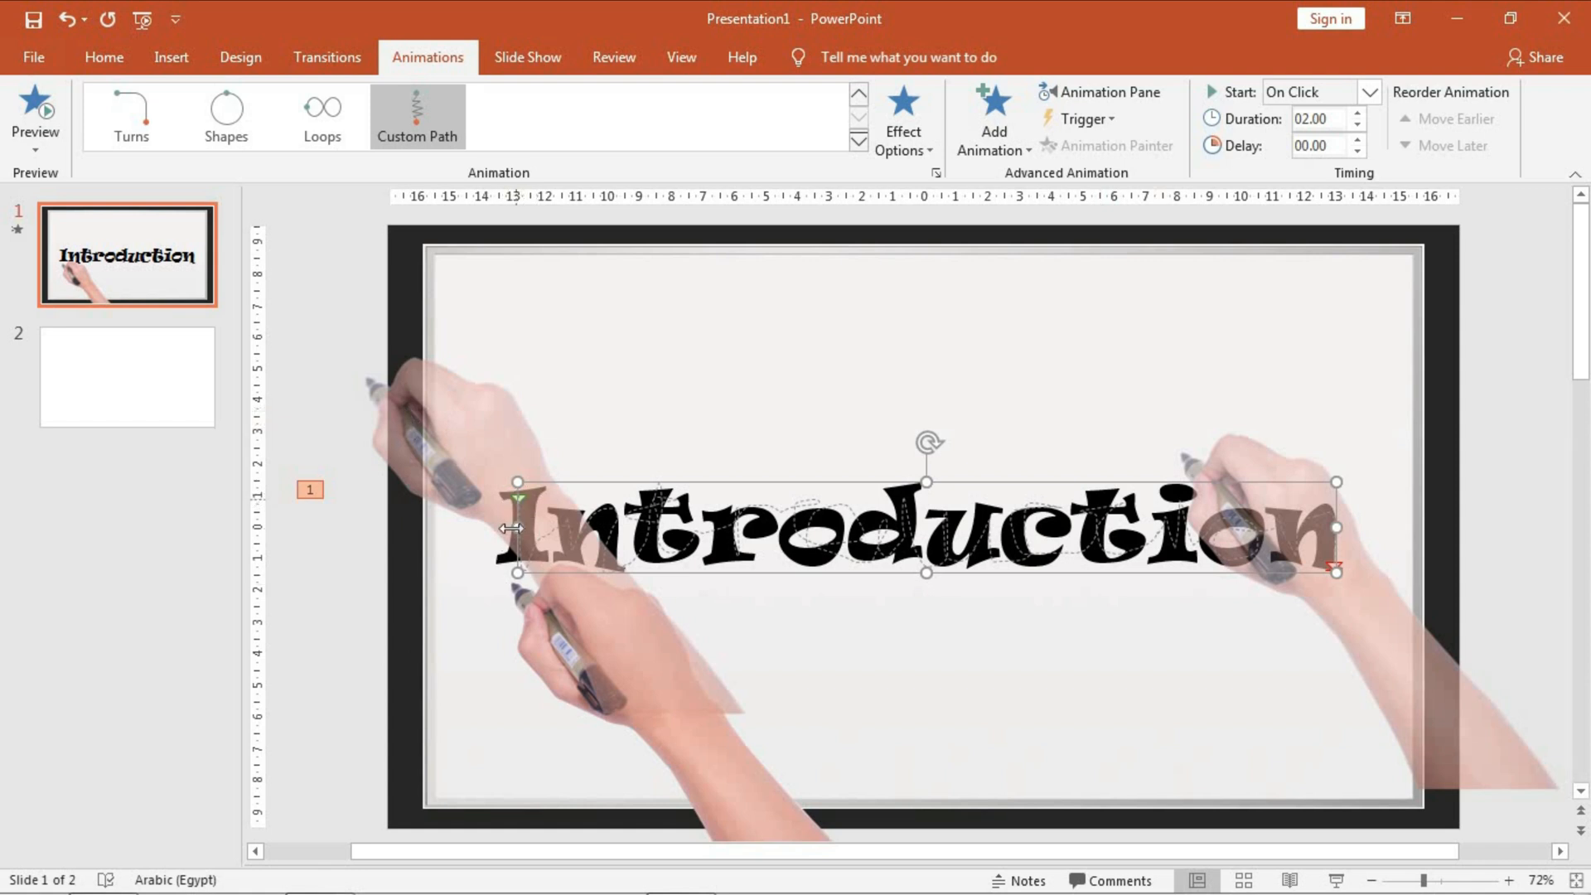
mouse_move(518, 507)
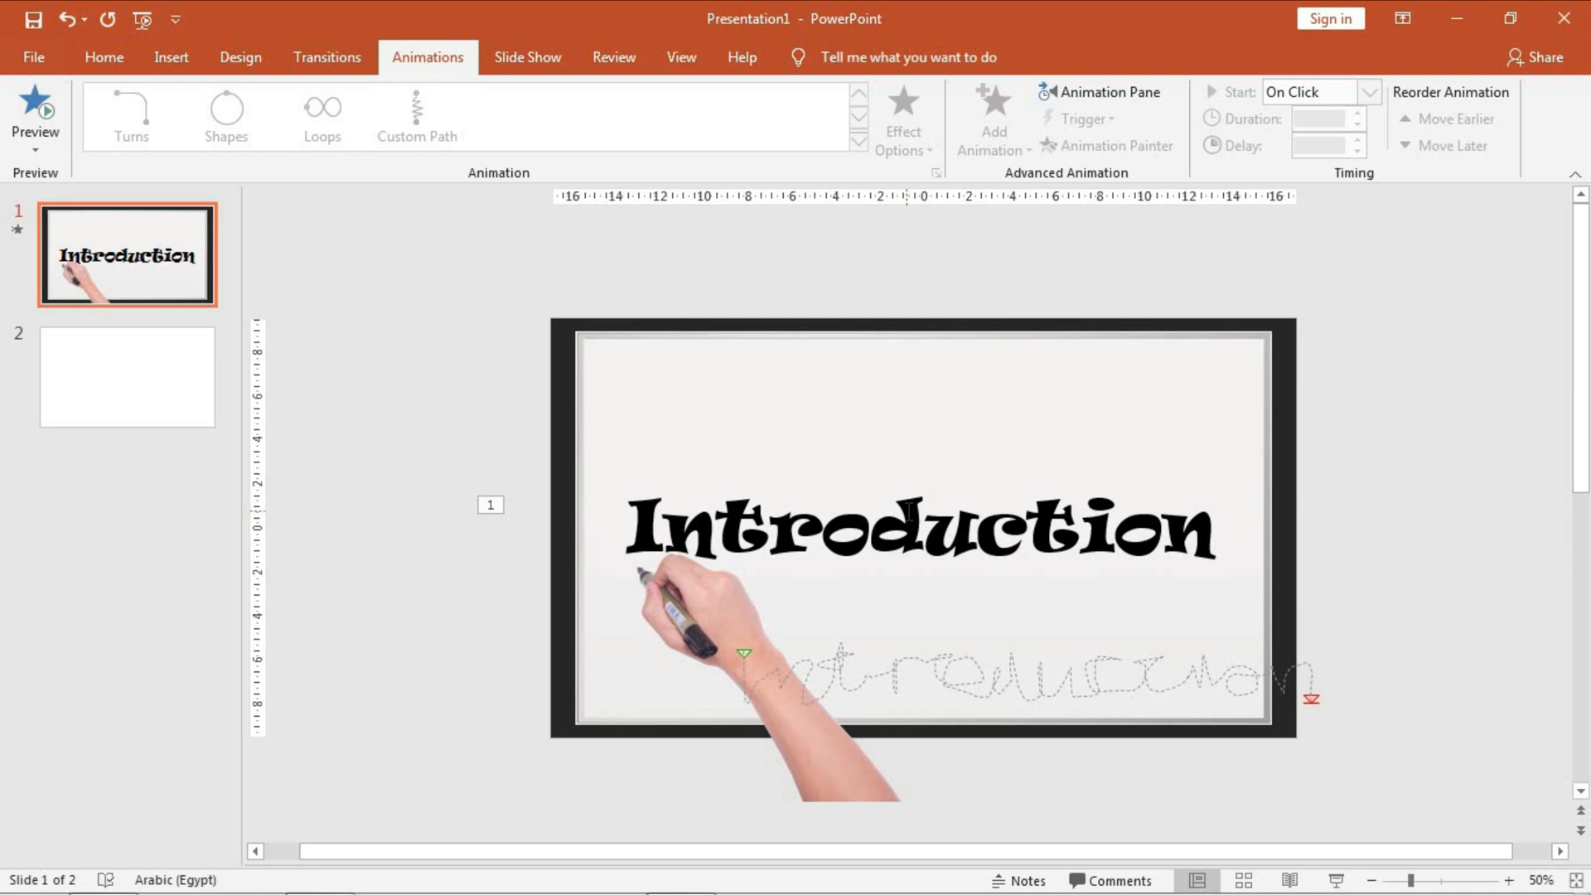
left_click(914, 527)
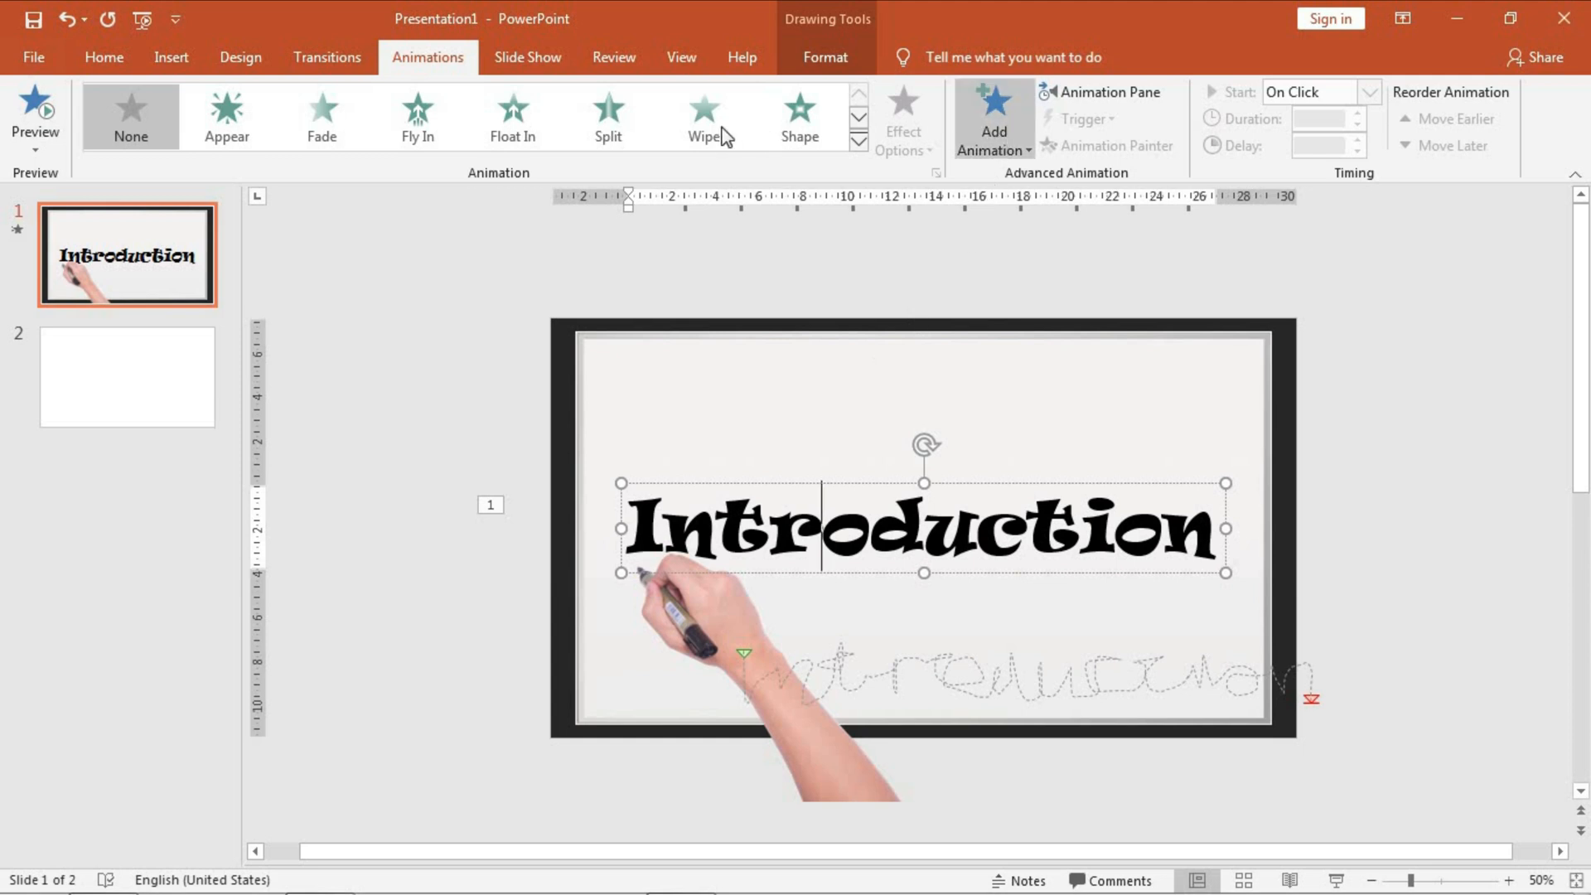
- Give the word Introduction a Wipe entrance coming in From Left
left_click(703, 114)
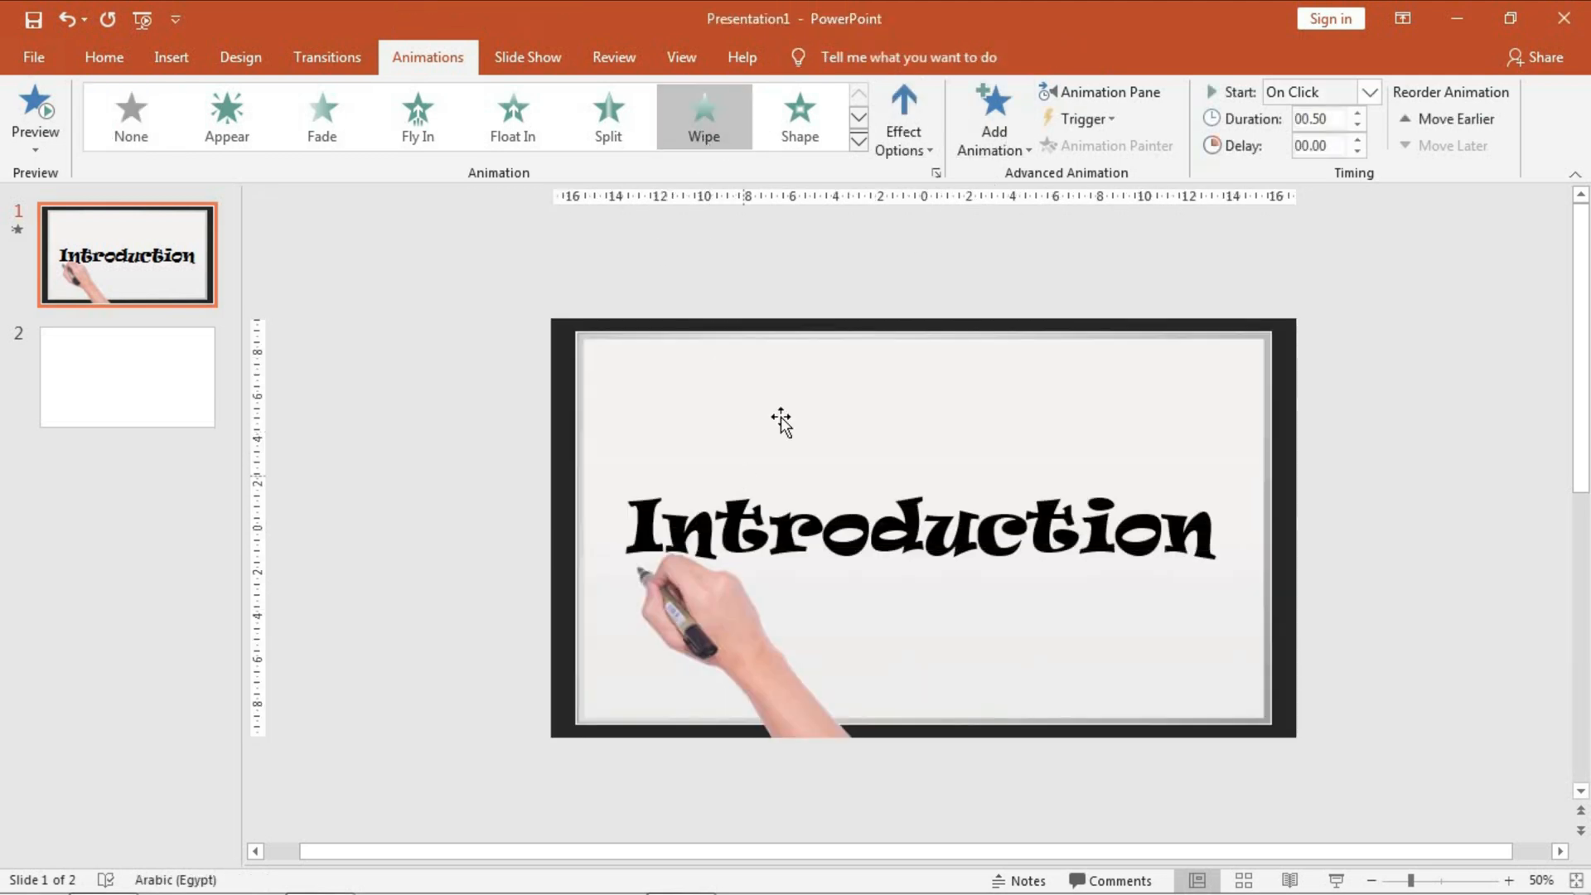
left_click(902, 119)
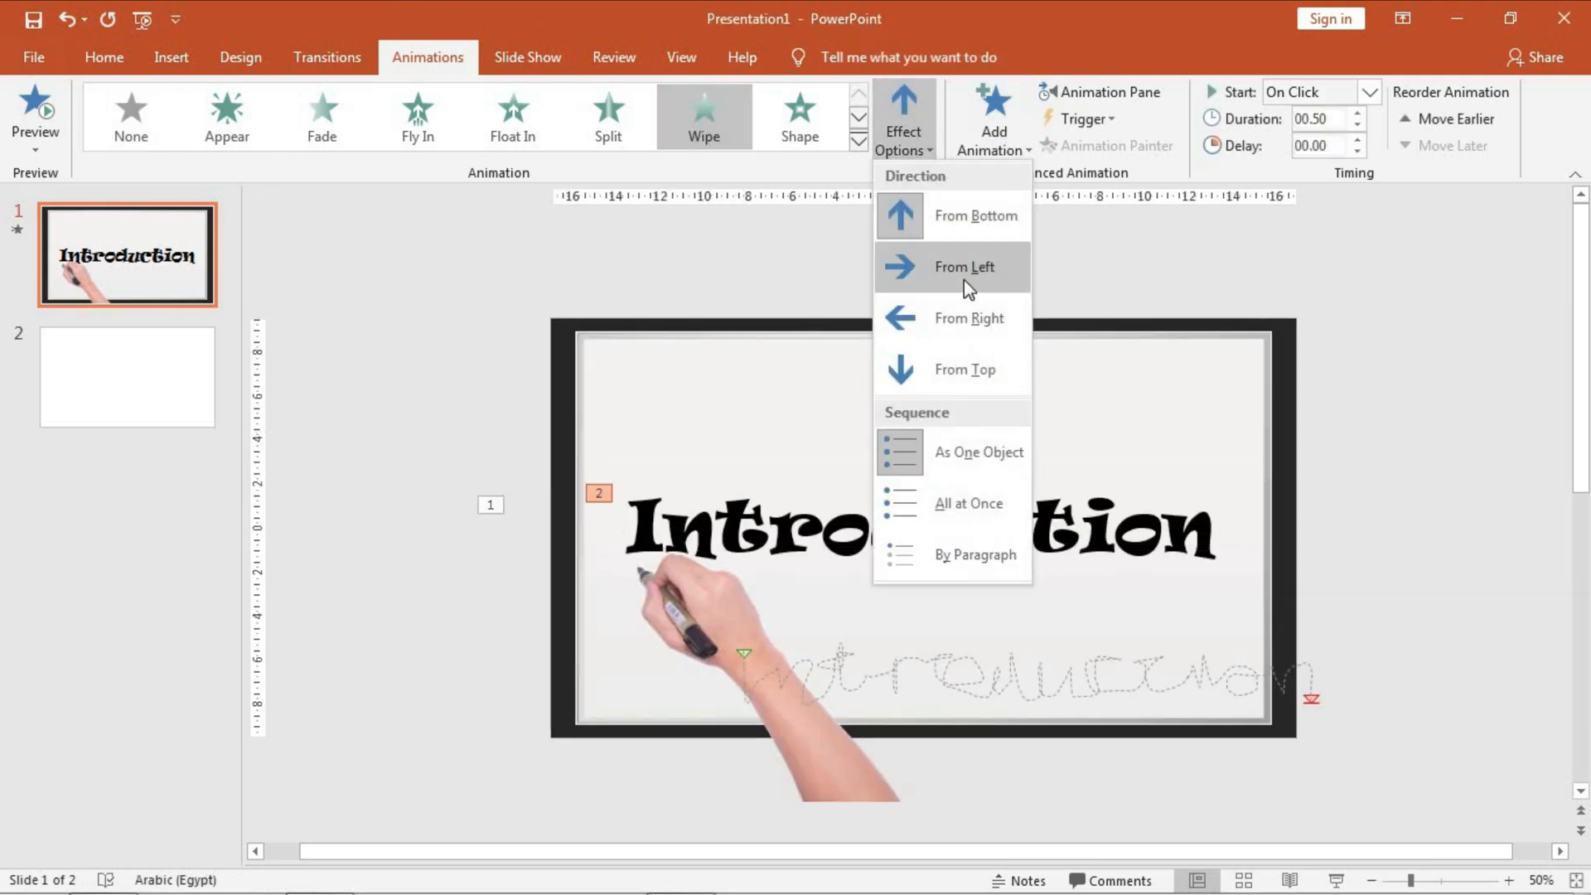
left_click(965, 267)
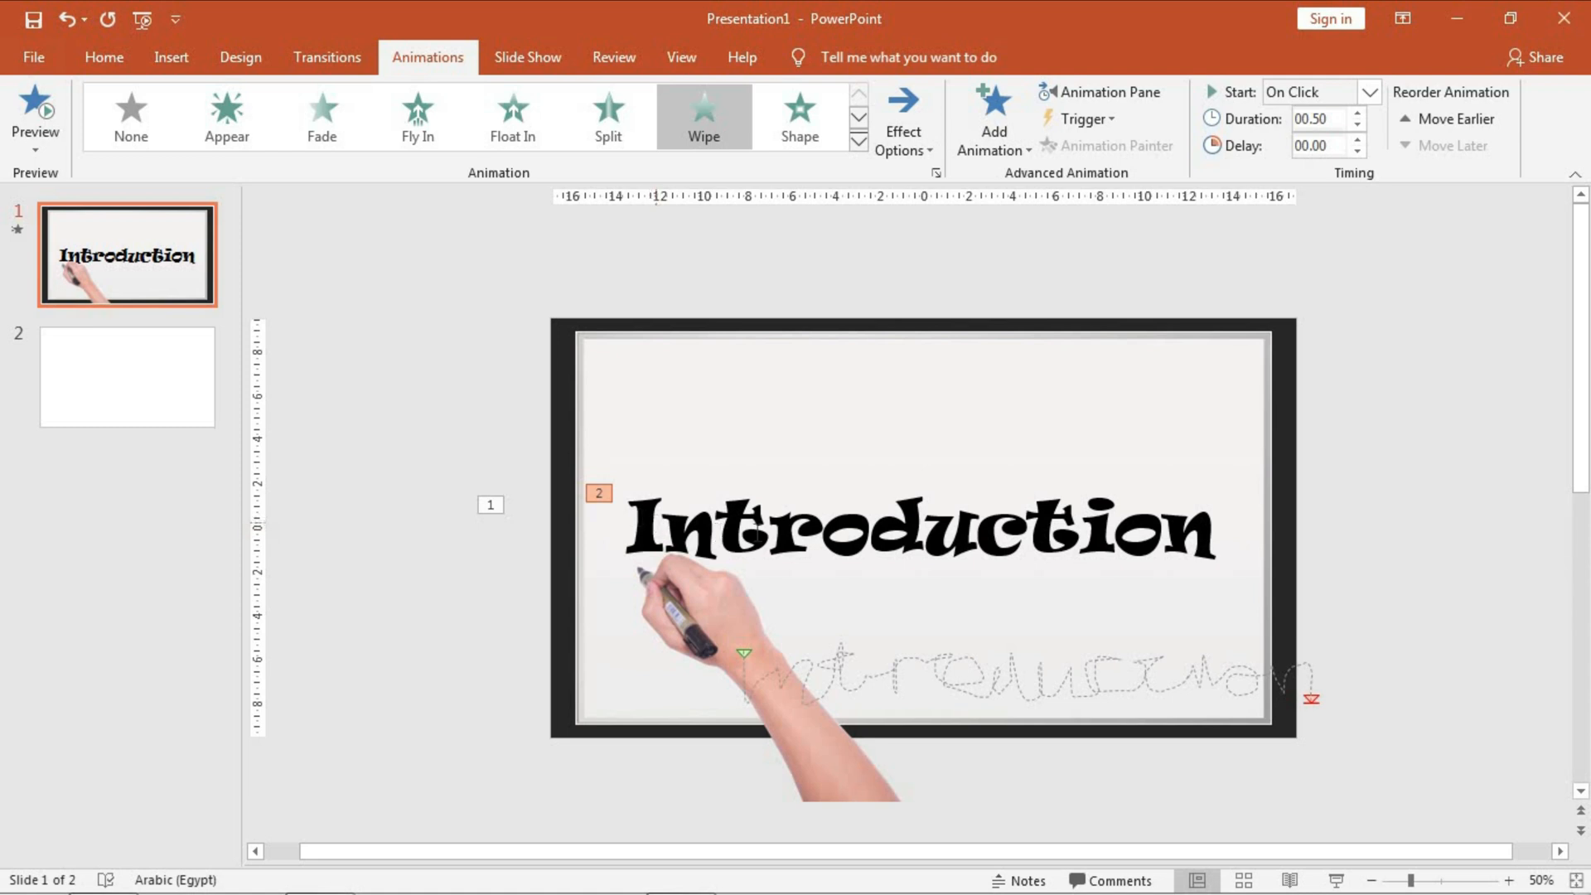
mouse_move(716, 580)
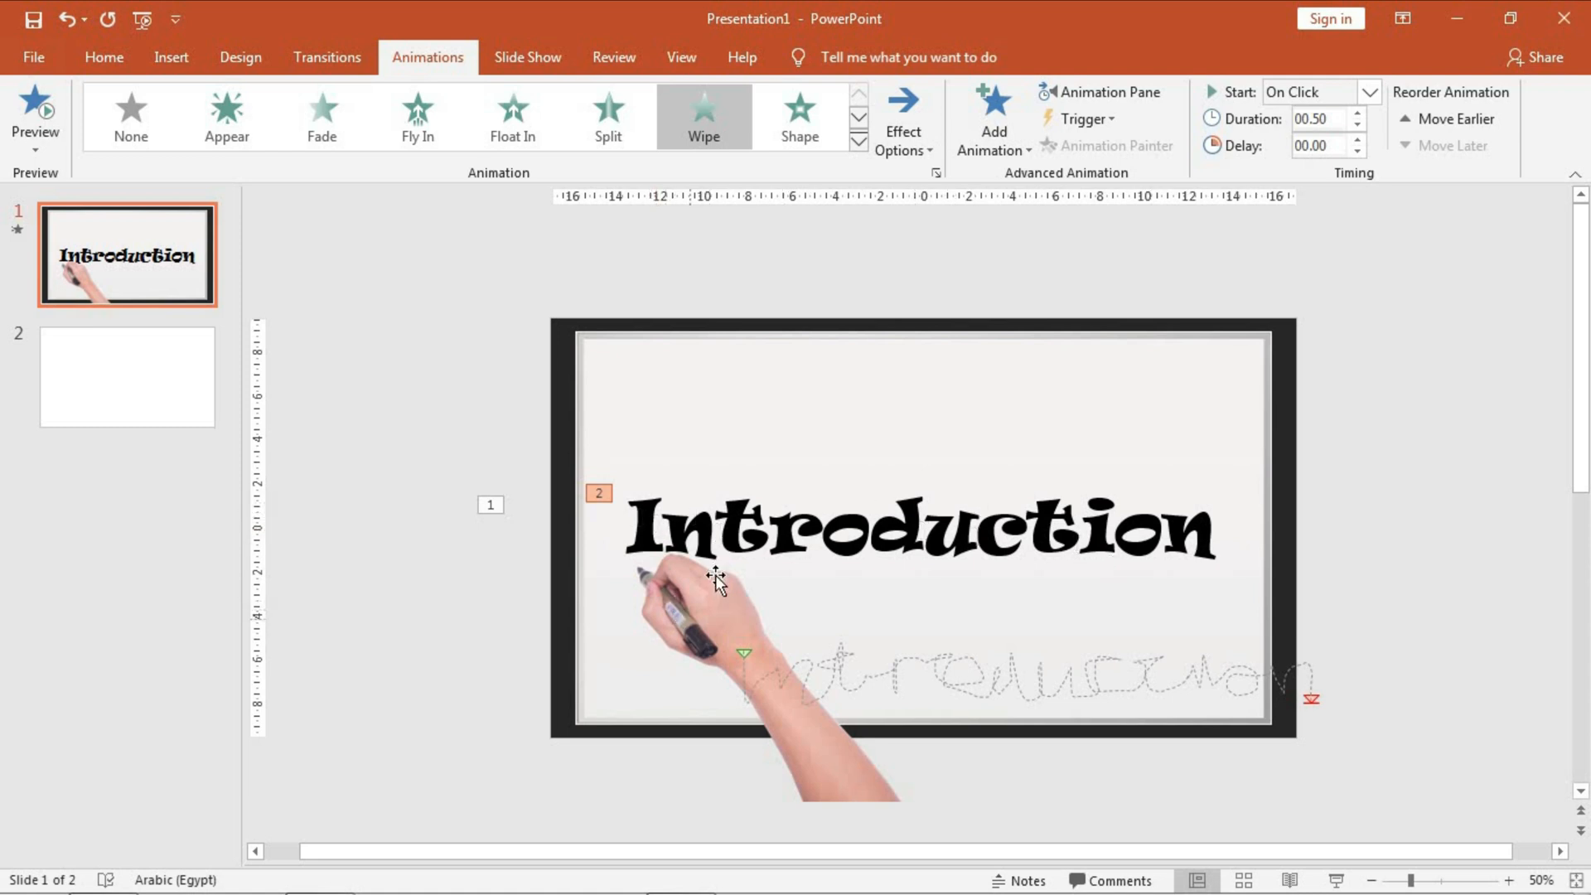
mouse_move(913, 584)
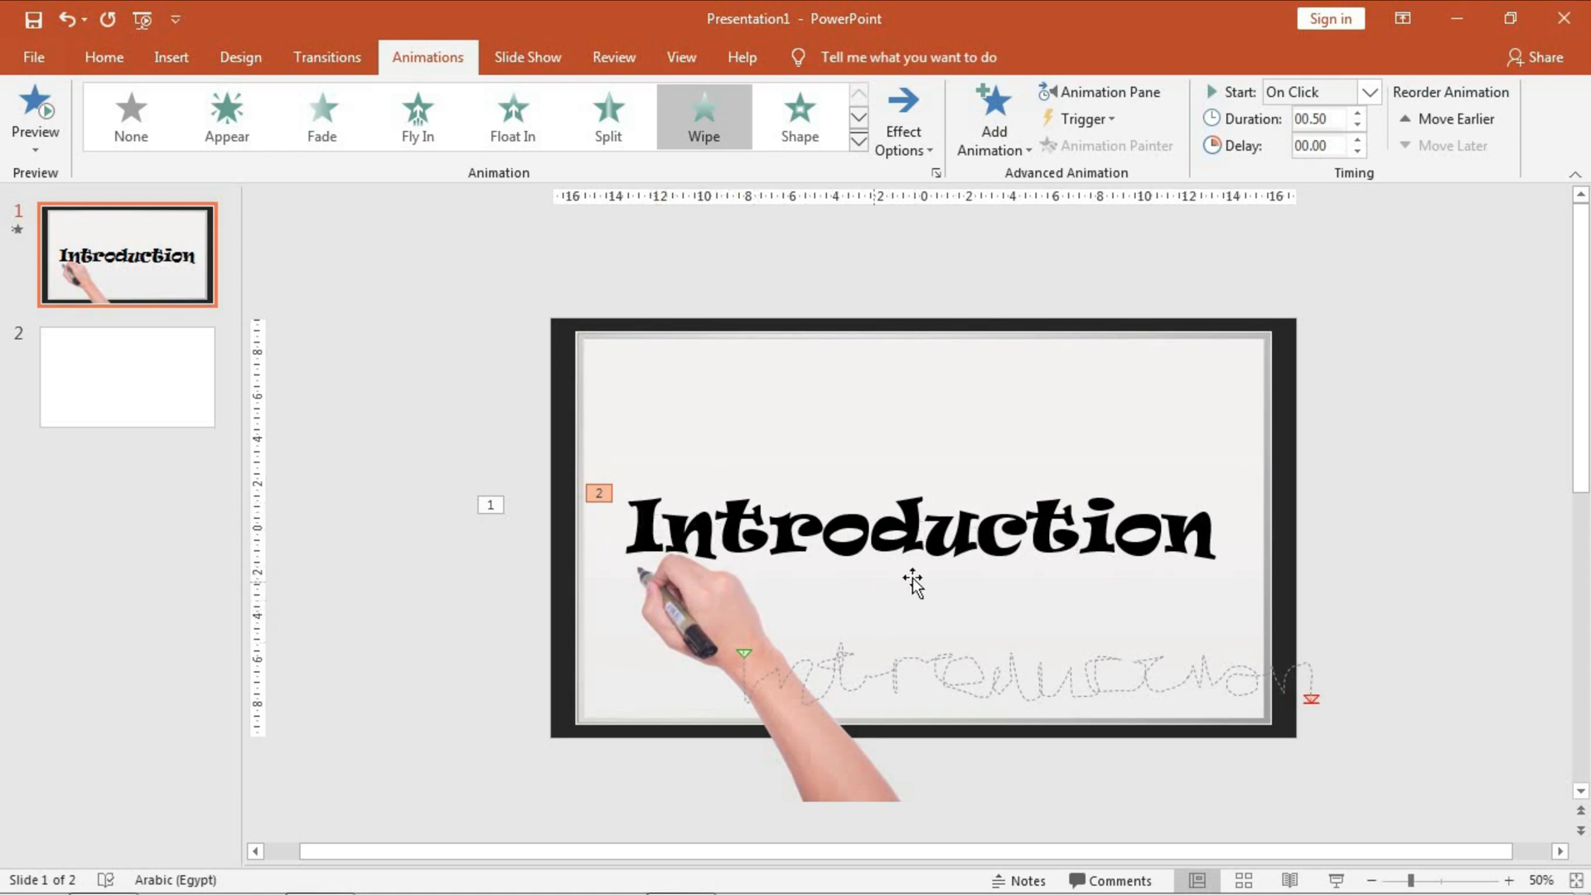
mouse_move(1048, 192)
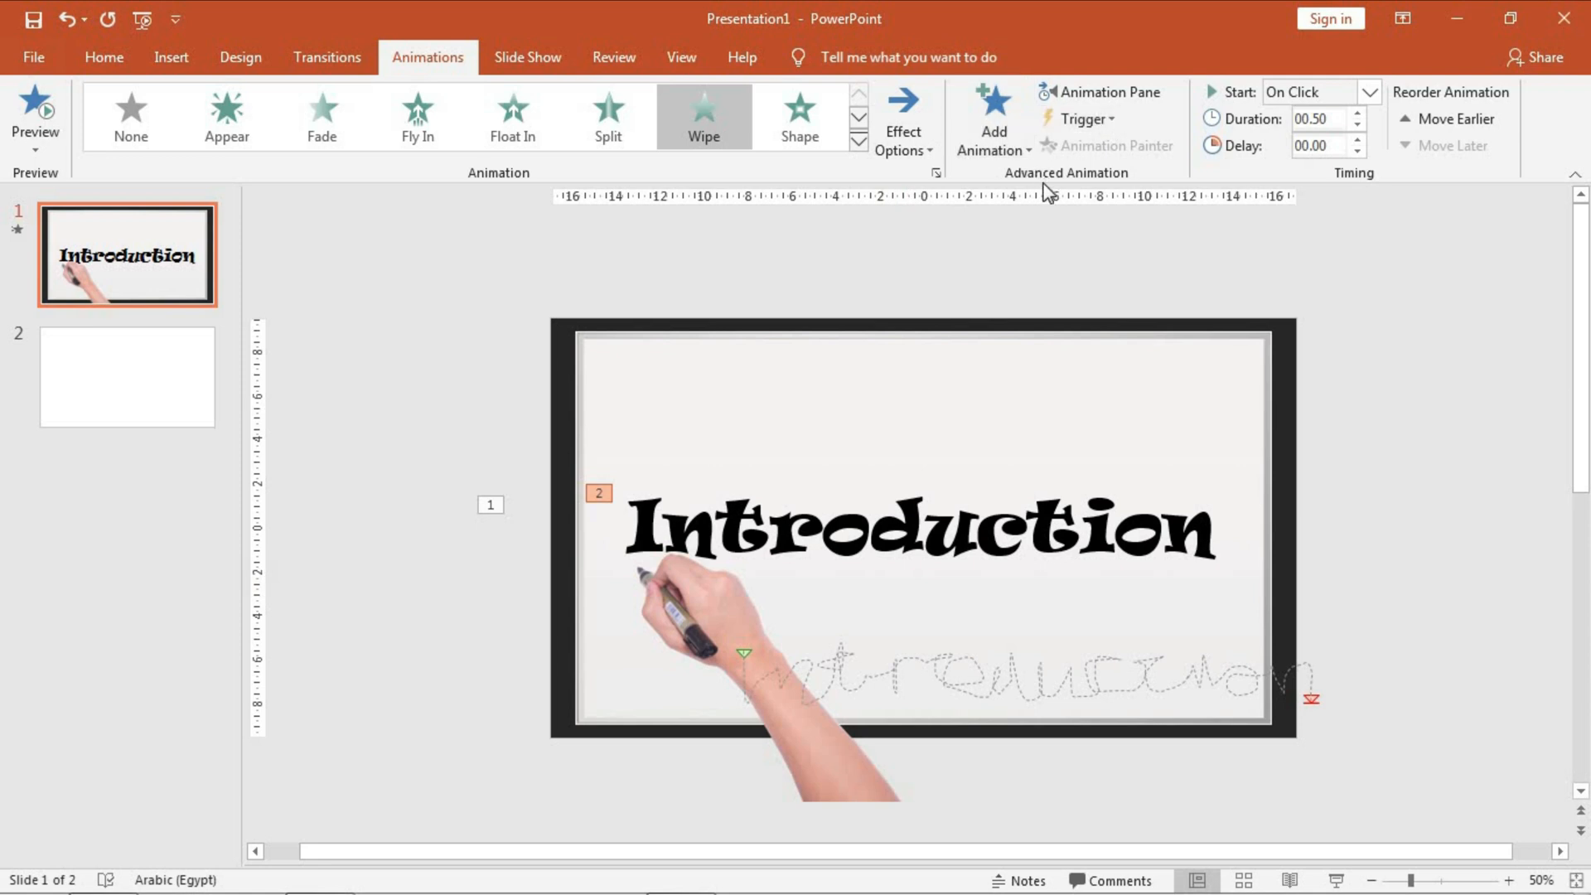
mouse_move(1098, 117)
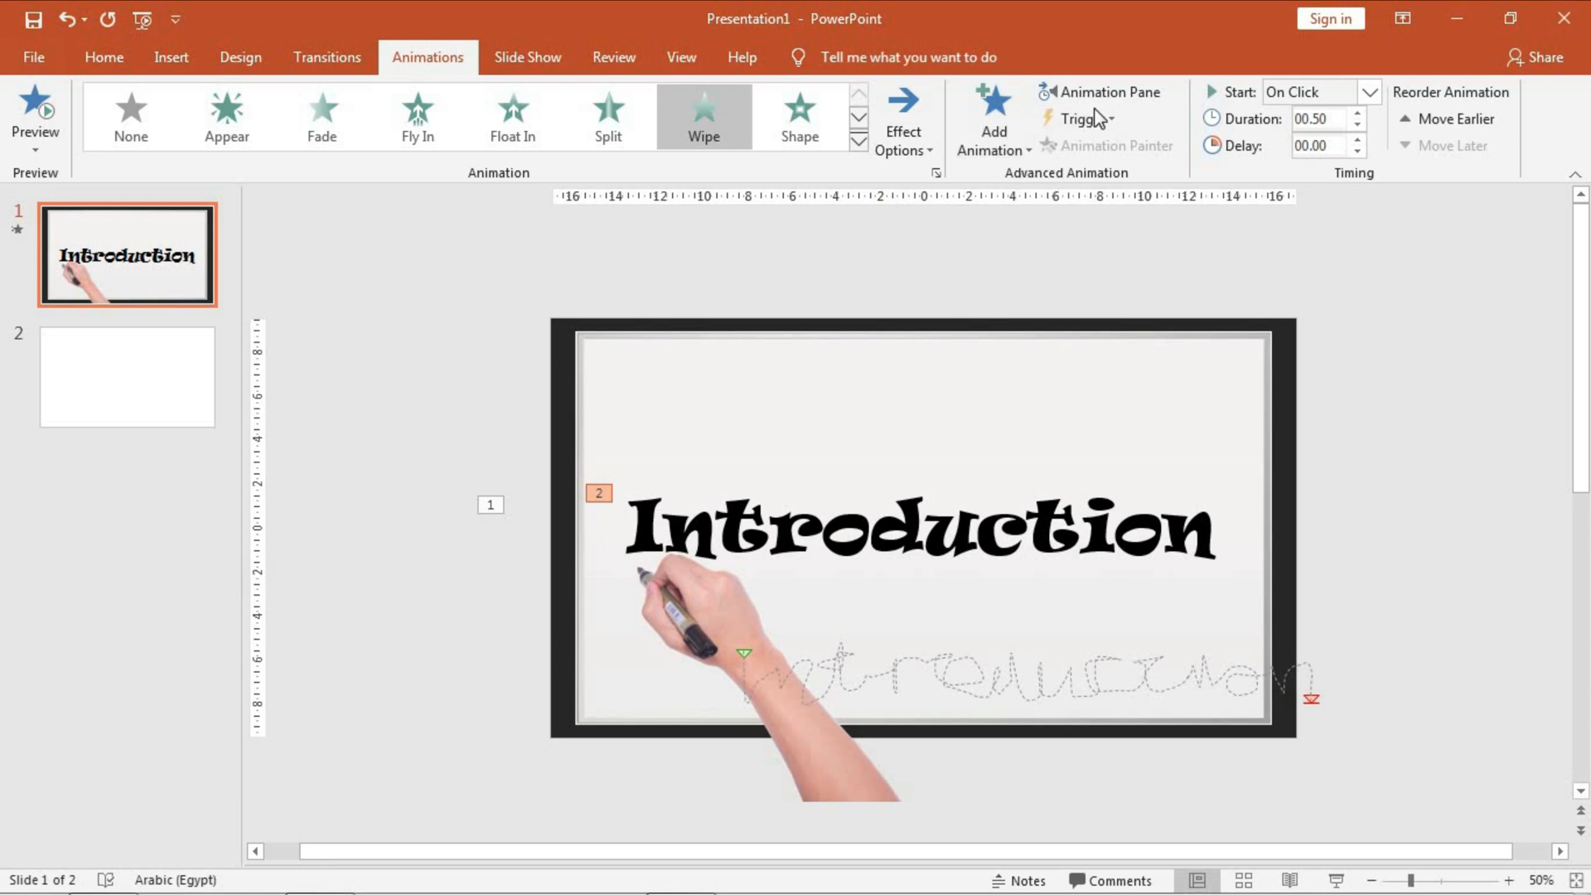
- Move the word's wipe ahead of the hand's path and set its duration to 12.00 seconds
left_click(1100, 91)
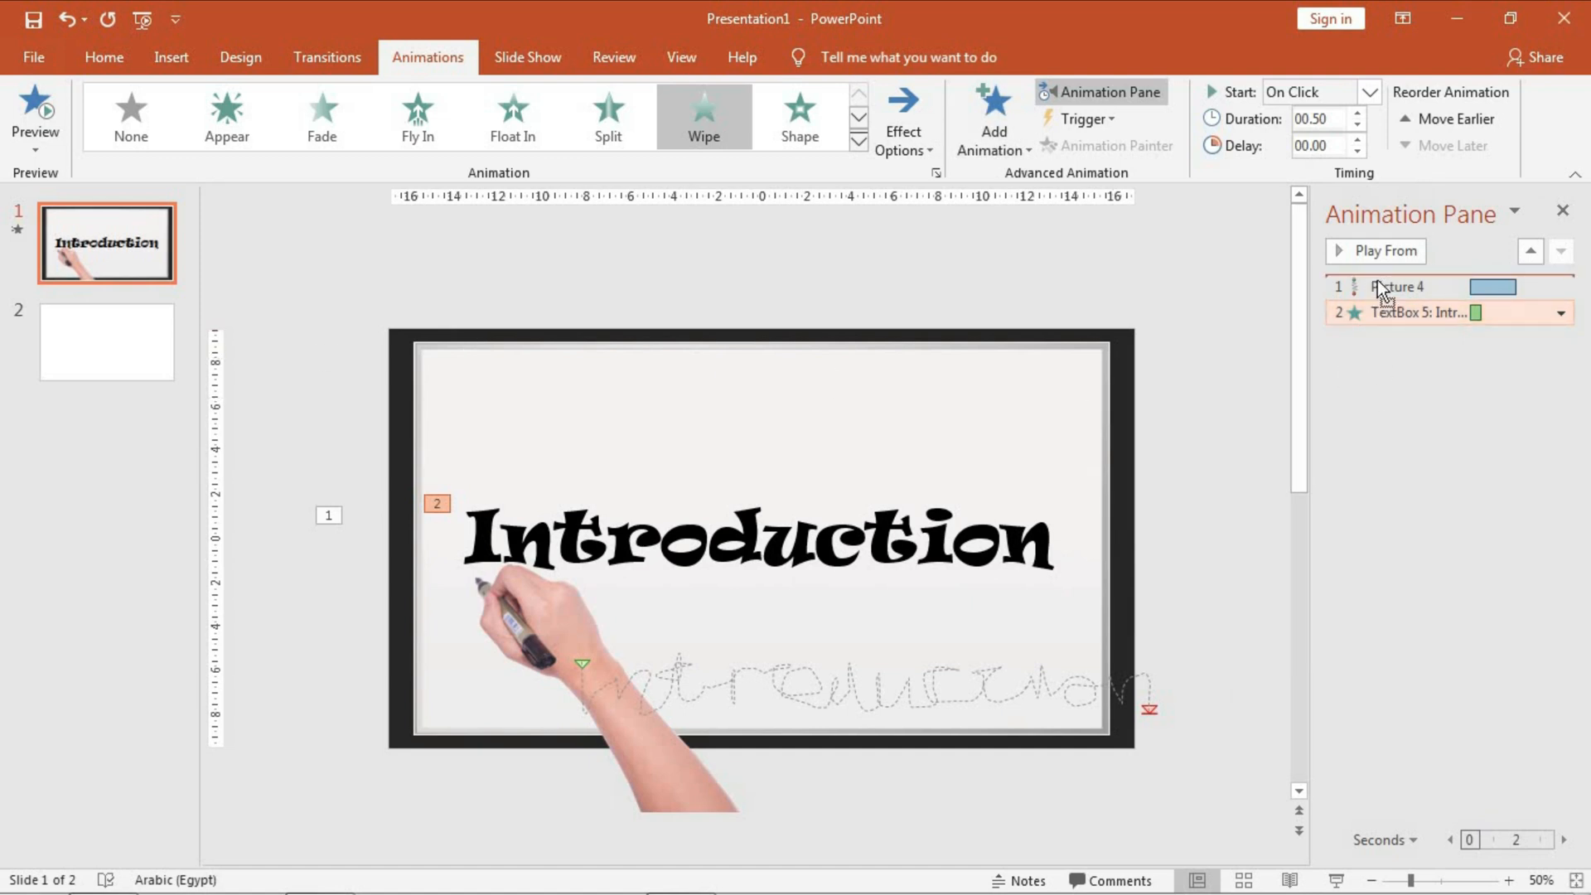
left_click(1452, 119)
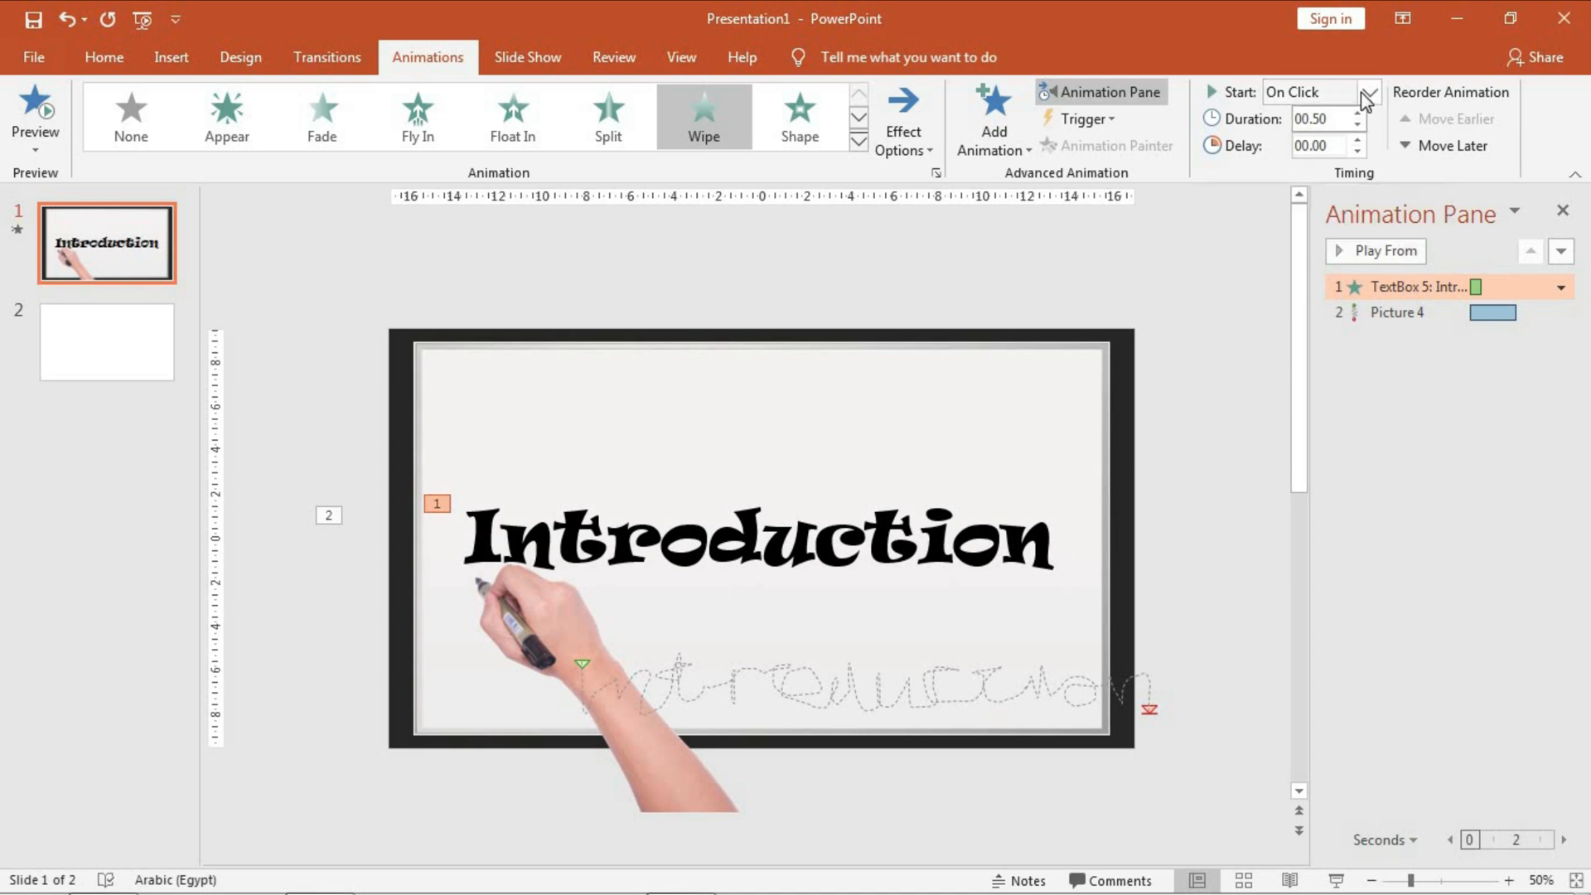
left_click(1318, 119)
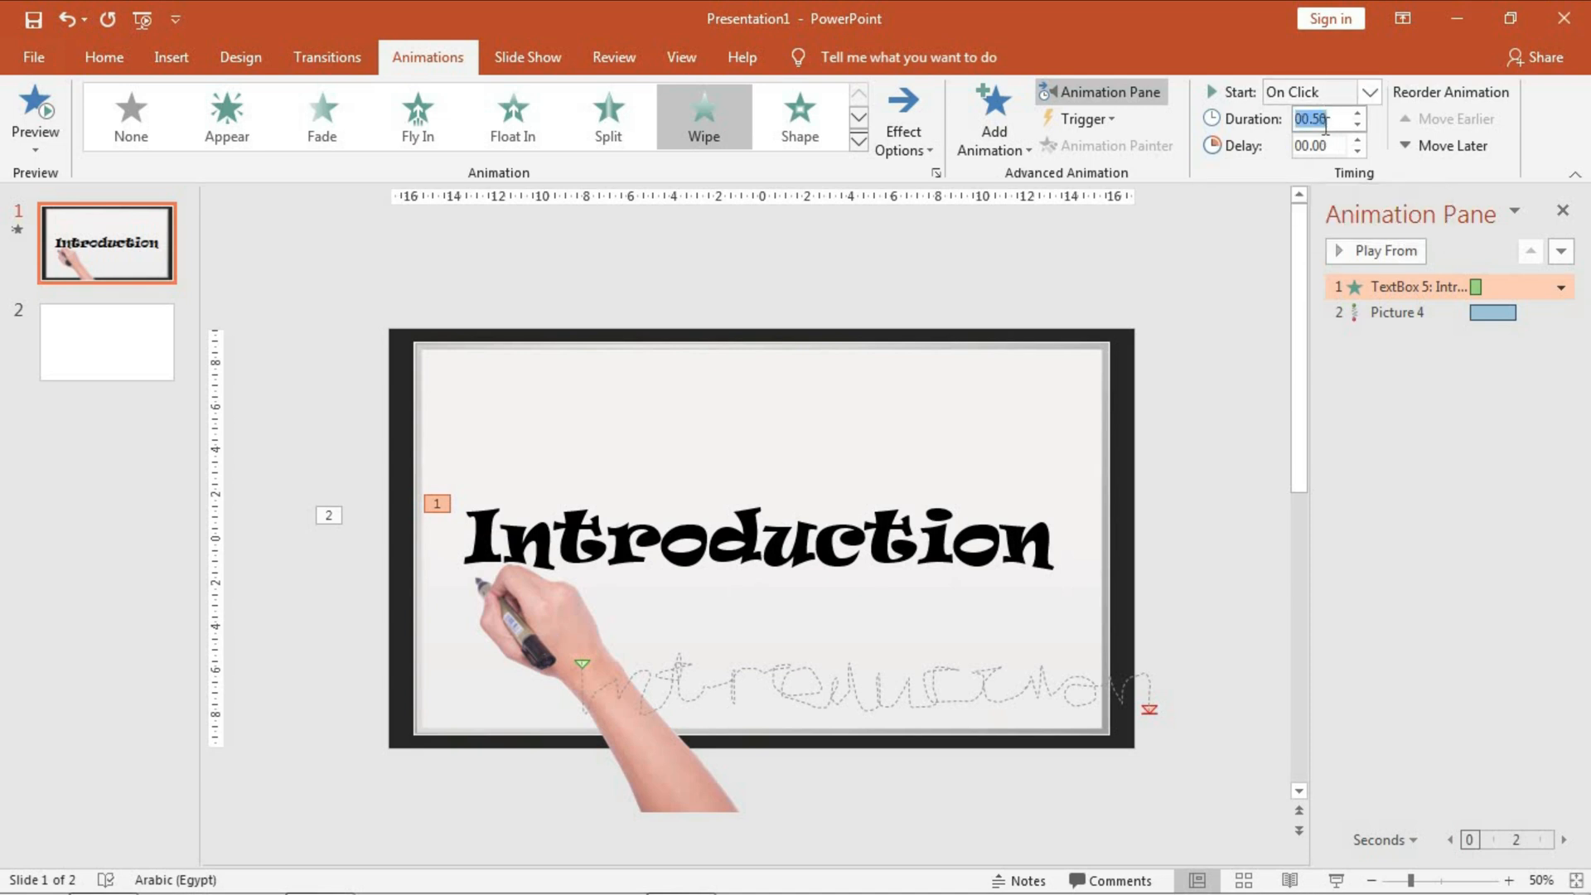
type("12.00")
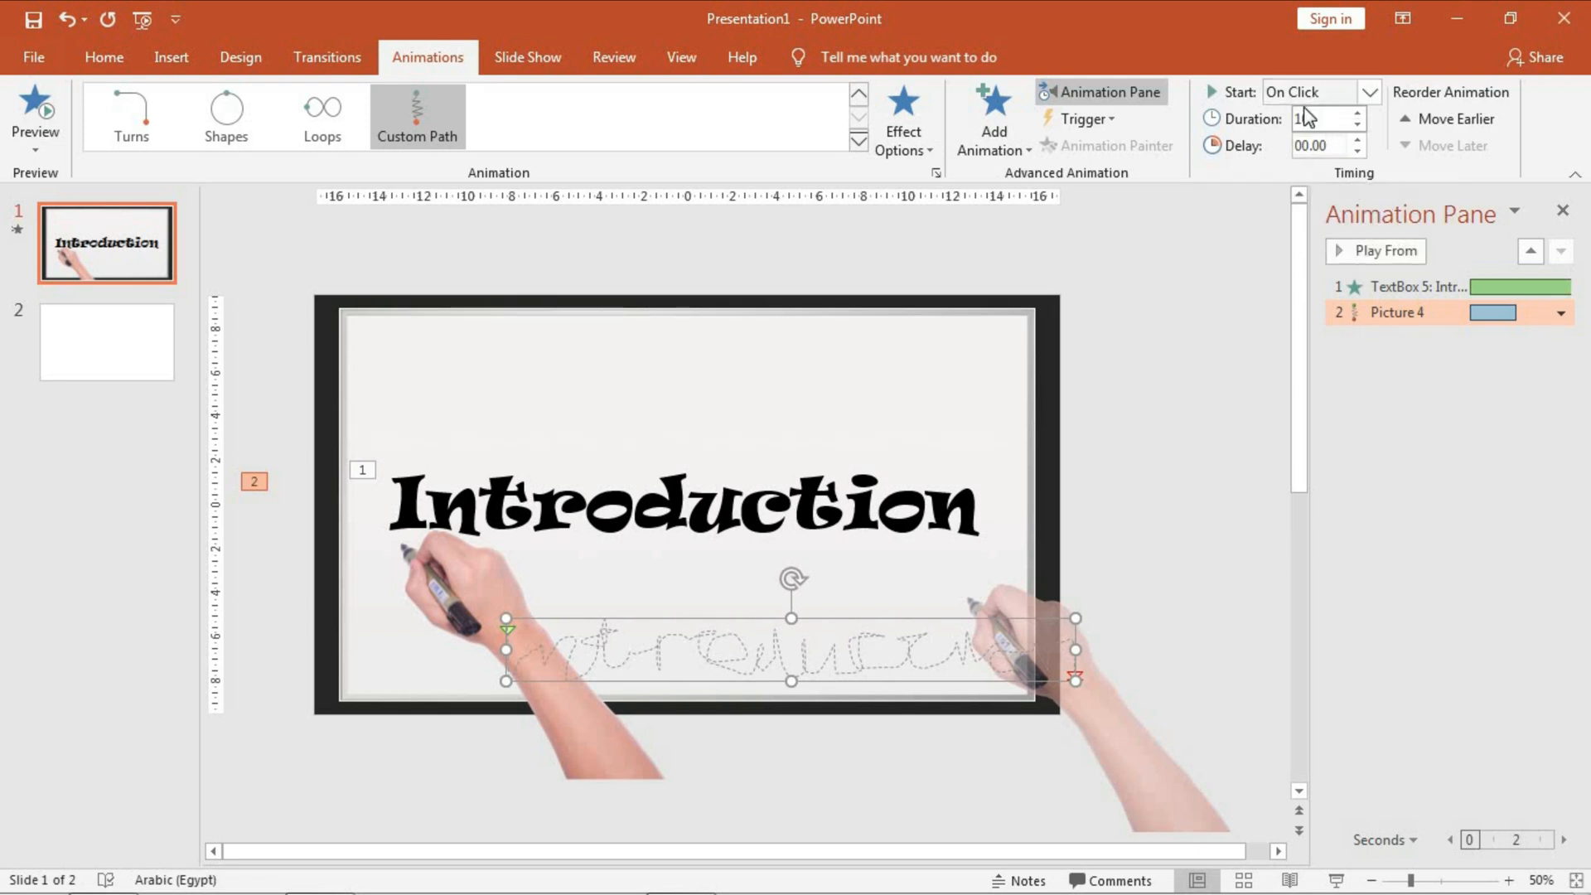
- Set the hand's path to 10 seconds, delay 0.25, starting With Previous
left_click(1358, 112)
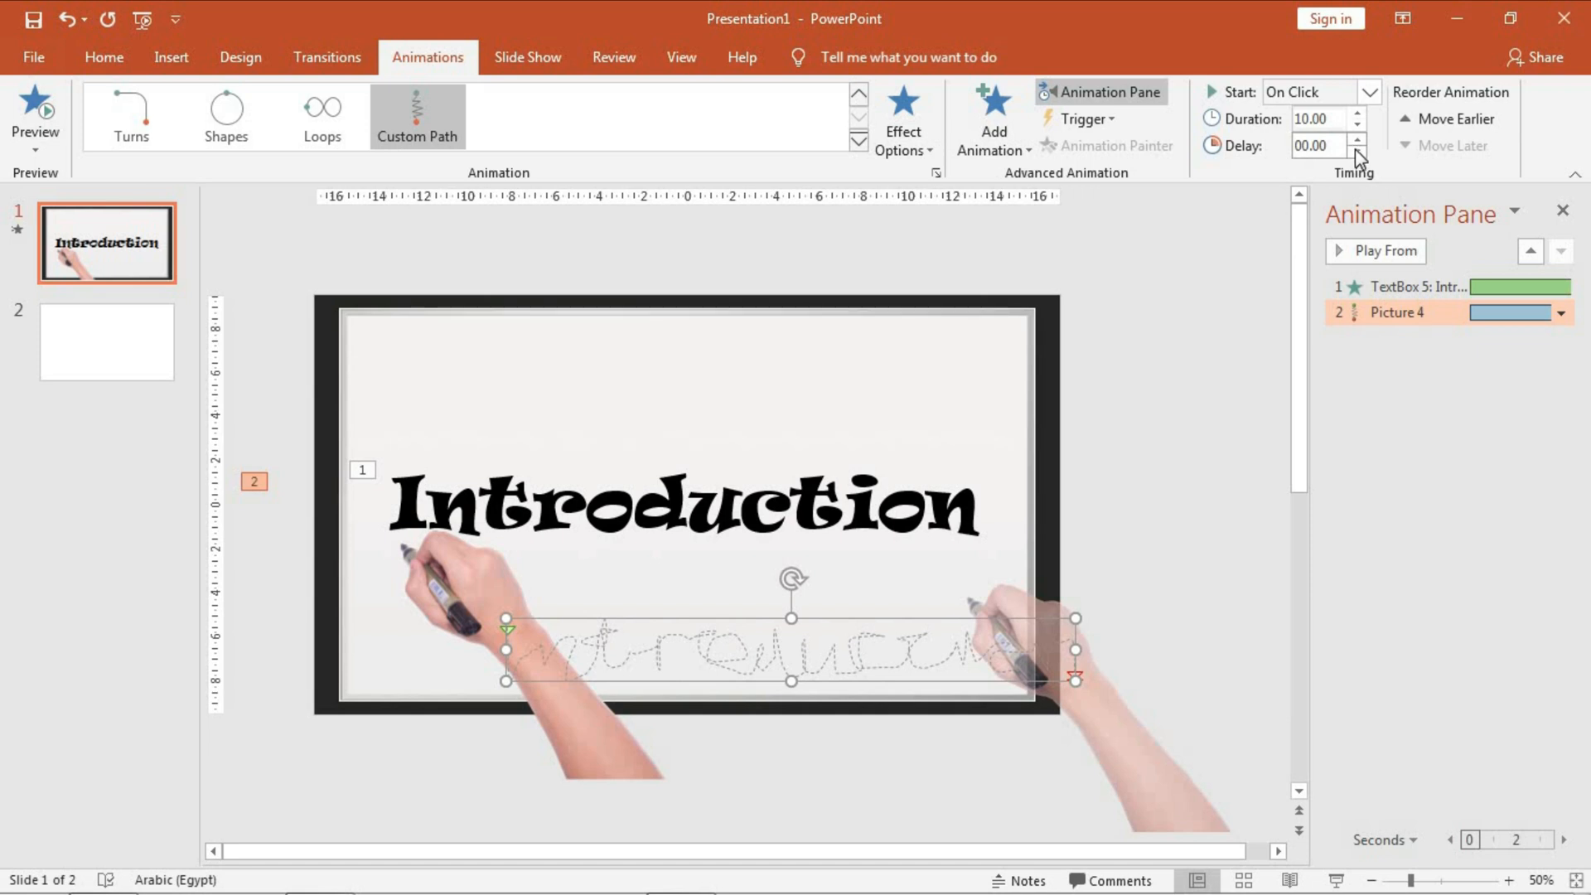
left_click(1358, 139)
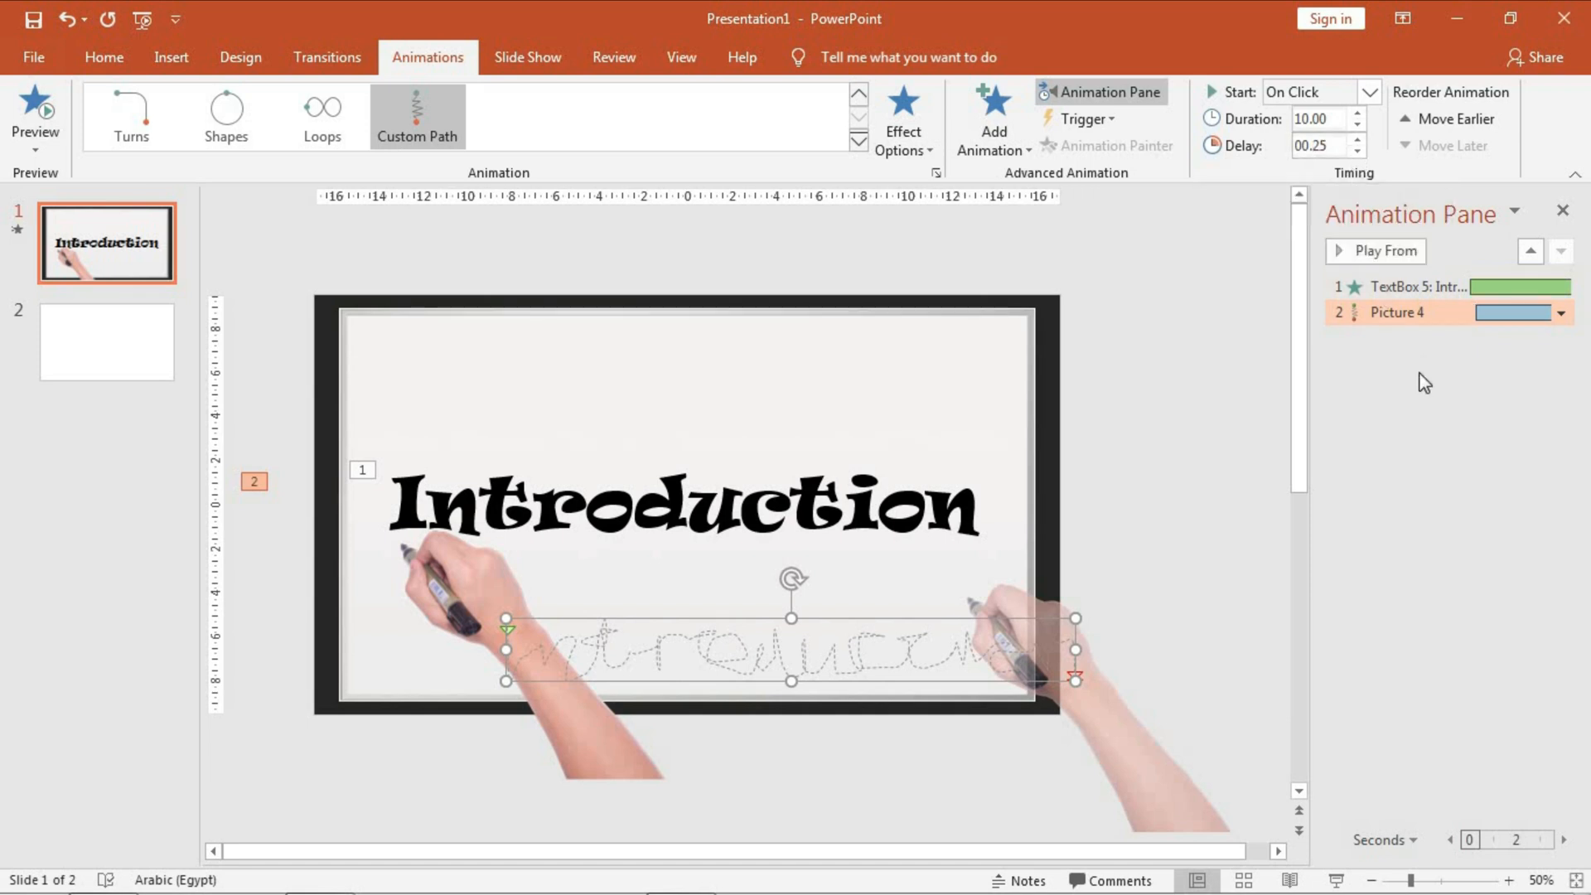
left_click(1367, 91)
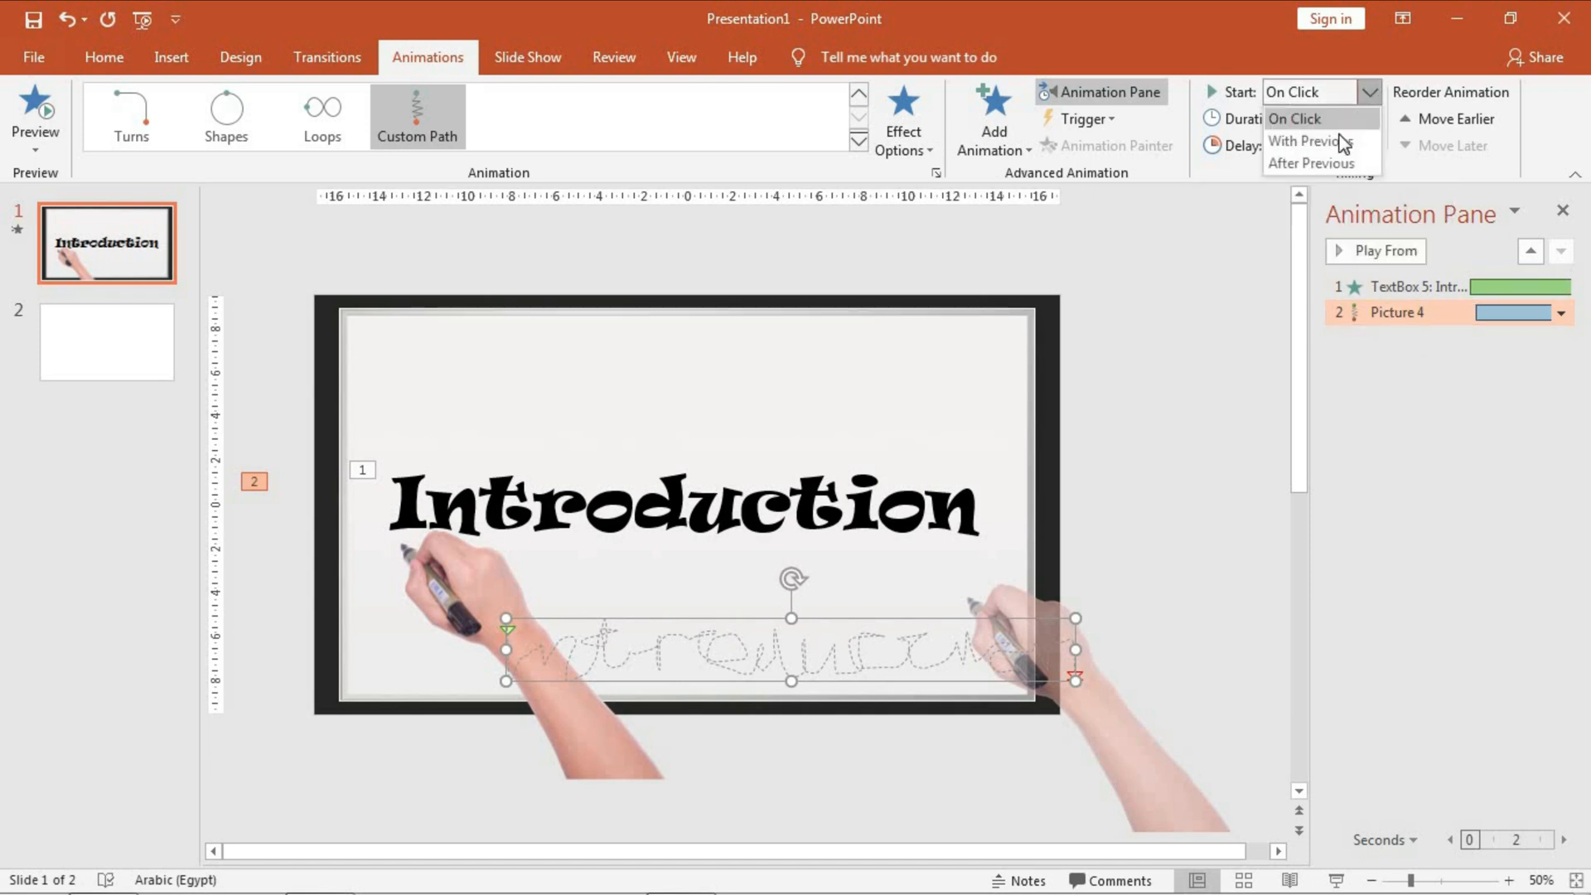
left_click(1308, 141)
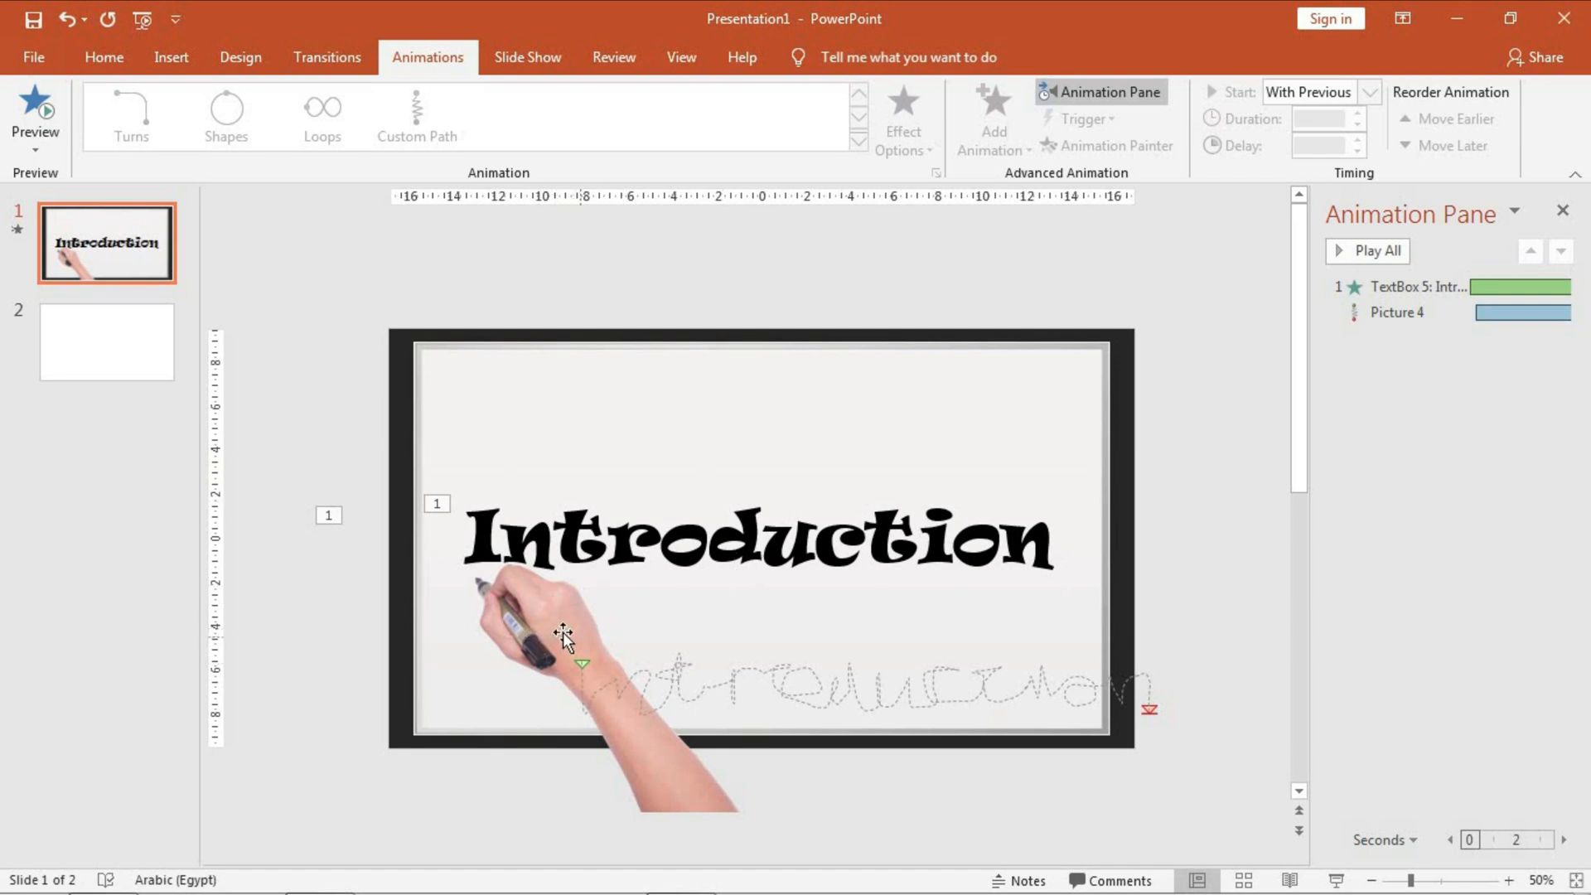
- Add an entrance effect to the hand picture and start the word's wipe After Previous
left_click(991, 116)
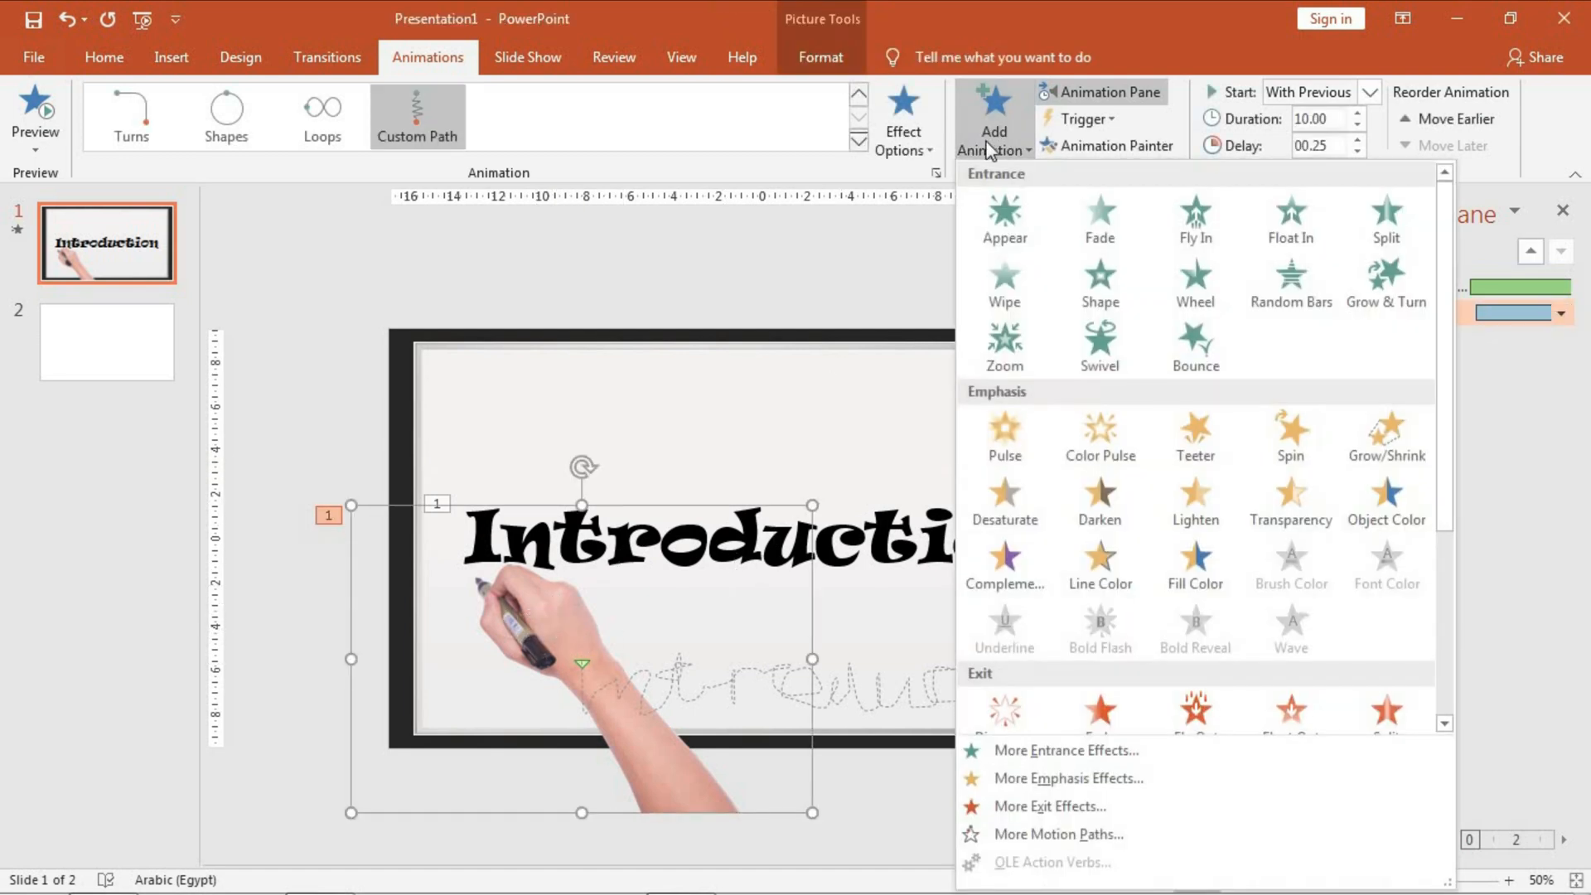
left_click(1097, 219)
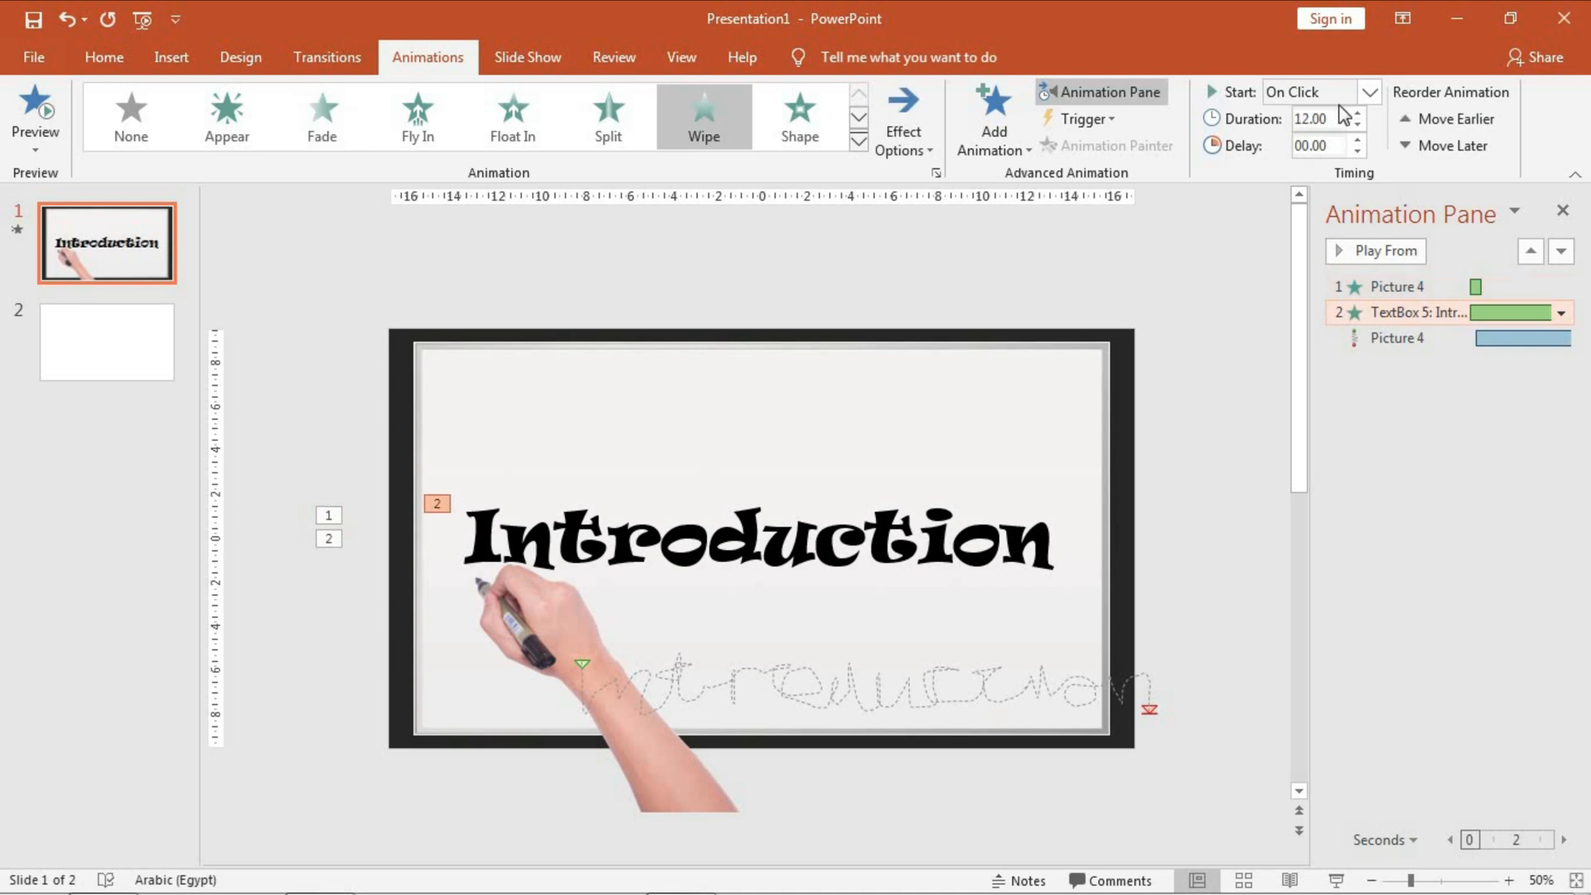
left_click(1370, 91)
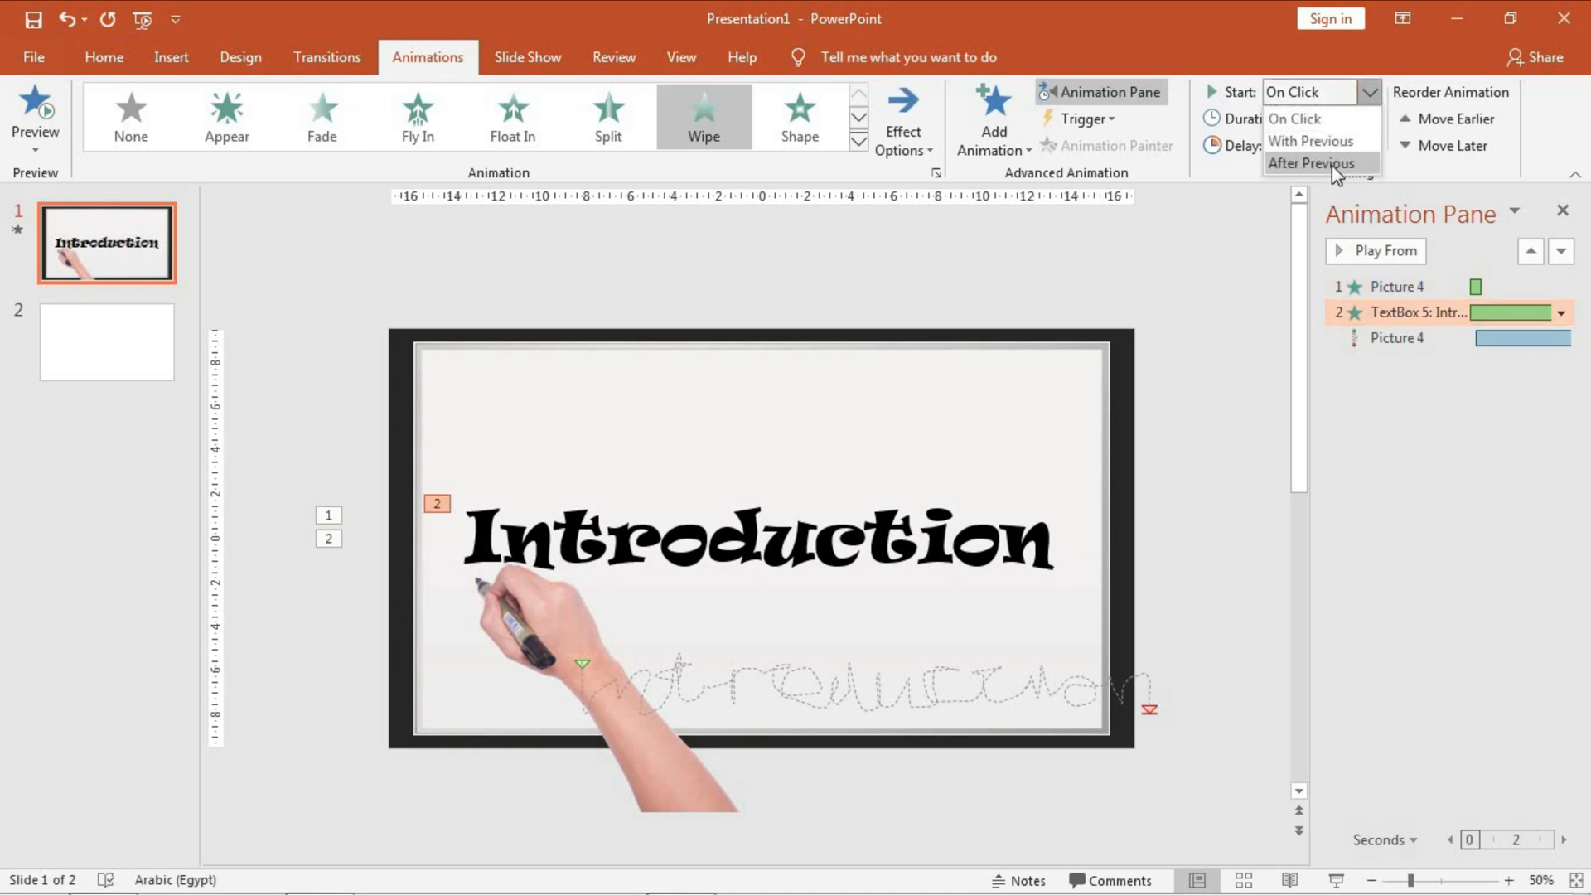
left_click(1313, 164)
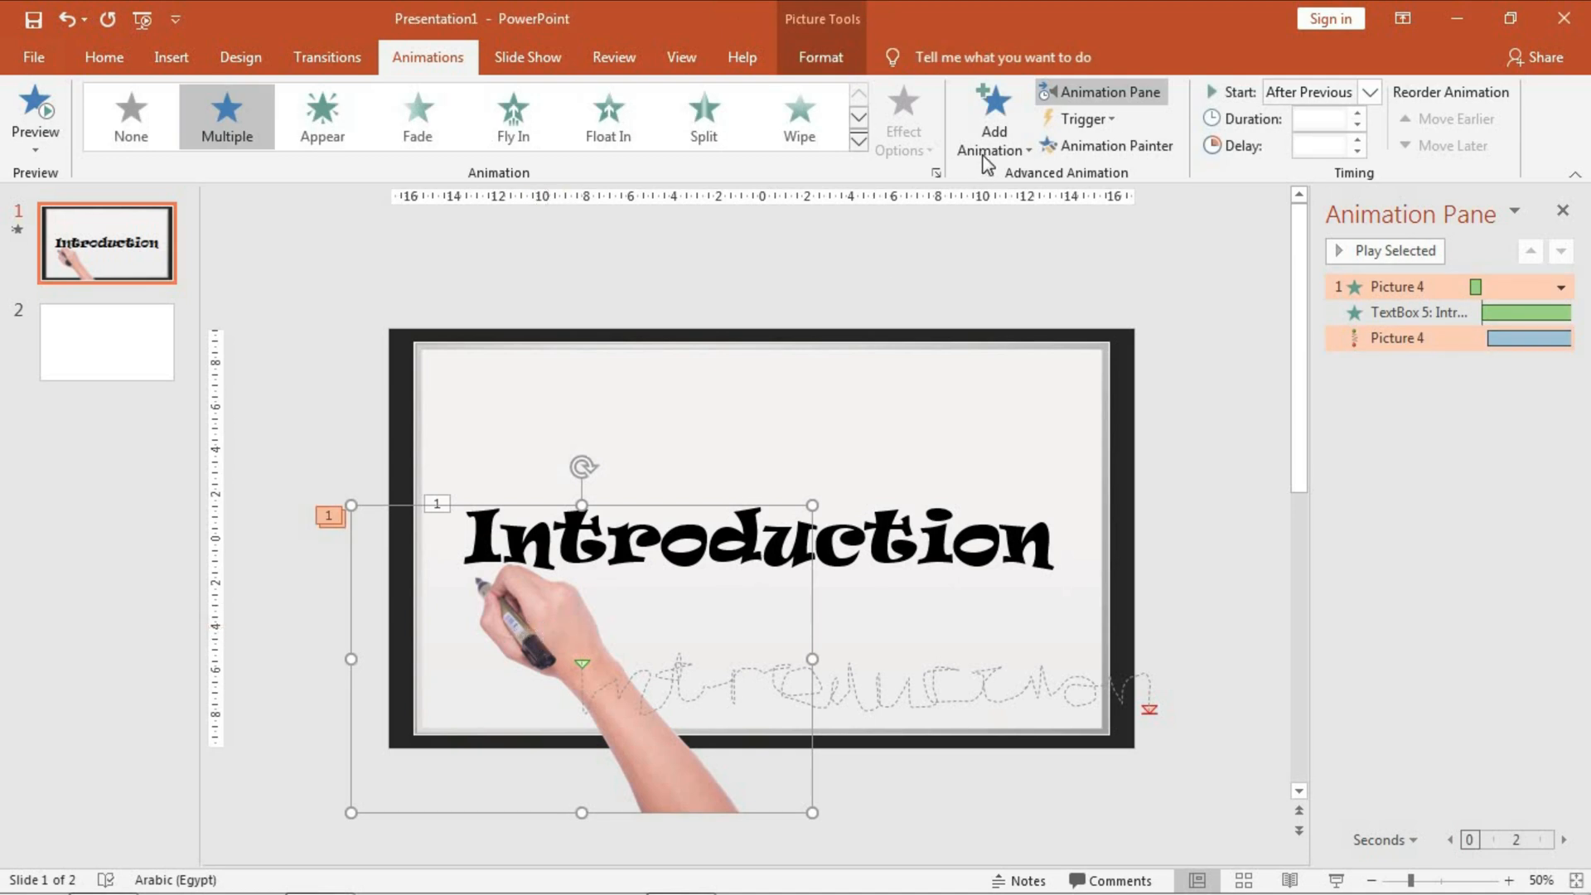
- Add a Fade exit to the hand picture, delayed until its motion path ends
left_click(991, 119)
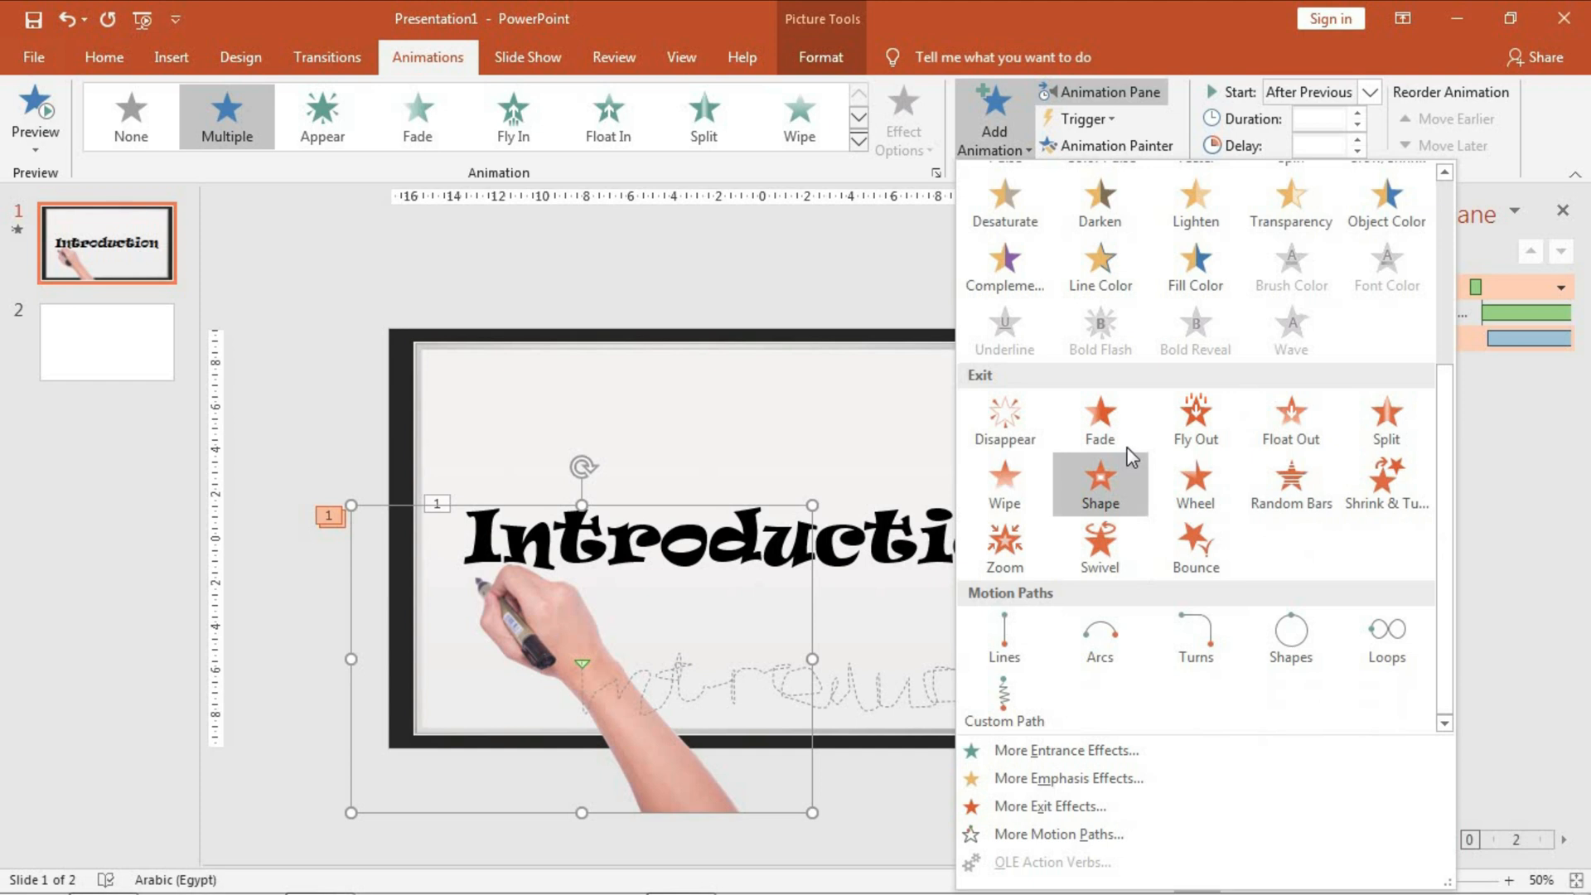
left_click(1097, 419)
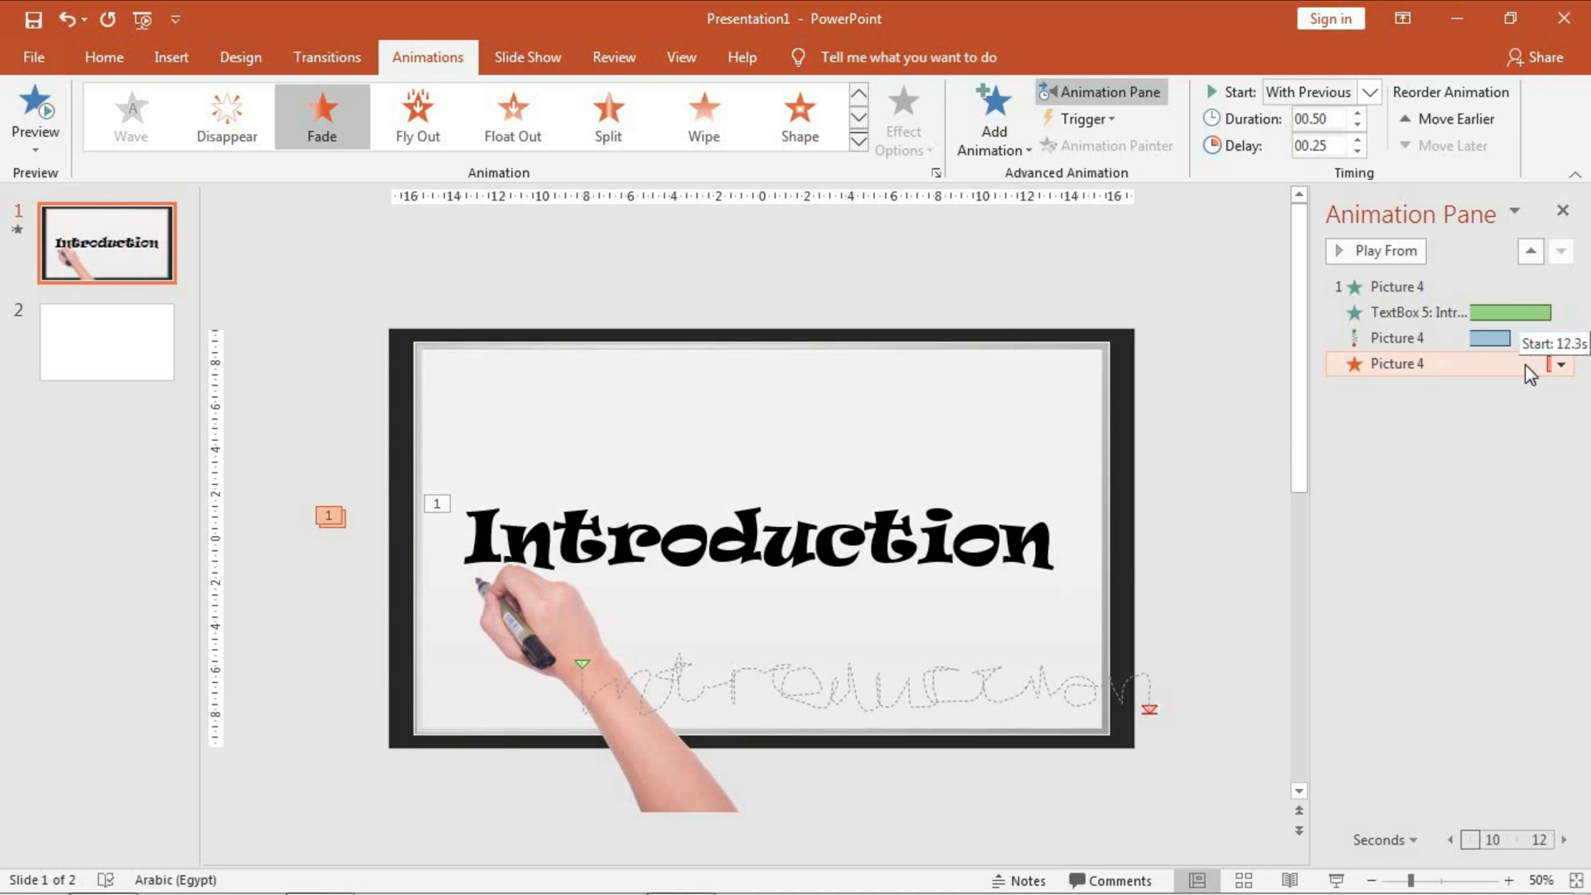
left_click_drag(1531, 365, 1507, 365)
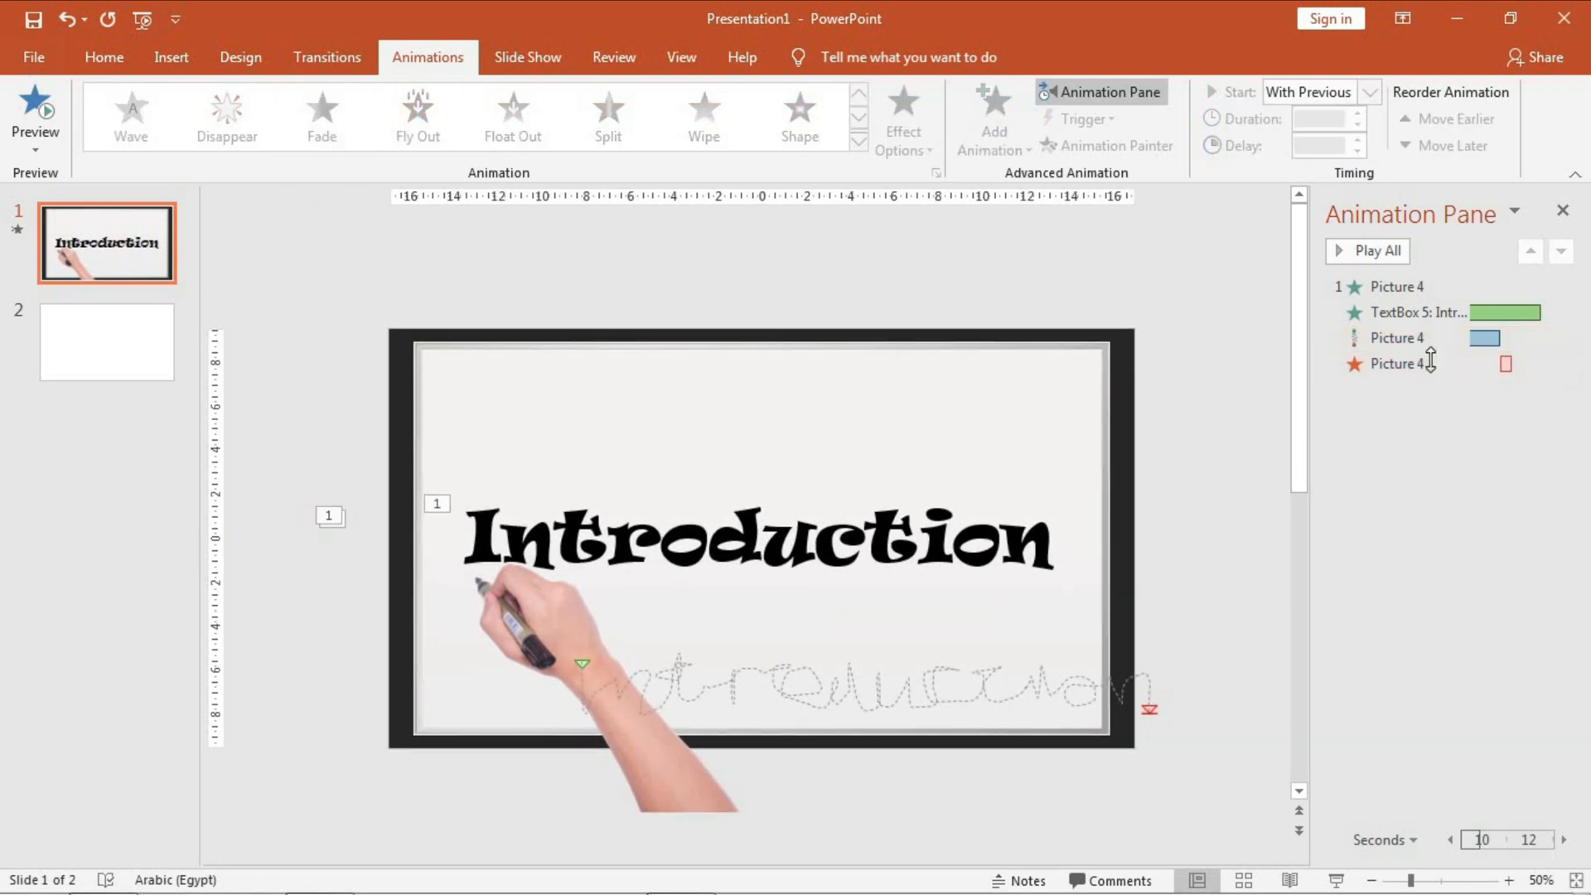
left_click(128, 377)
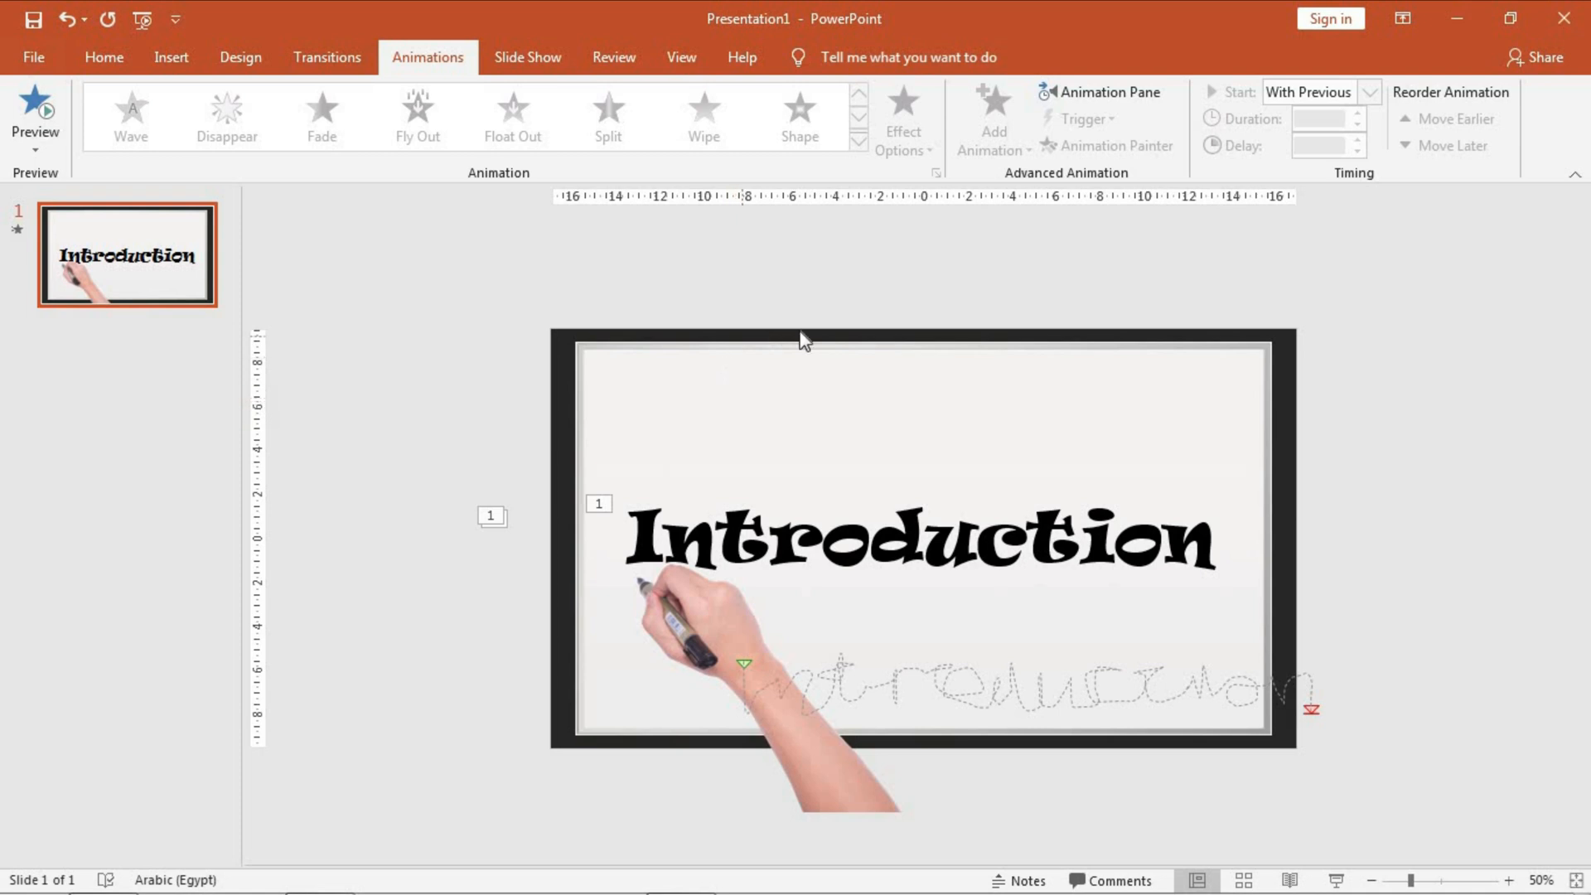
mouse_move(861, 328)
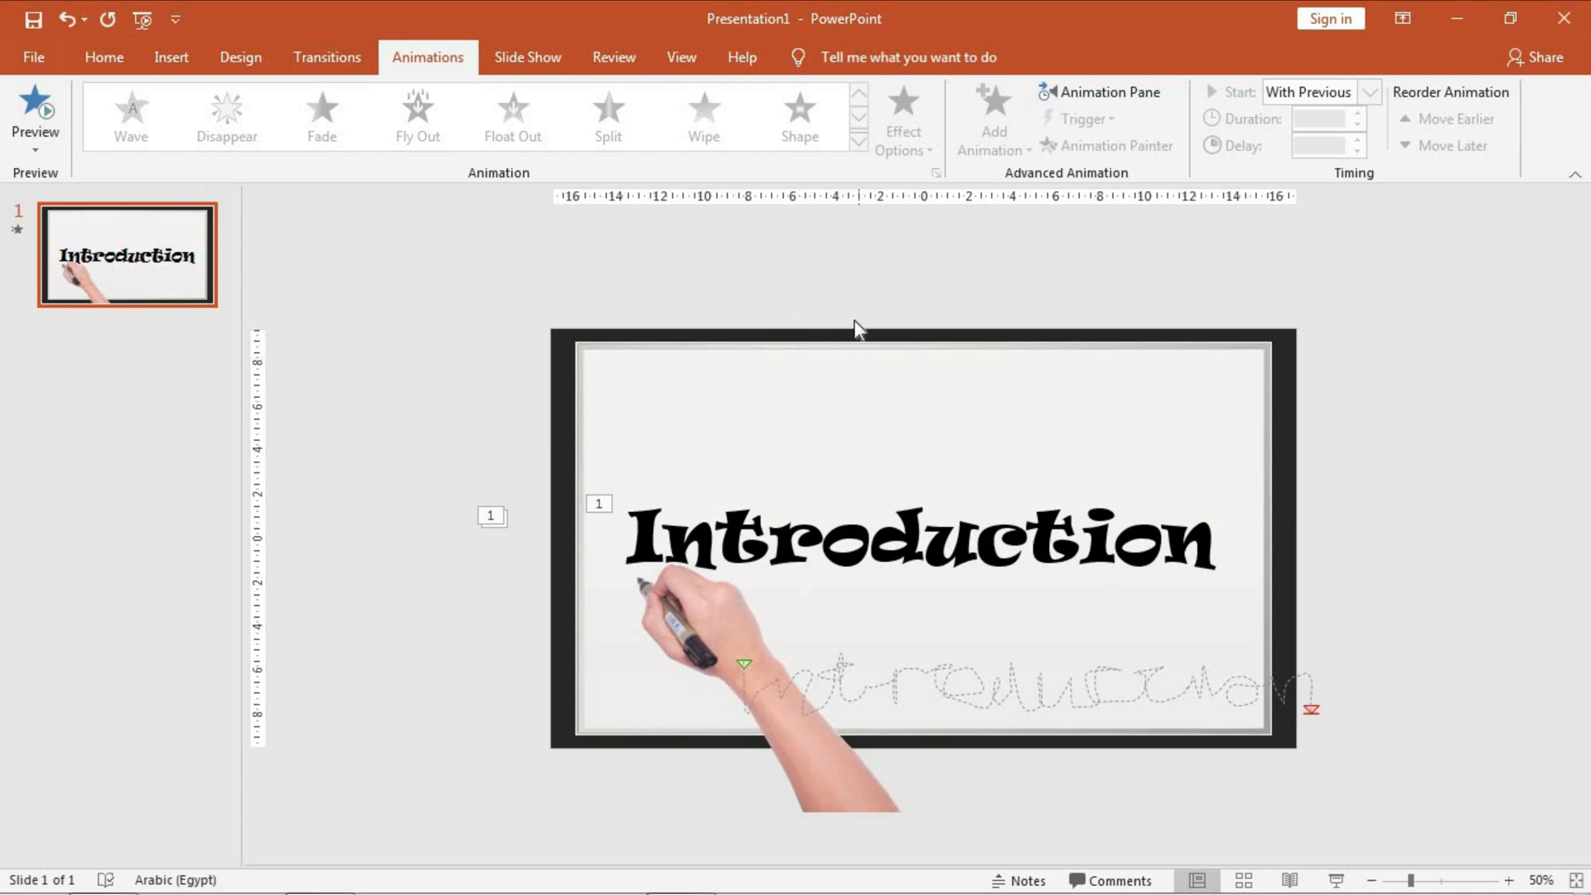
mouse_move(1160, 436)
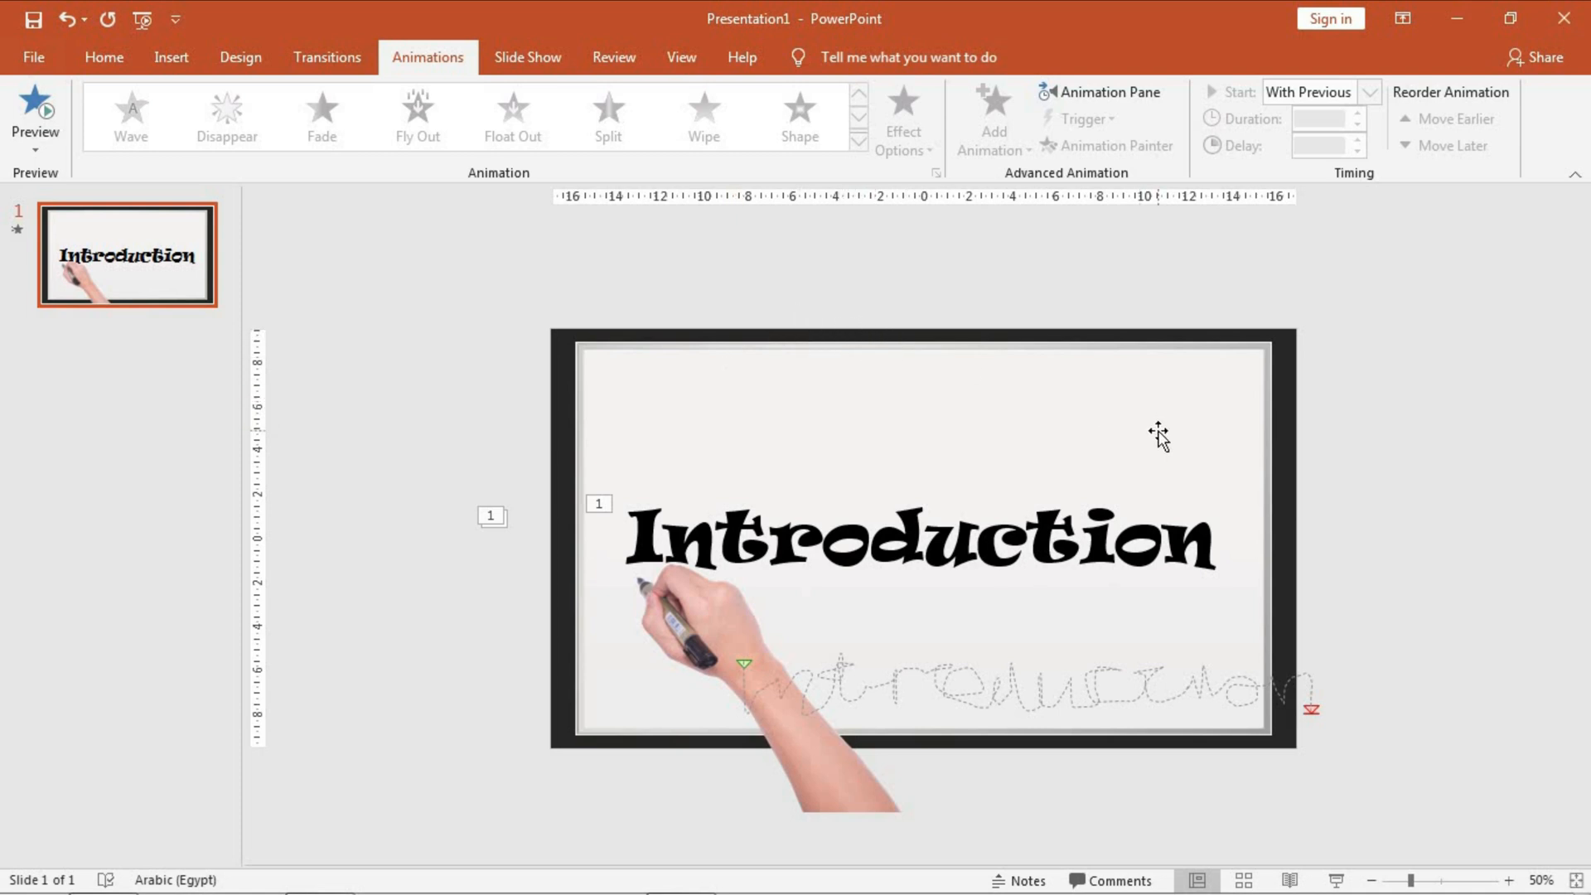
mouse_move(1133, 457)
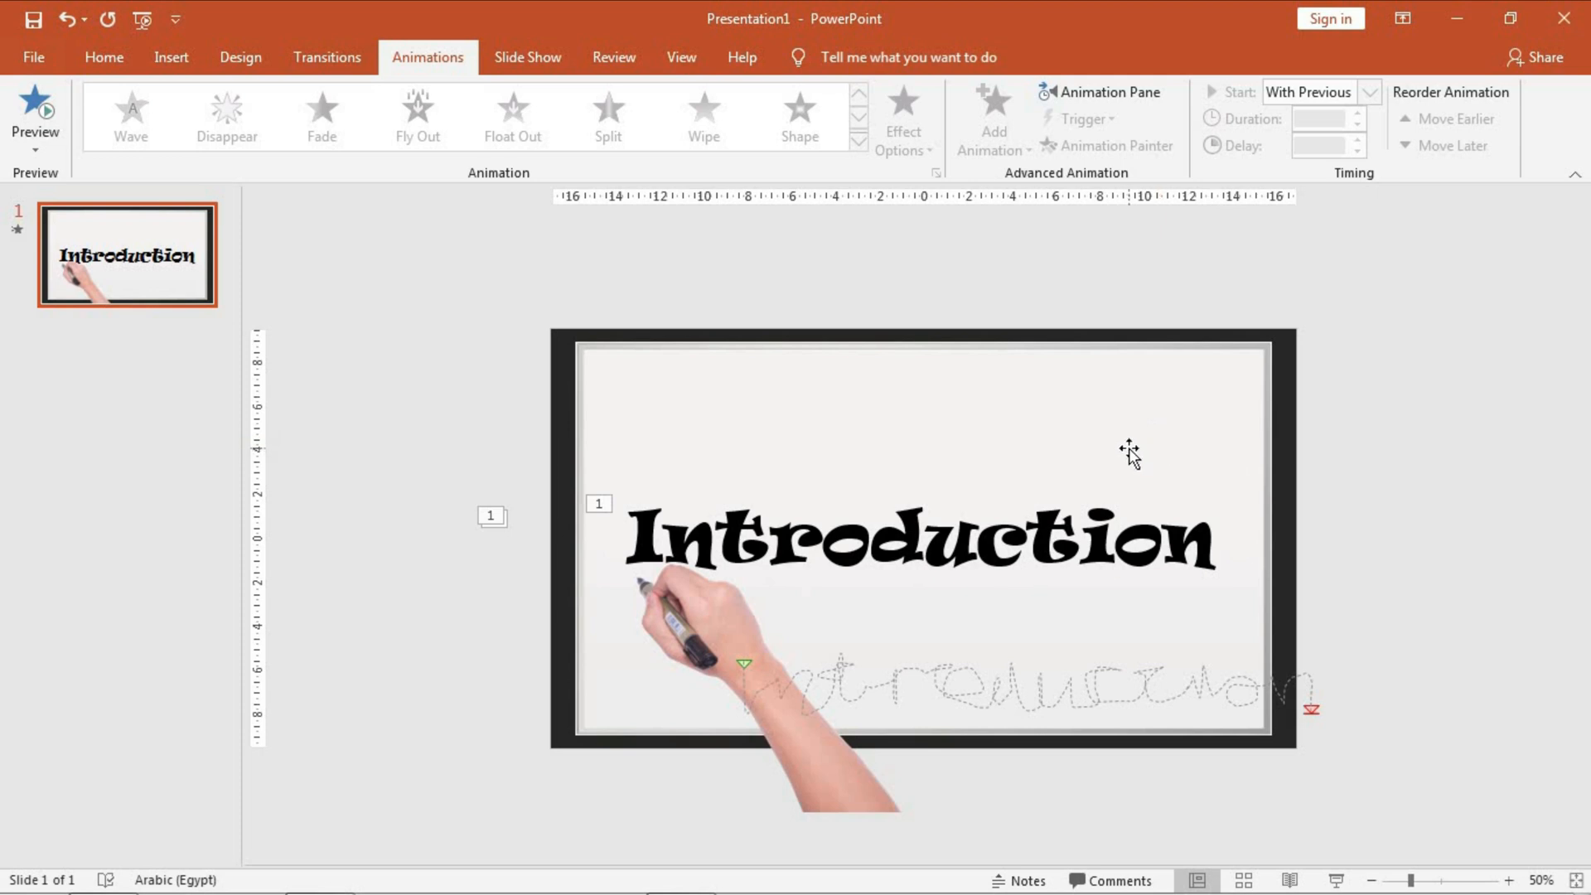
mouse_move(1357, 824)
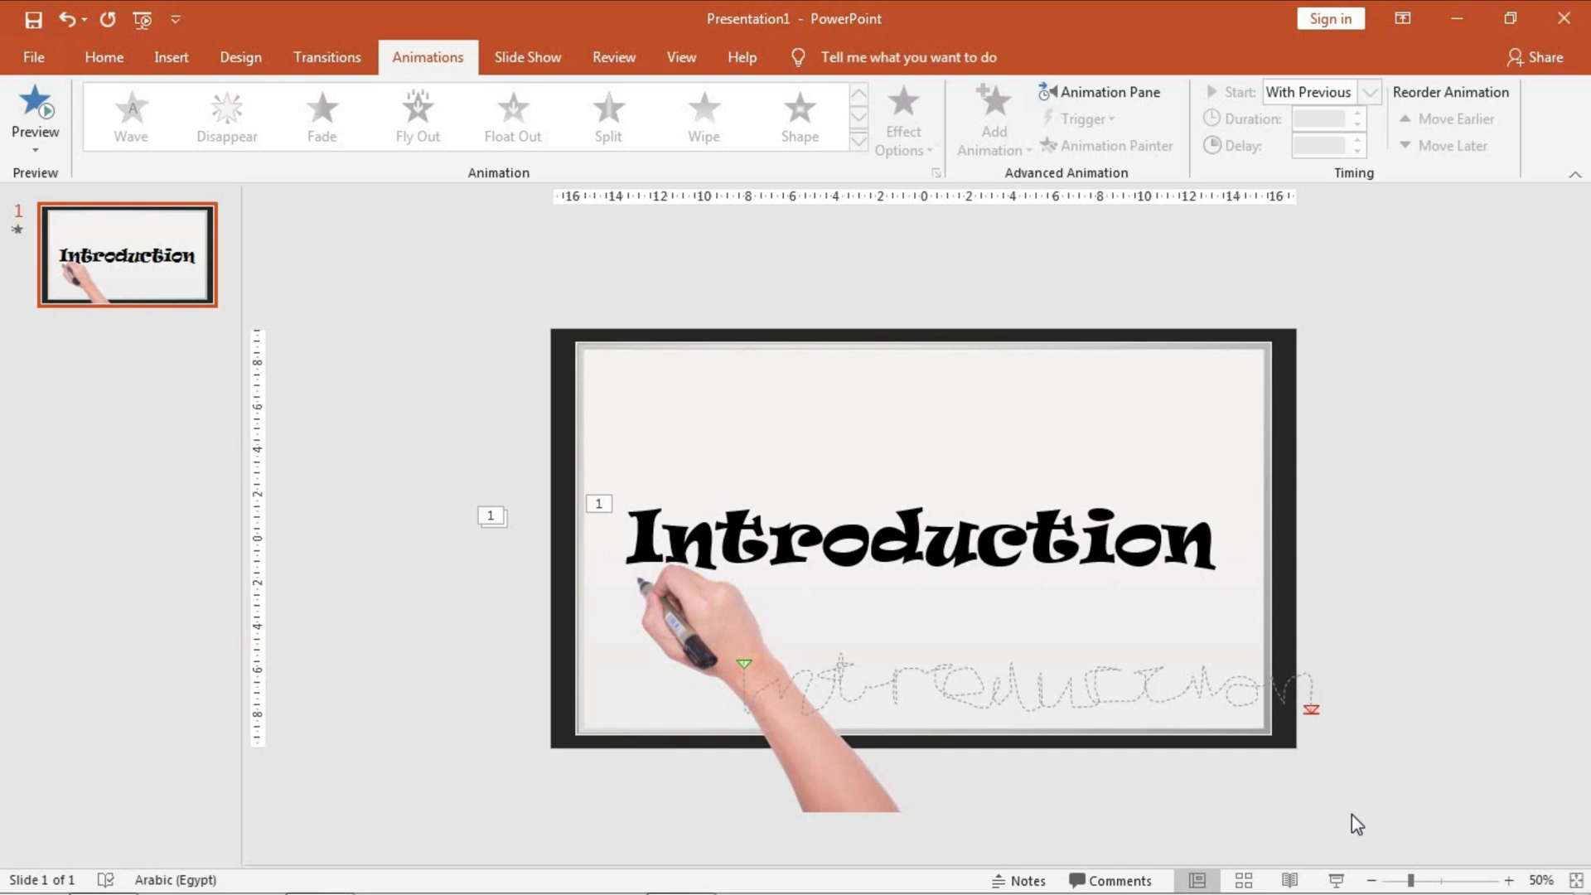